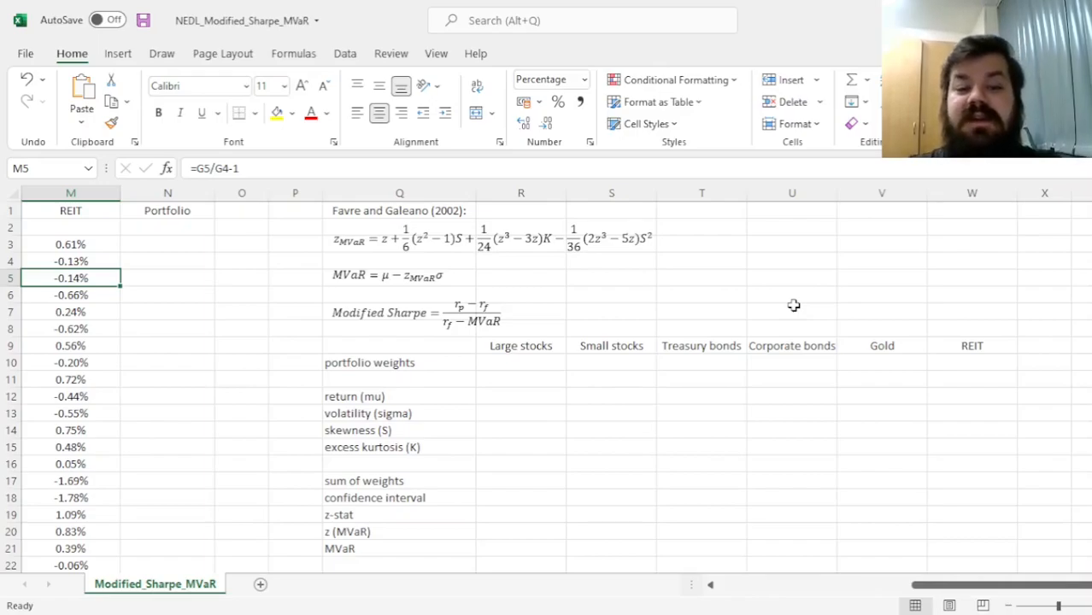
# Step: Enter =1/6 as the Large stocks weight in R10, starting the equal 16.67% weights
pyautogui.click(400, 210)
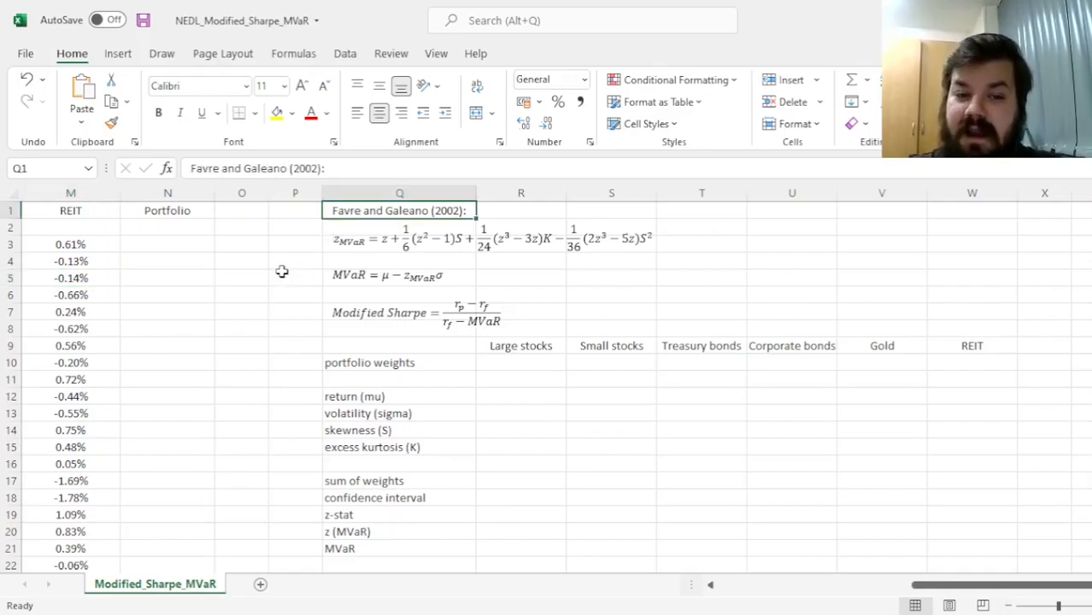
pyautogui.moveTo(311, 305)
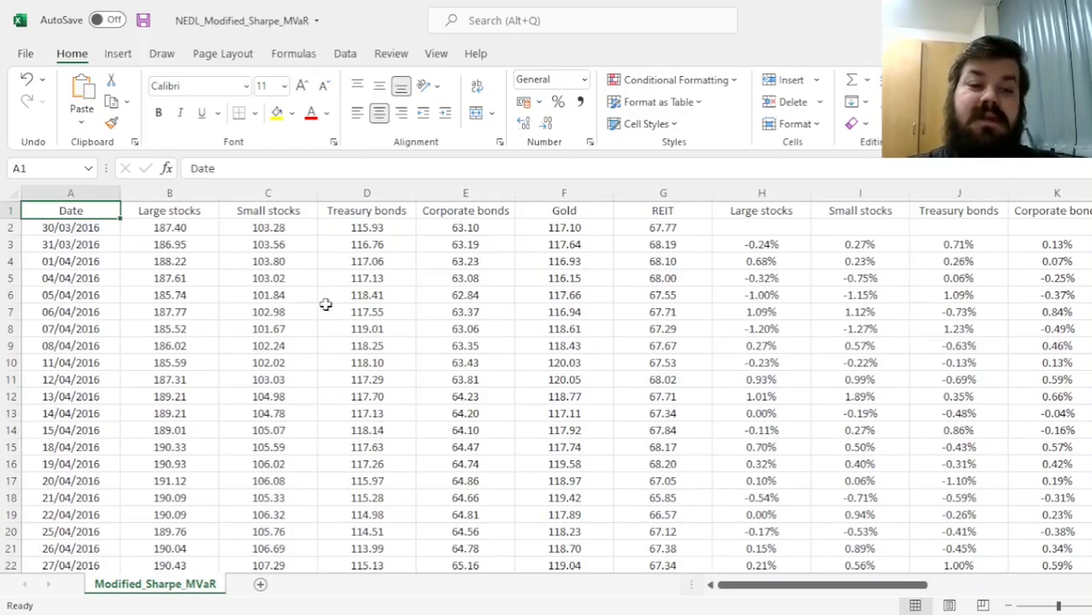
pyautogui.click(70, 228)
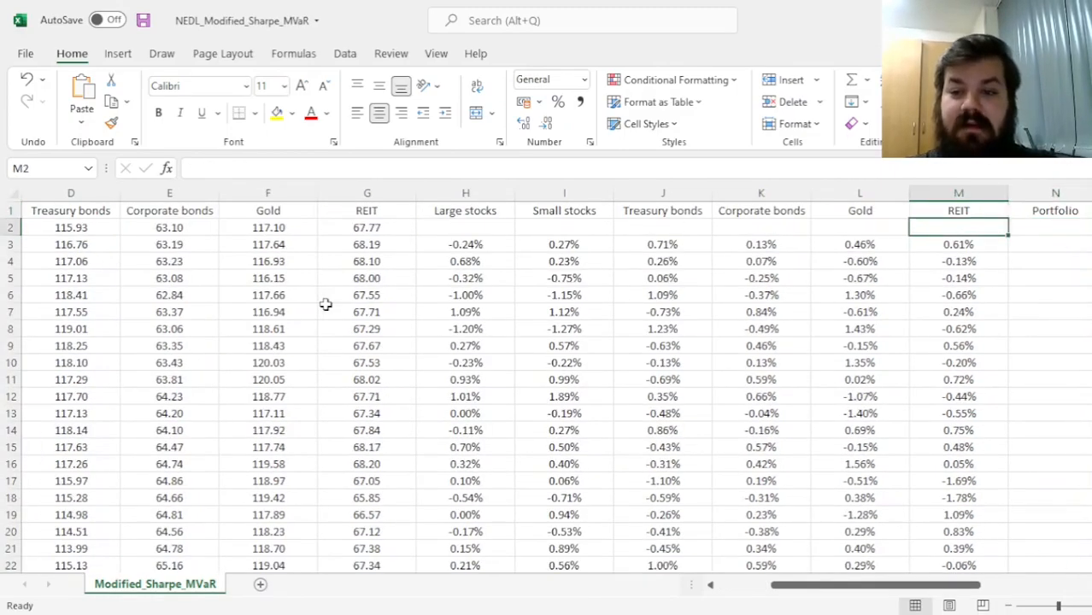
pyautogui.click(957, 244)
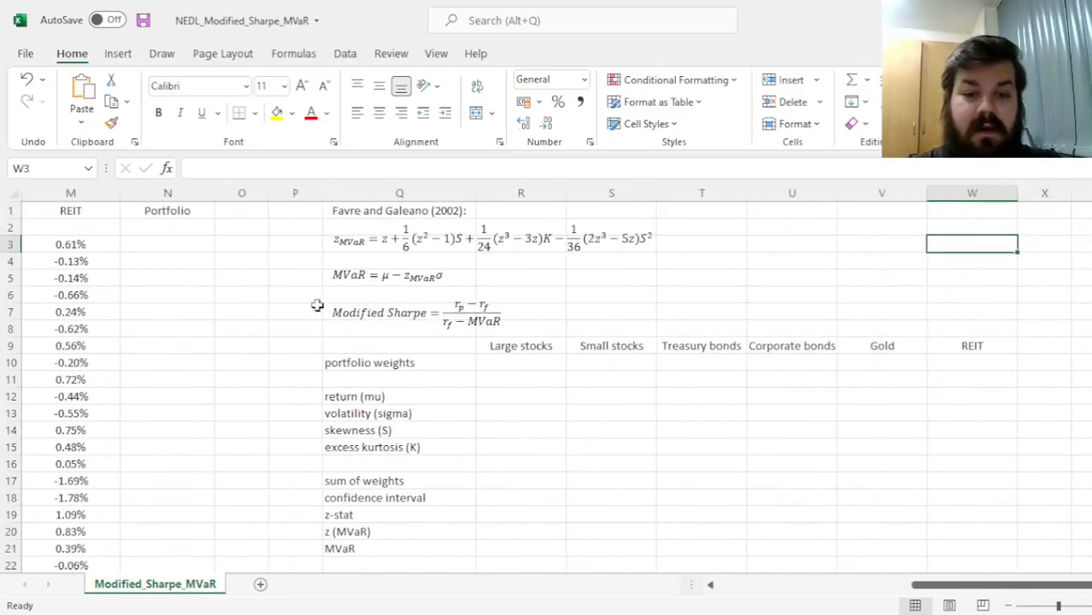
pyautogui.click(520, 363)
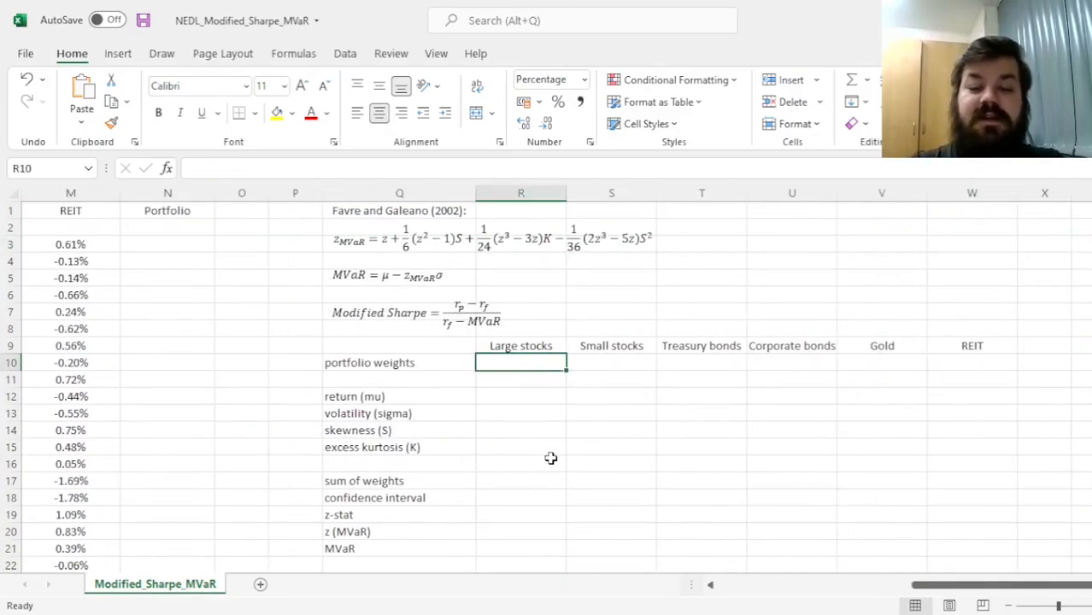
pyautogui.write('=1/6')
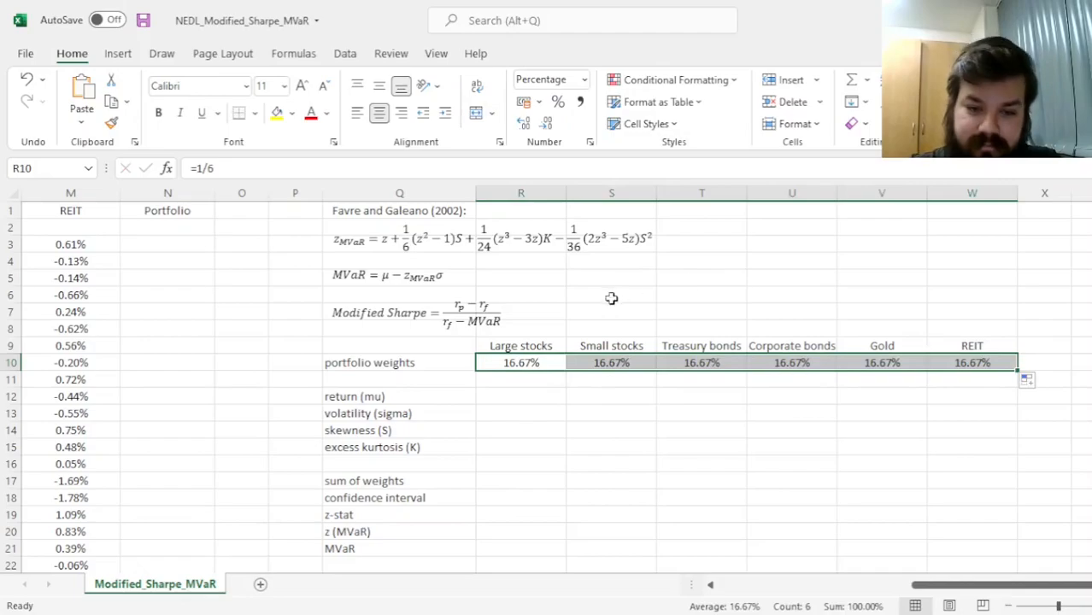
pyautogui.moveTo(513, 482)
pyautogui.write('=SUM(R10:W10)')
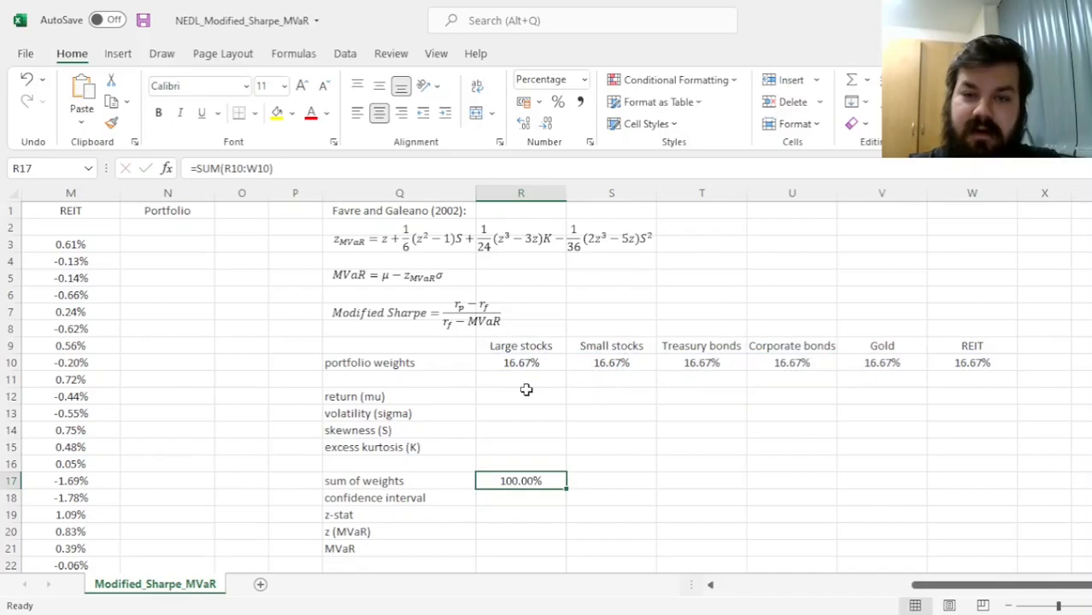
pyautogui.moveTo(526, 407)
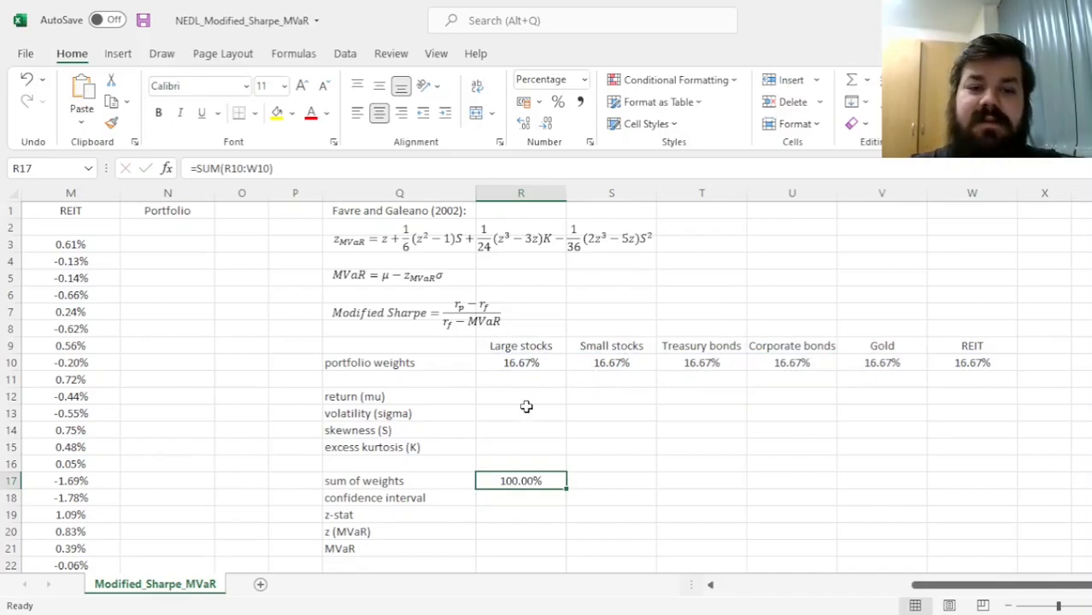
pyautogui.moveTo(513, 393)
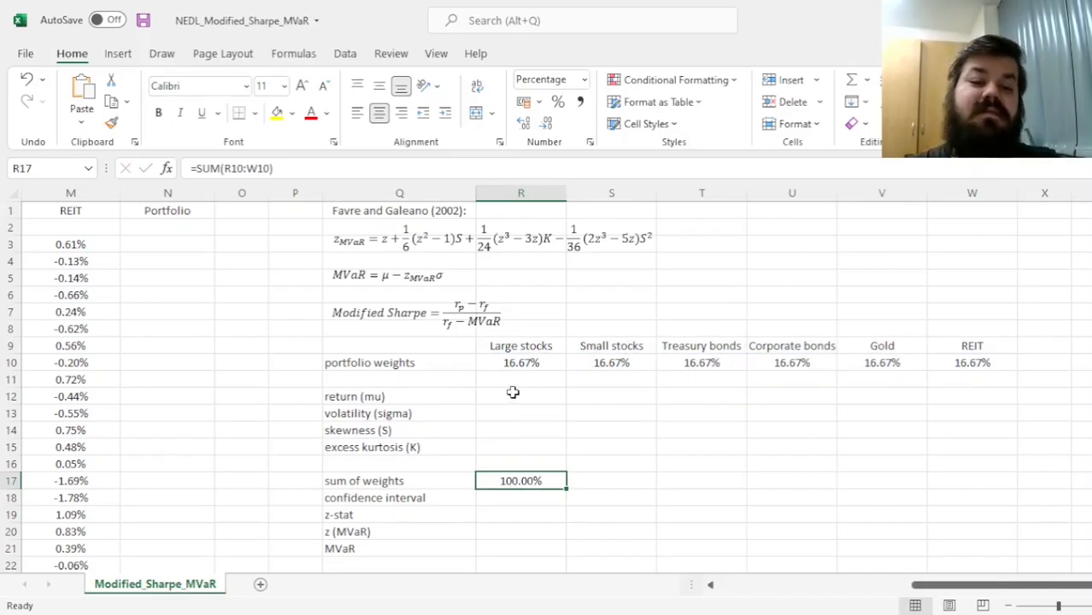
# Step: Enter =SUMPRODUCT(H3:M3,R$10:W$10) in N3 as the first day's weighted portfolio return
pyautogui.click(168, 243)
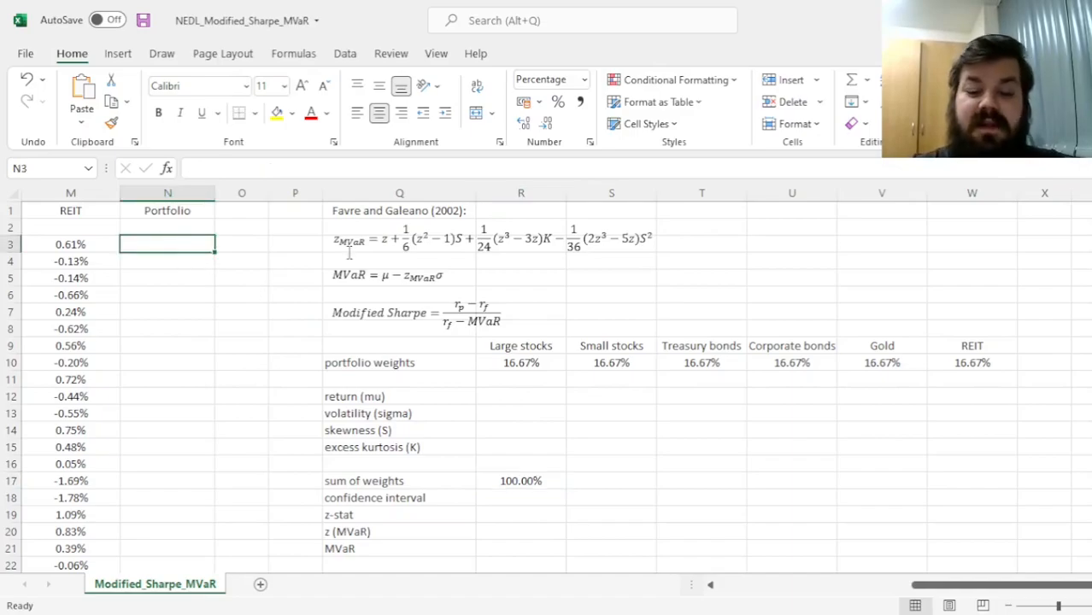
pyautogui.write('=SUMPRODUCT')
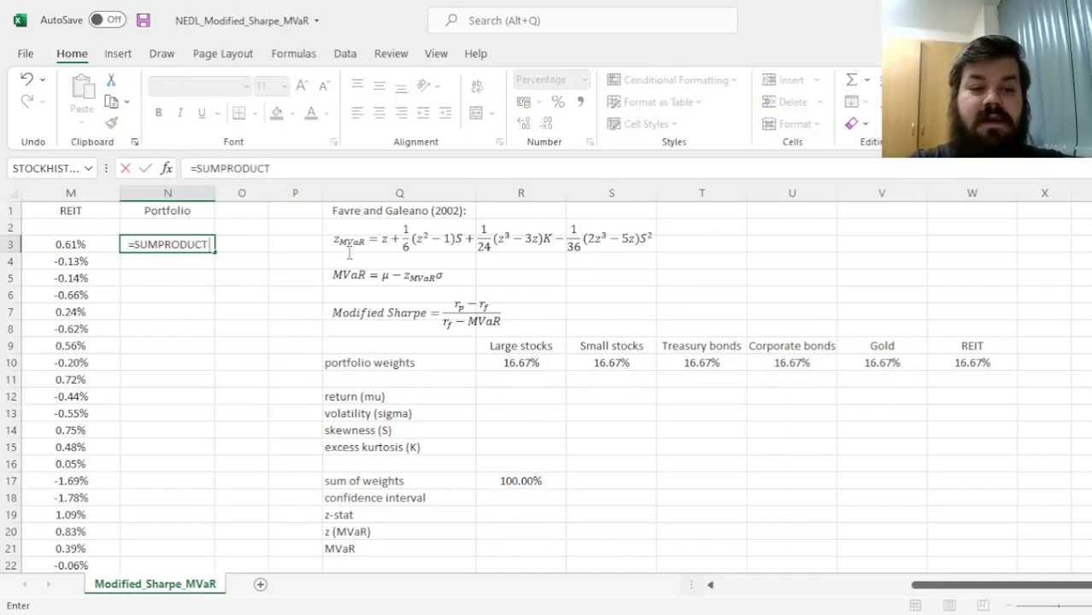
pyautogui.click(71, 243)
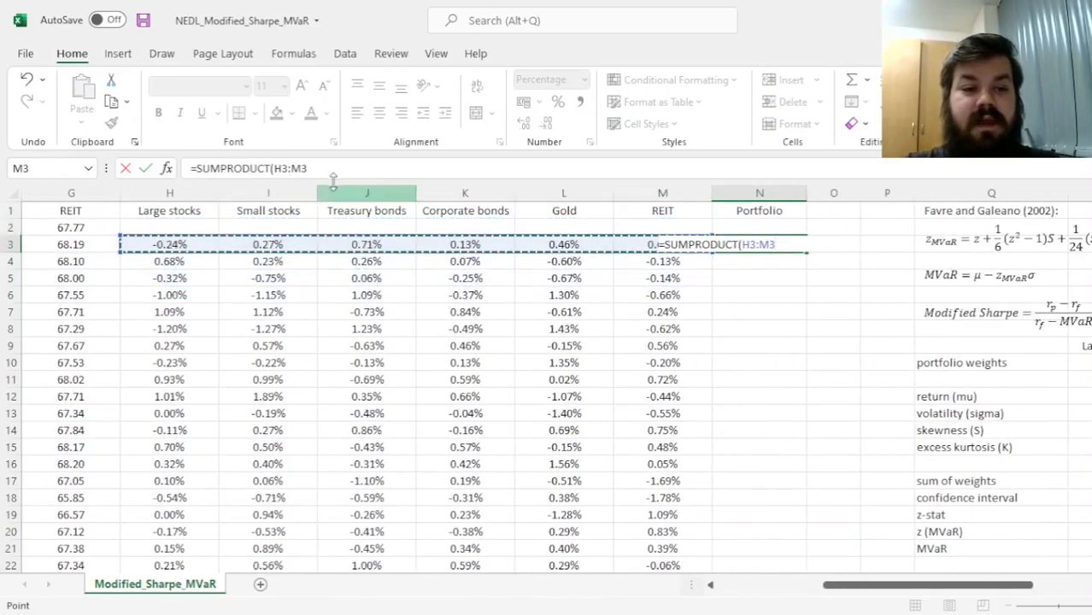
pyautogui.write(',R10:W10')
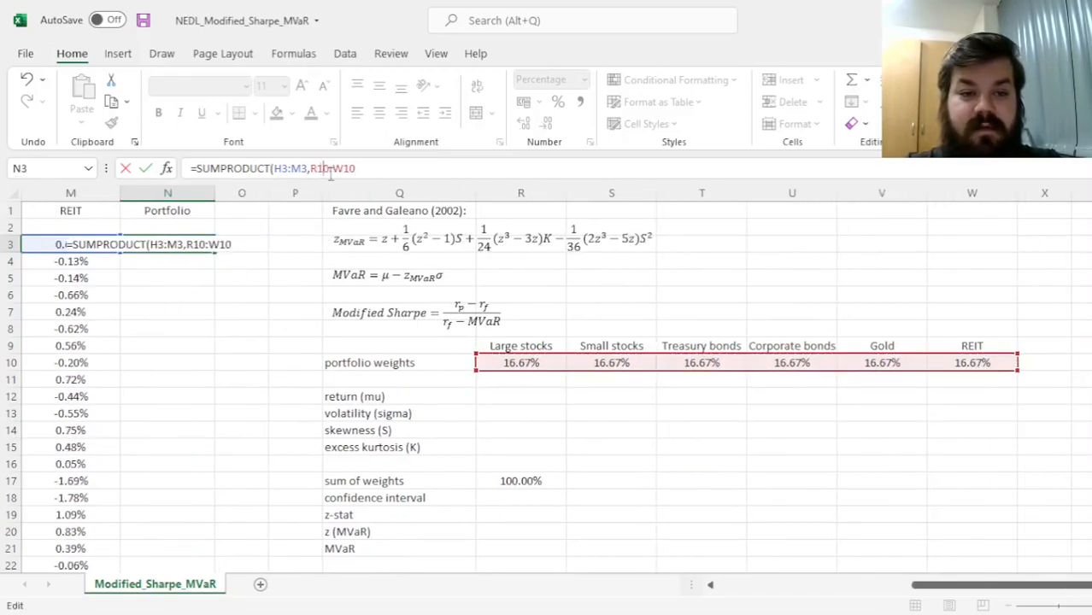
pyautogui.press('F4')
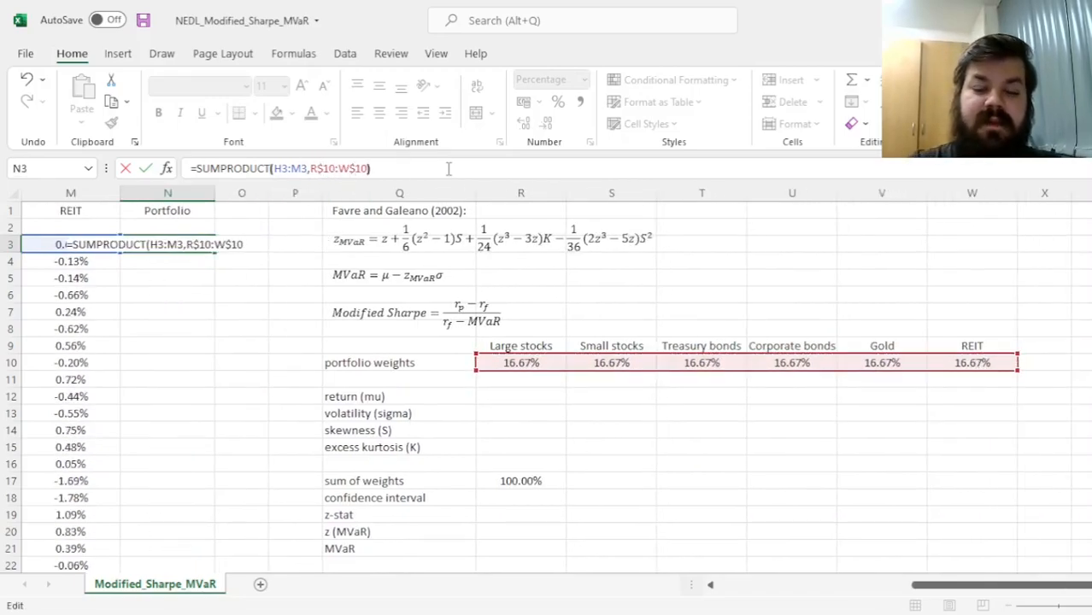
pyautogui.press('Enter')
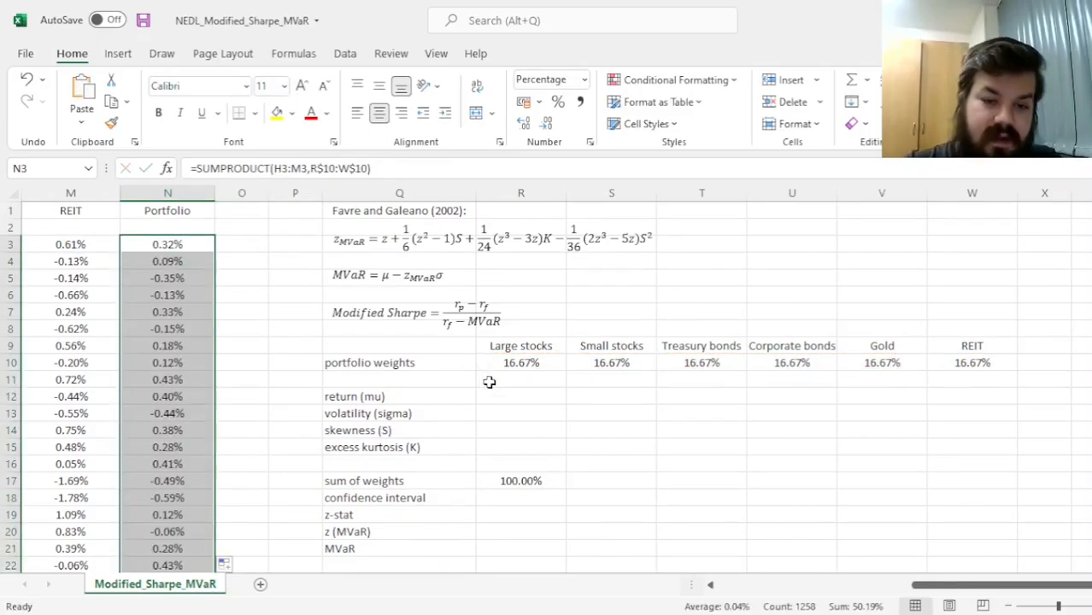
# Step: Enter a GEOMEAN-based return in R12 and STDEV.S volatility in R13 on N3:N1260
pyautogui.click(520, 396)
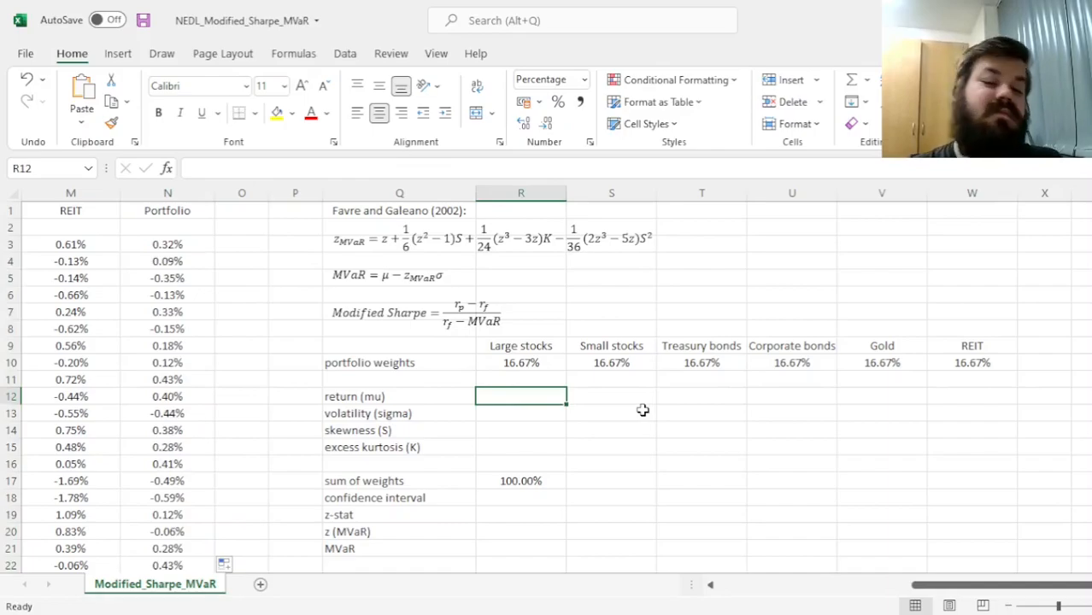
pyautogui.write('=')
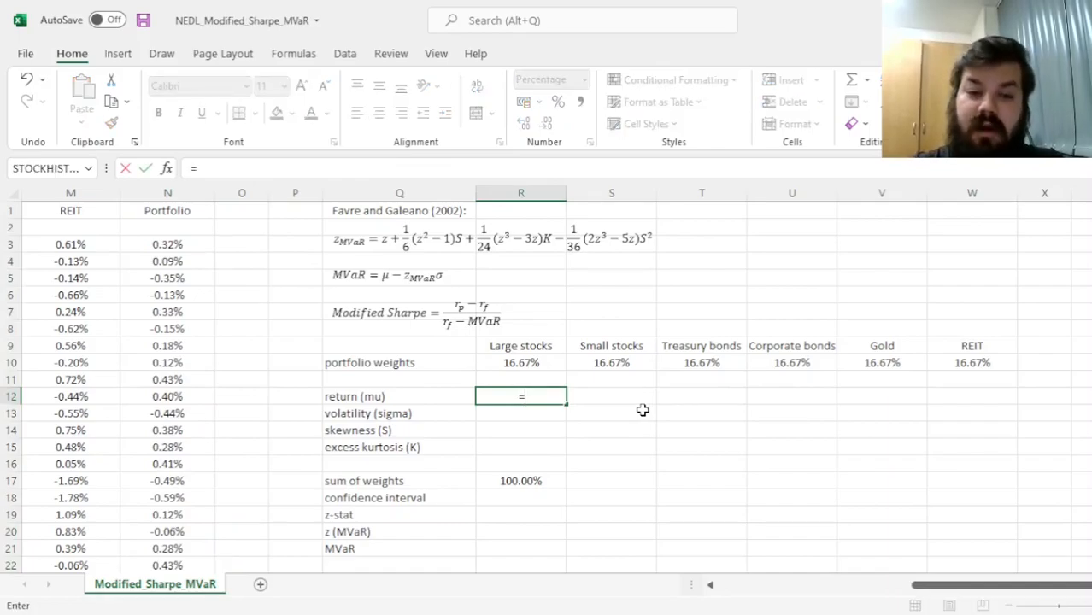
pyautogui.write('GEOME')
pyautogui.click(522, 413)
pyautogui.write('=STDEV')
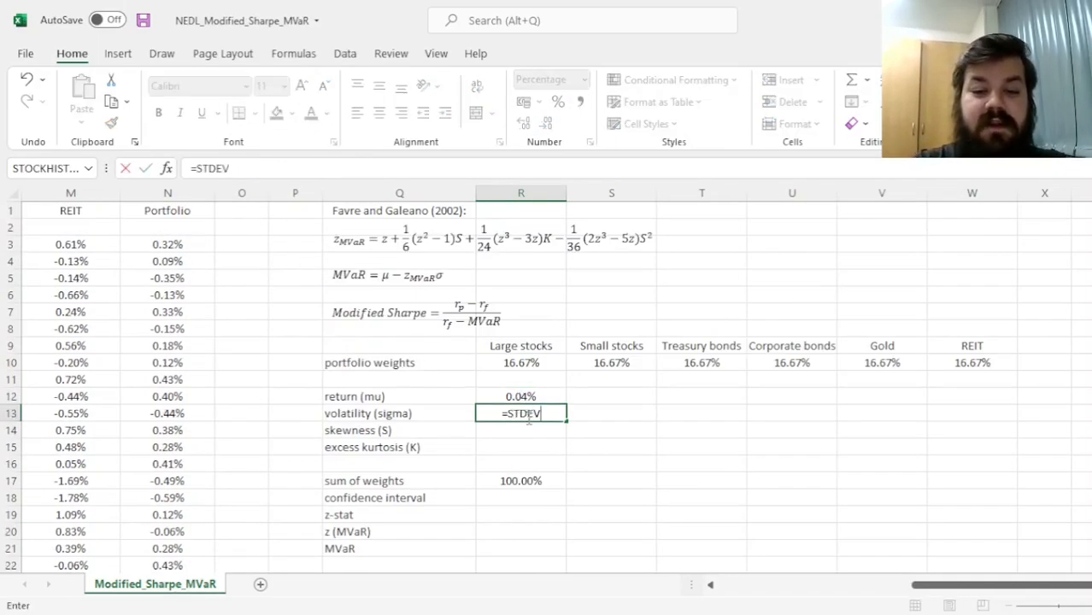
pyautogui.write('.S(N3:N1260')
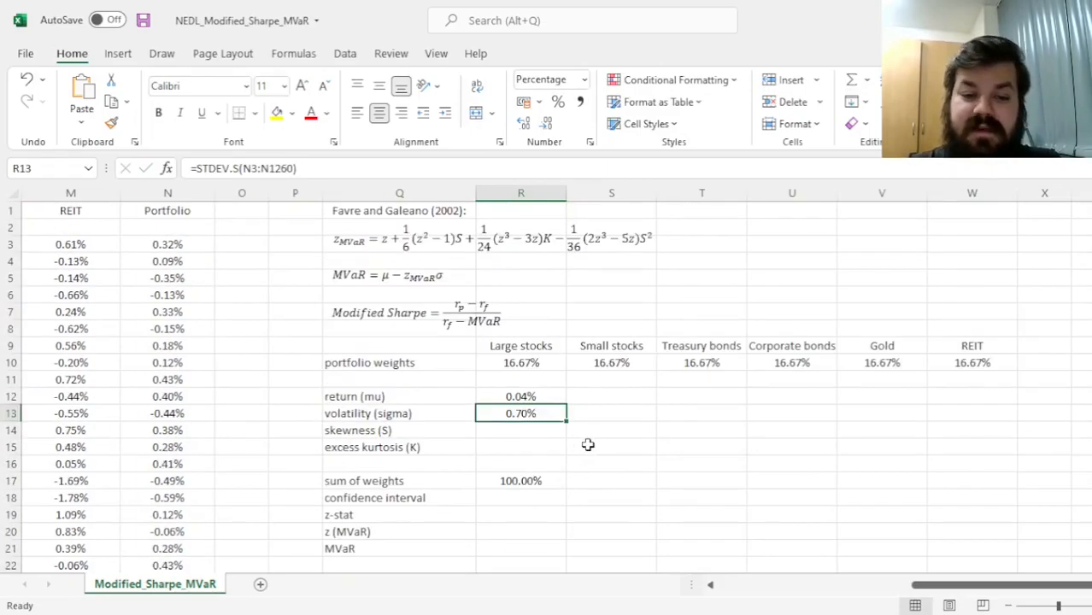
pyautogui.moveTo(533, 441)
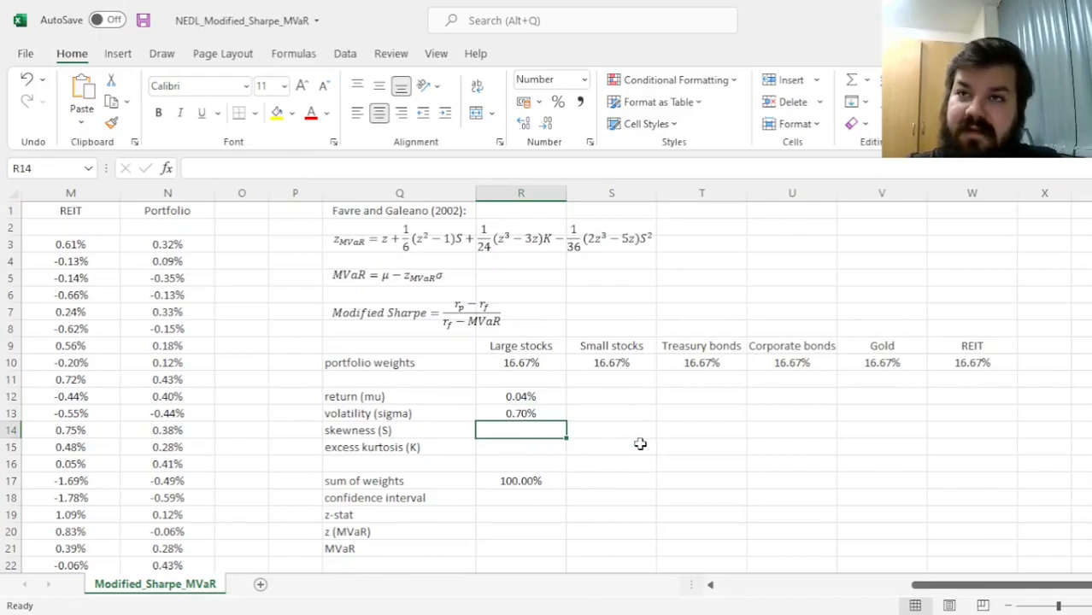
pyautogui.moveTo(687, 450)
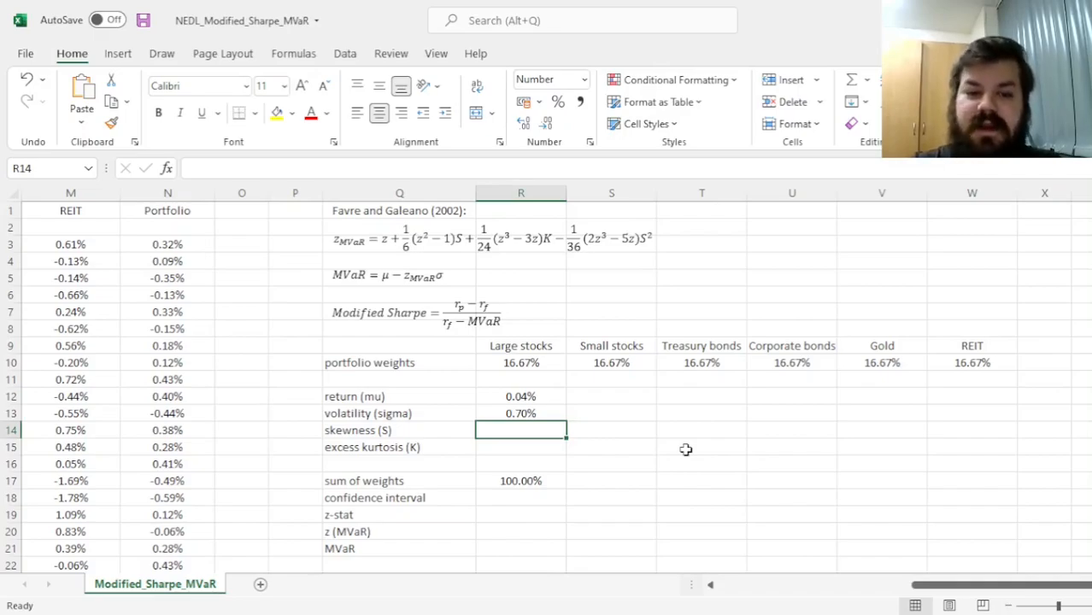
# Step: Enter =SKEW(N3:N1260) in R14 and =KURT(N3:N1260) in R15 for skewness and excess kurtosis
pyautogui.write('=SKEW')
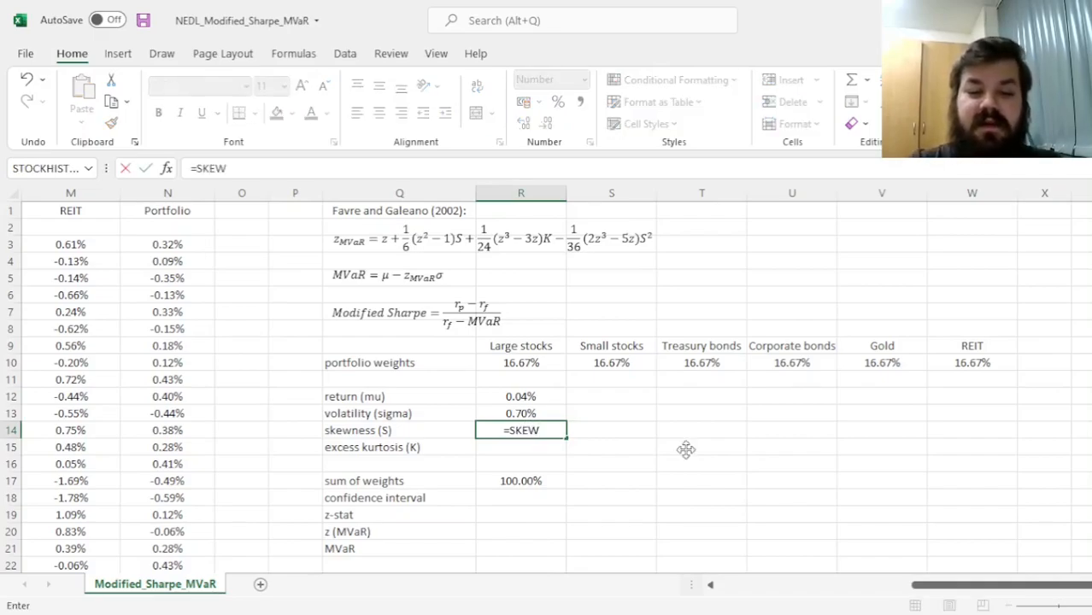
pyautogui.click(167, 244)
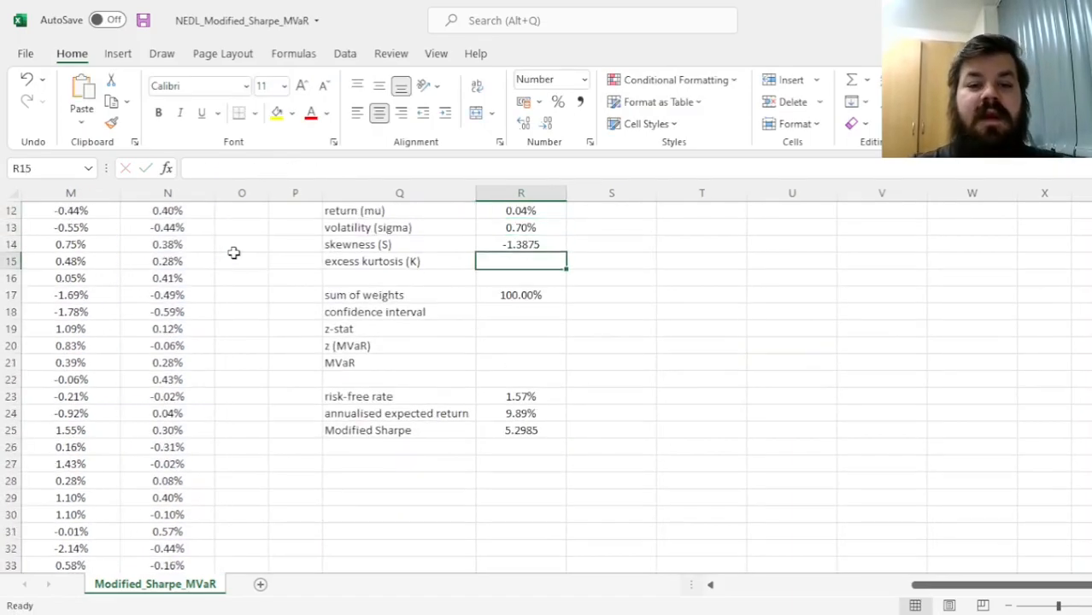
pyautogui.write('=KURT(N3:N1260')
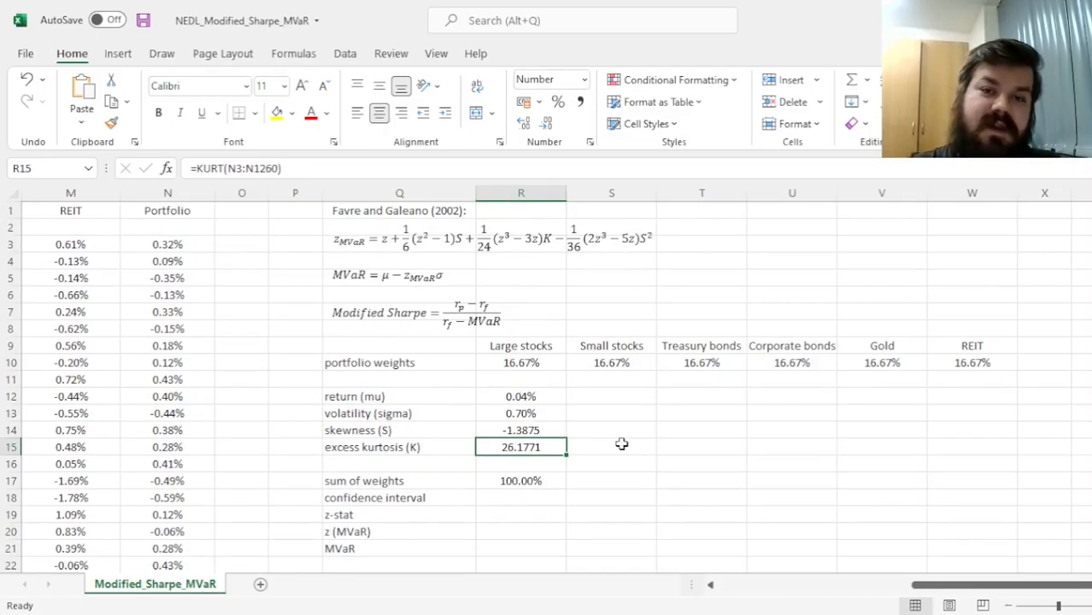
pyautogui.moveTo(630, 445)
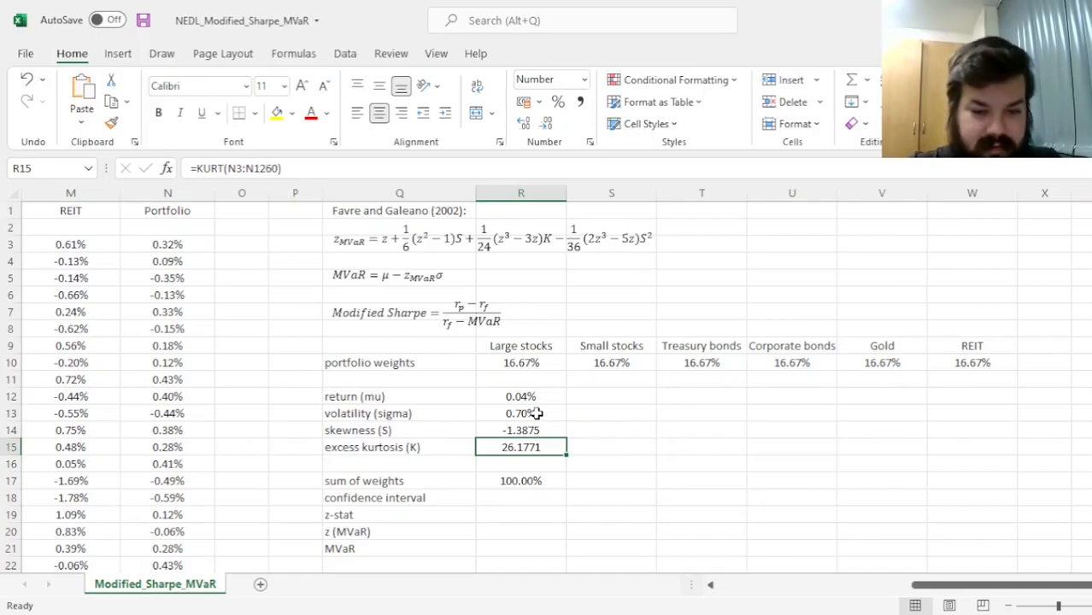
pyautogui.moveTo(649, 419)
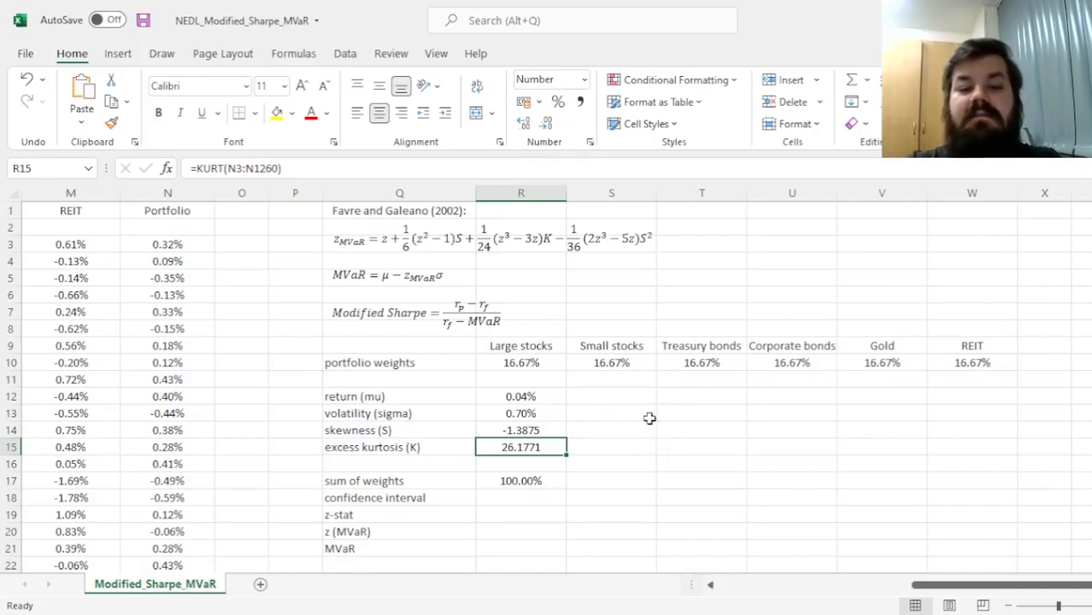
pyautogui.moveTo(704, 388)
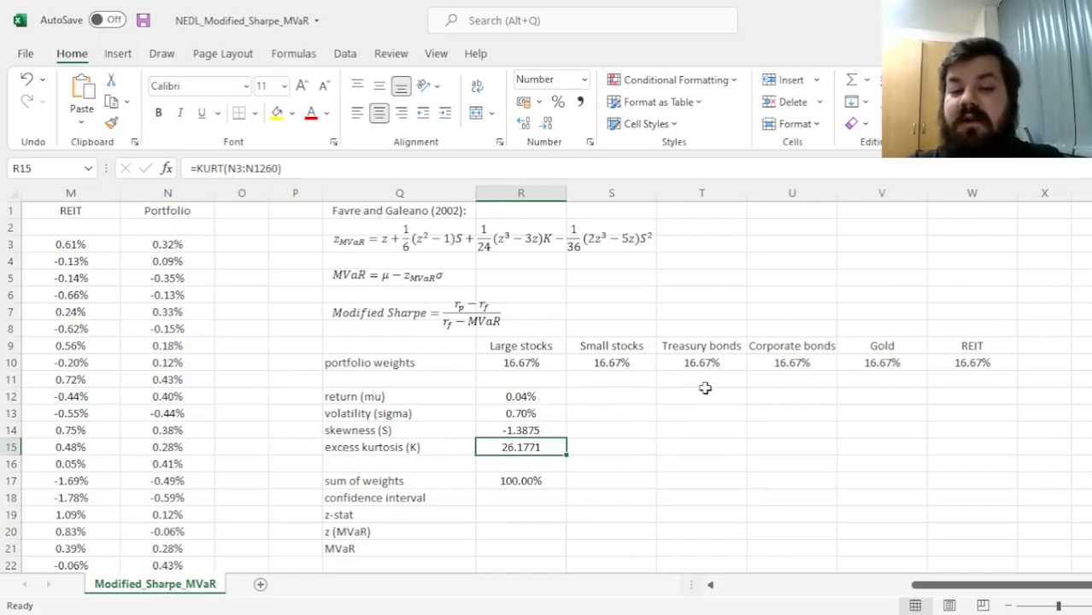
pyautogui.moveTo(685, 395)
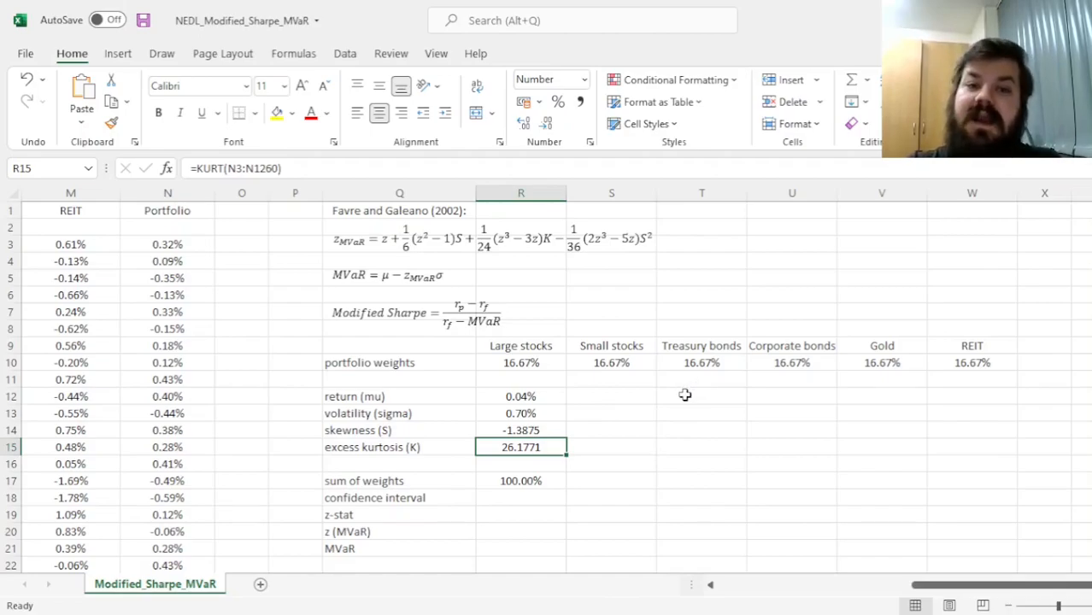
pyautogui.moveTo(735, 427)
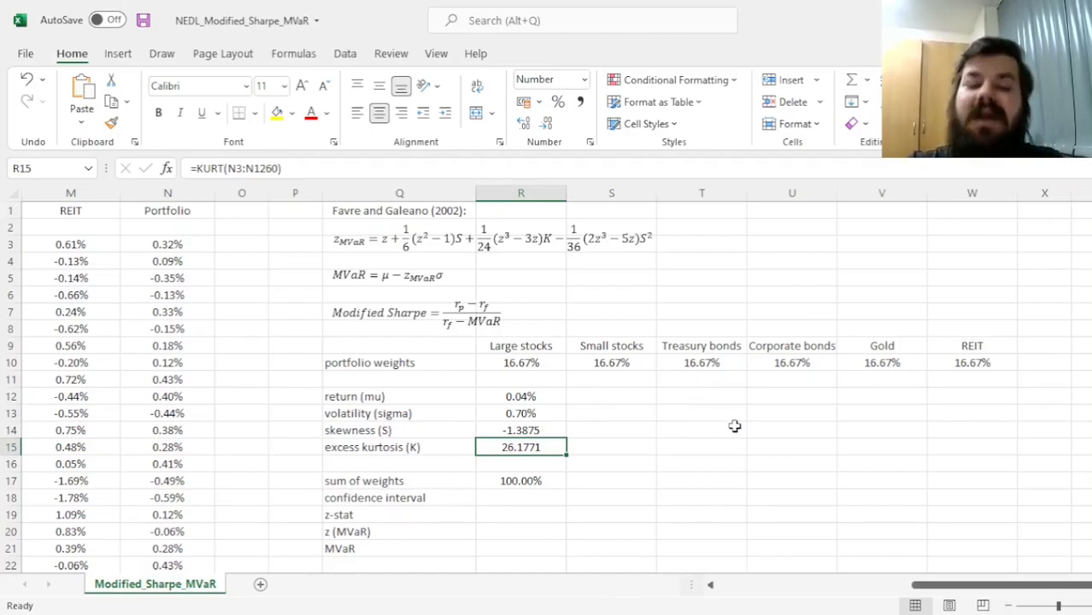
pyautogui.moveTo(770, 448)
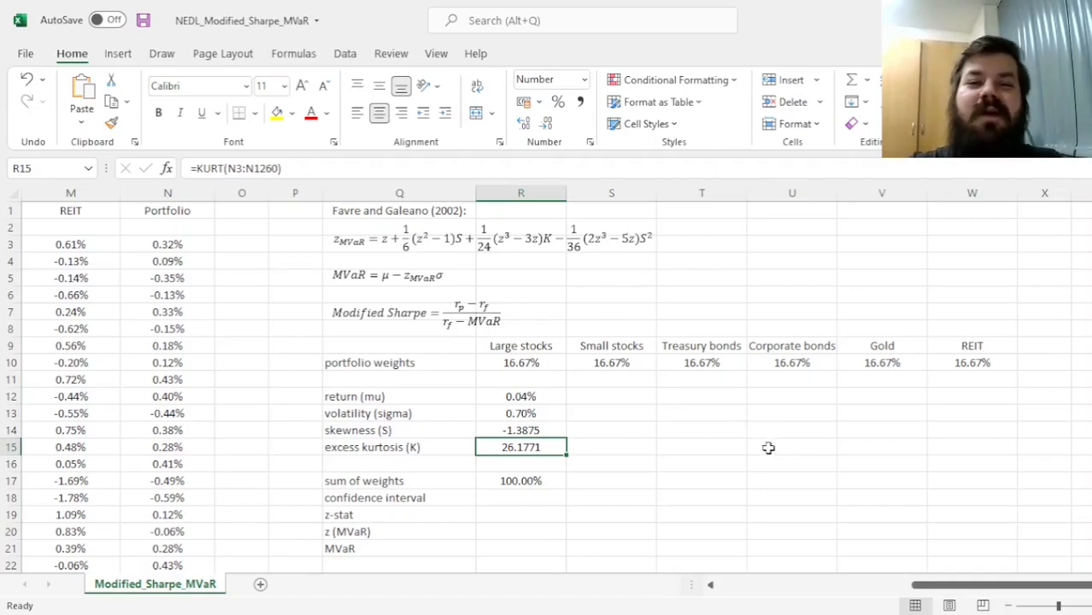
pyautogui.moveTo(574, 422)
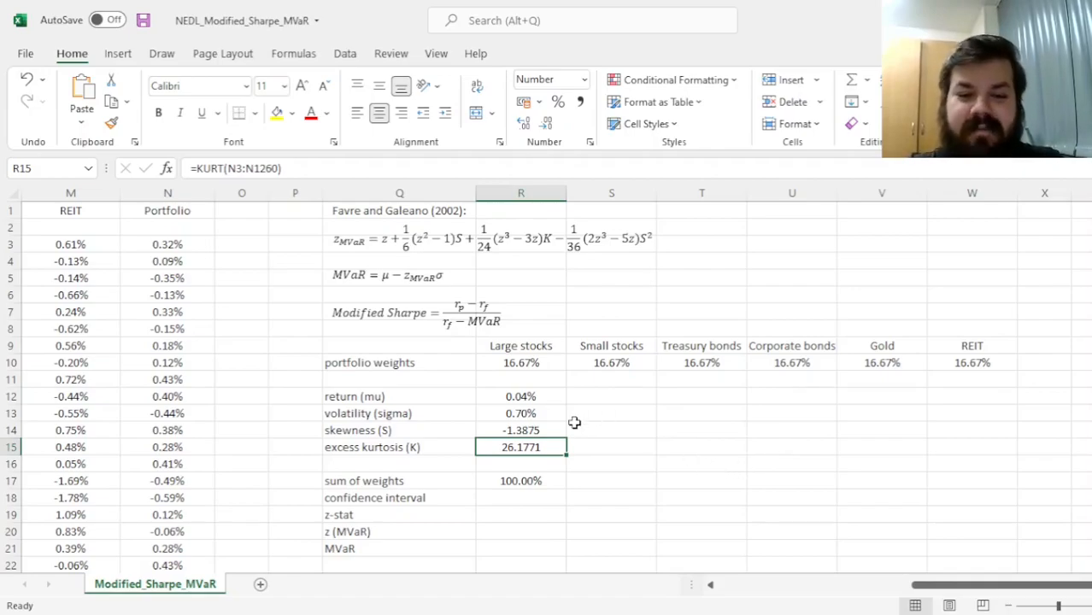
pyautogui.click(520, 431)
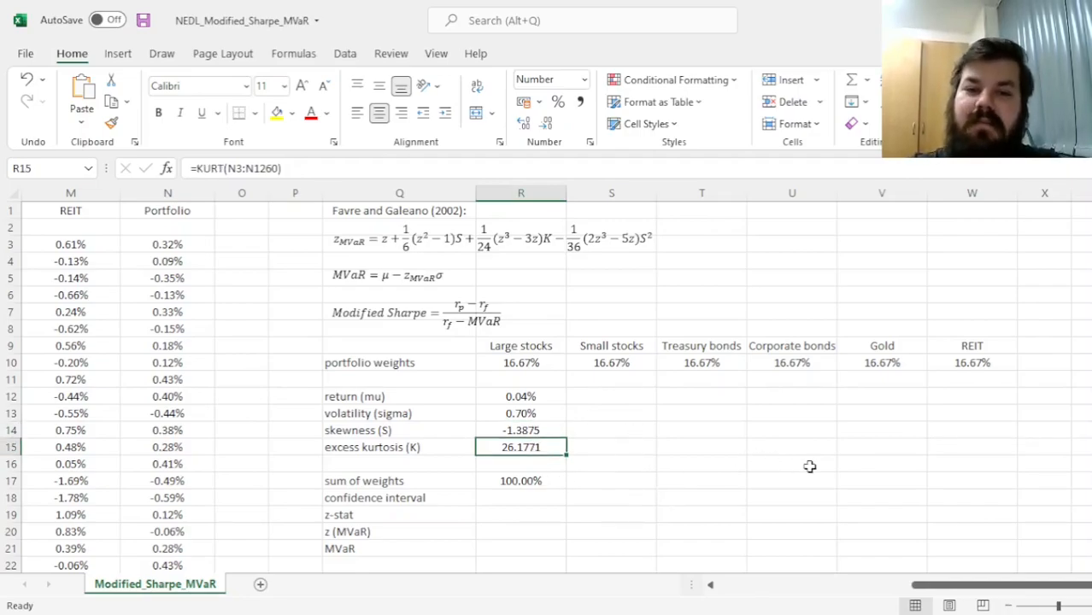
pyautogui.moveTo(780, 527)
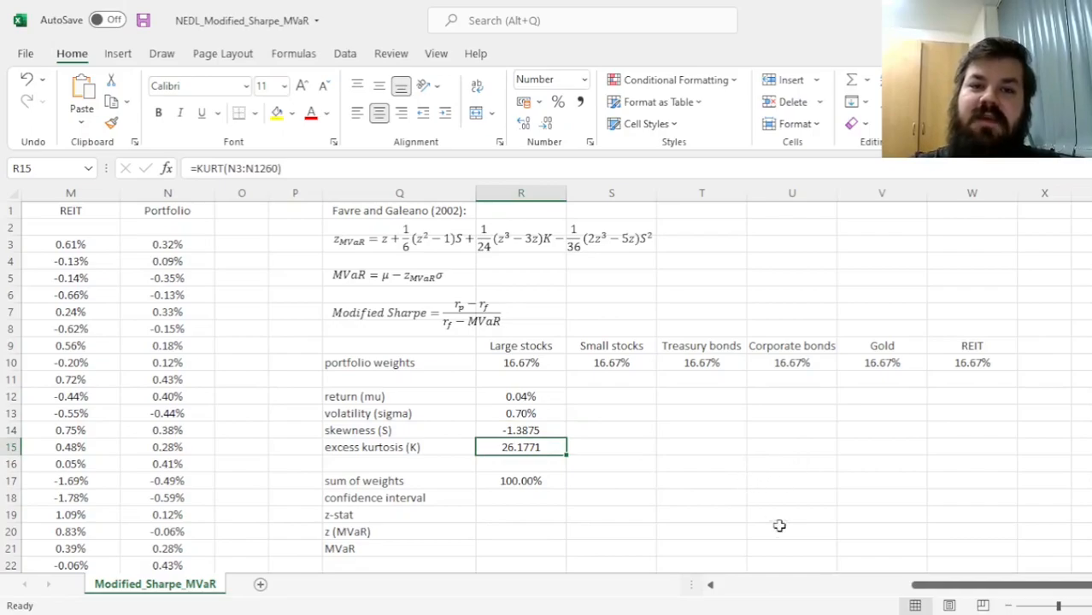
pyautogui.moveTo(593, 427)
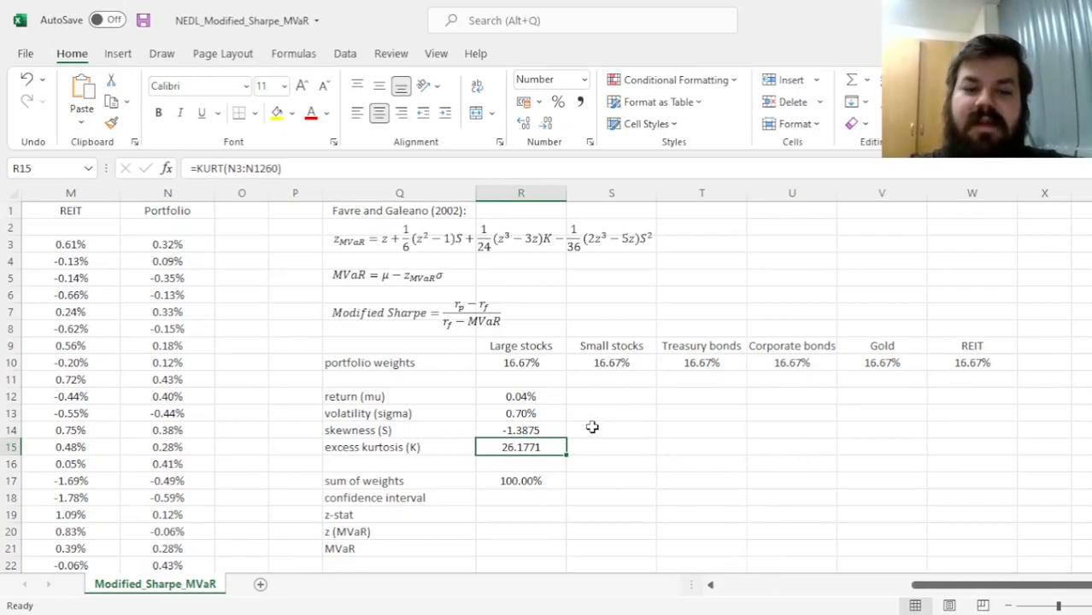
pyautogui.moveTo(407, 368)
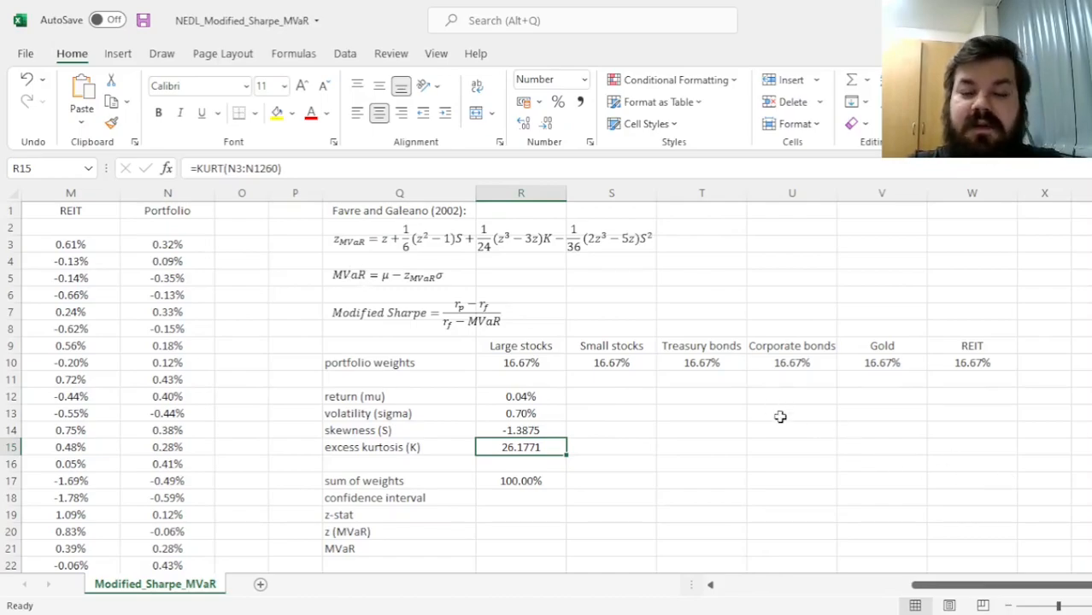
pyautogui.moveTo(769, 443)
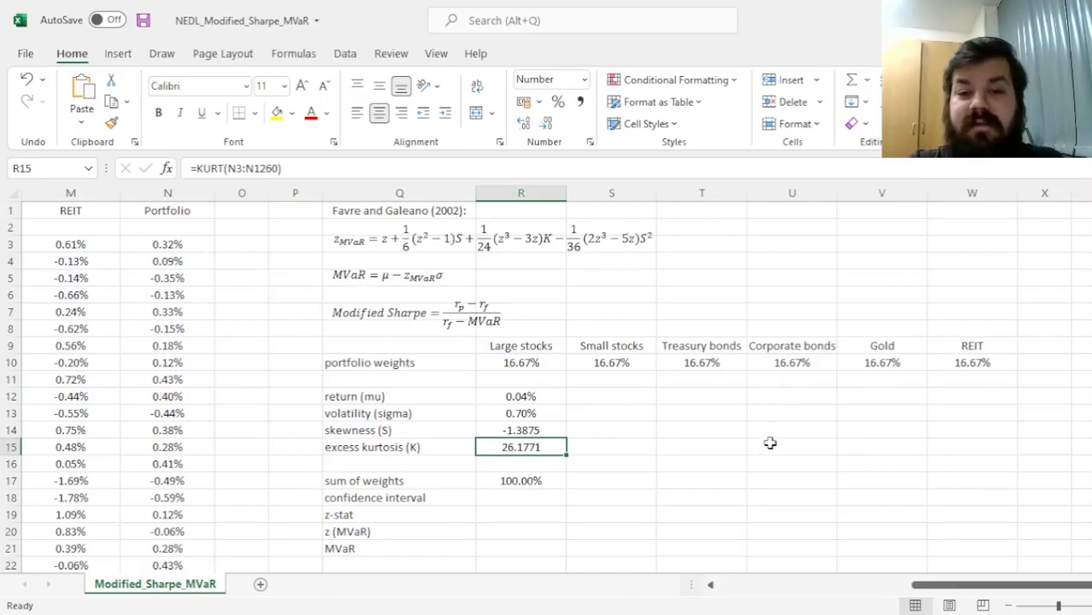
pyautogui.moveTo(722, 420)
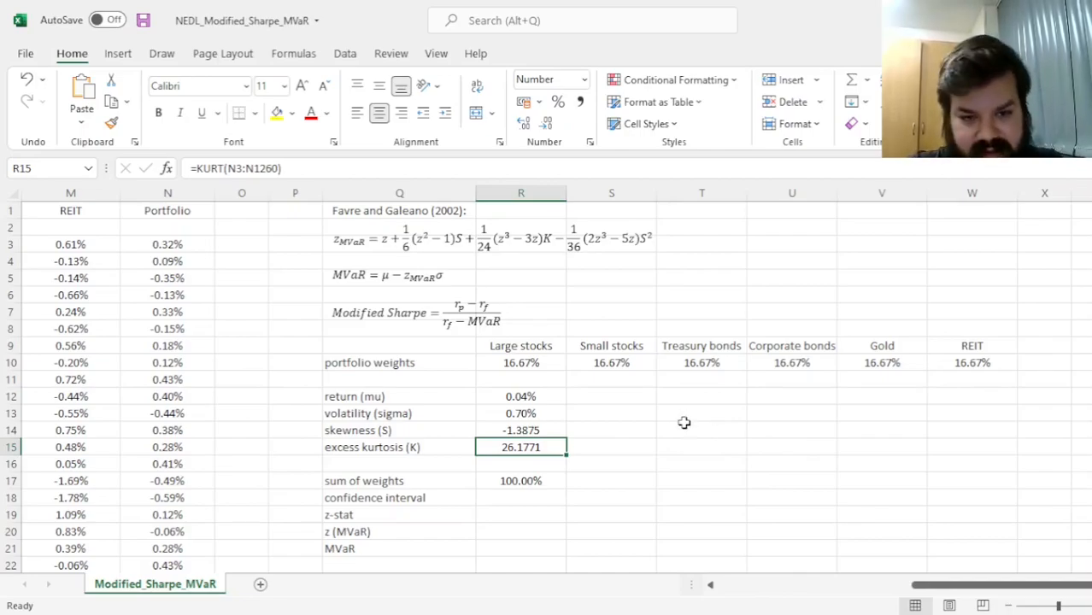
pyautogui.scroll(-3)
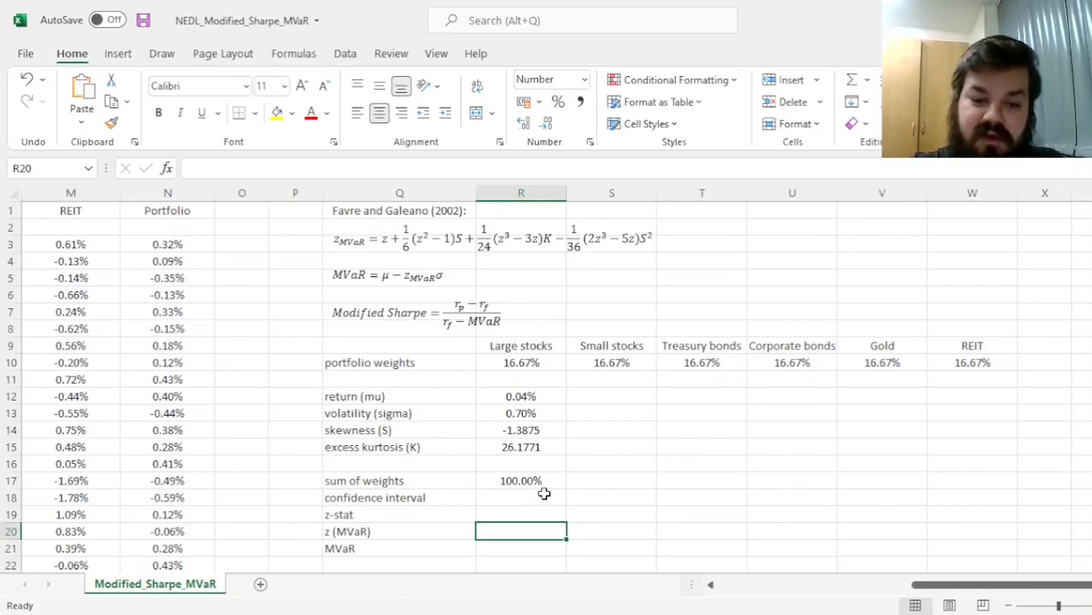
pyautogui.click(519, 498)
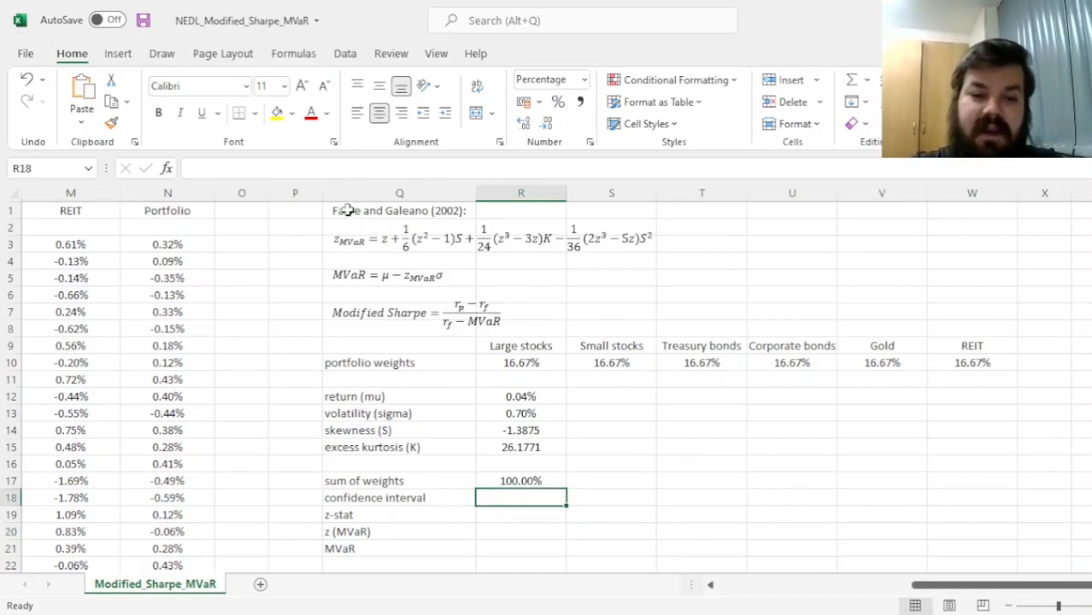
pyautogui.click(400, 210)
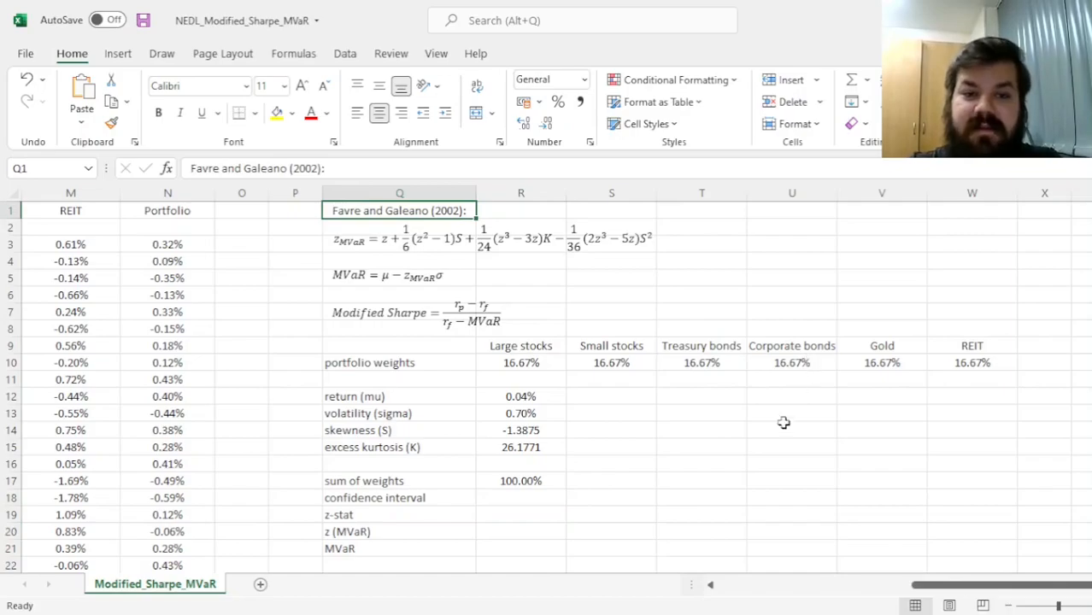
pyautogui.moveTo(499, 486)
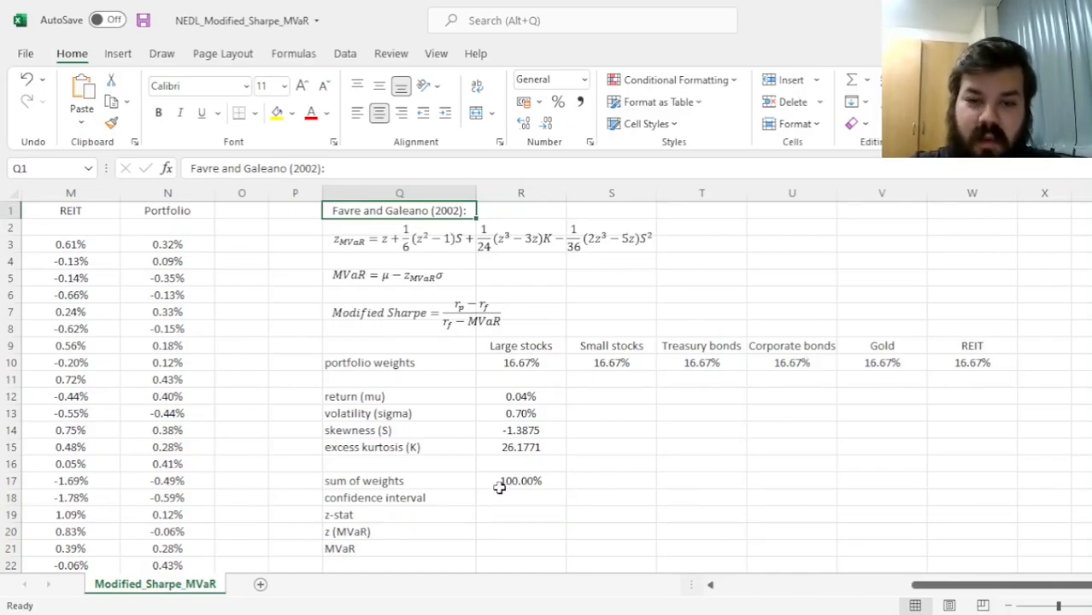
pyautogui.moveTo(544, 537)
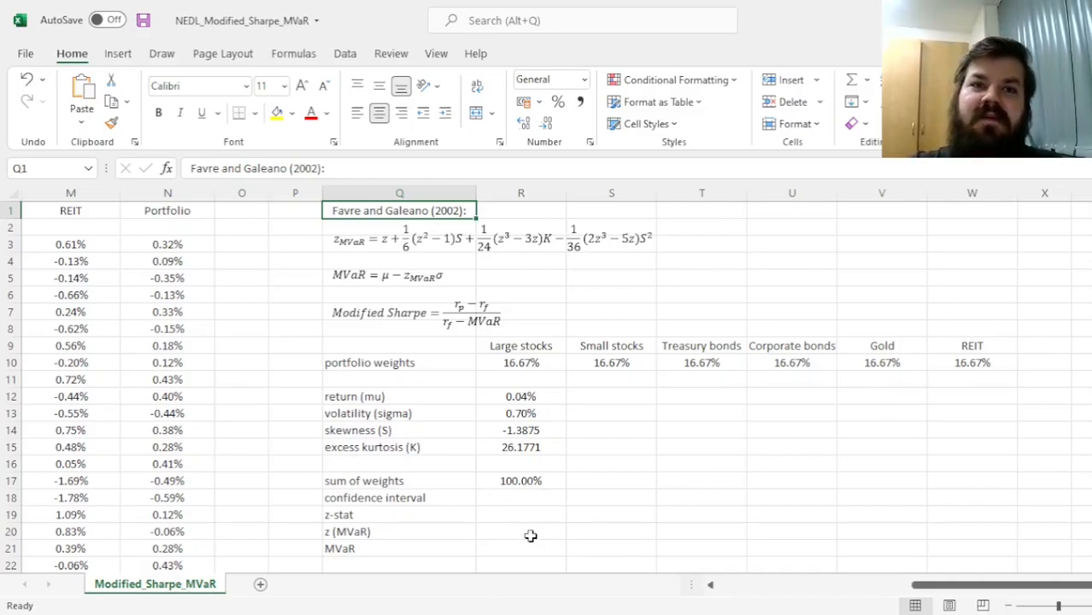
pyautogui.moveTo(622, 471)
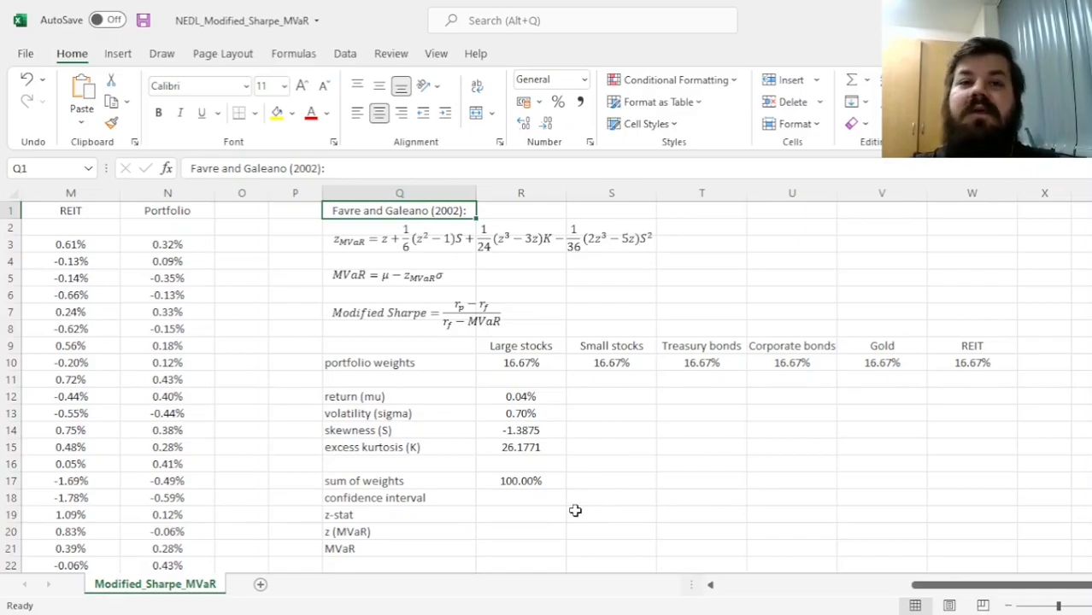
pyautogui.moveTo(629, 506)
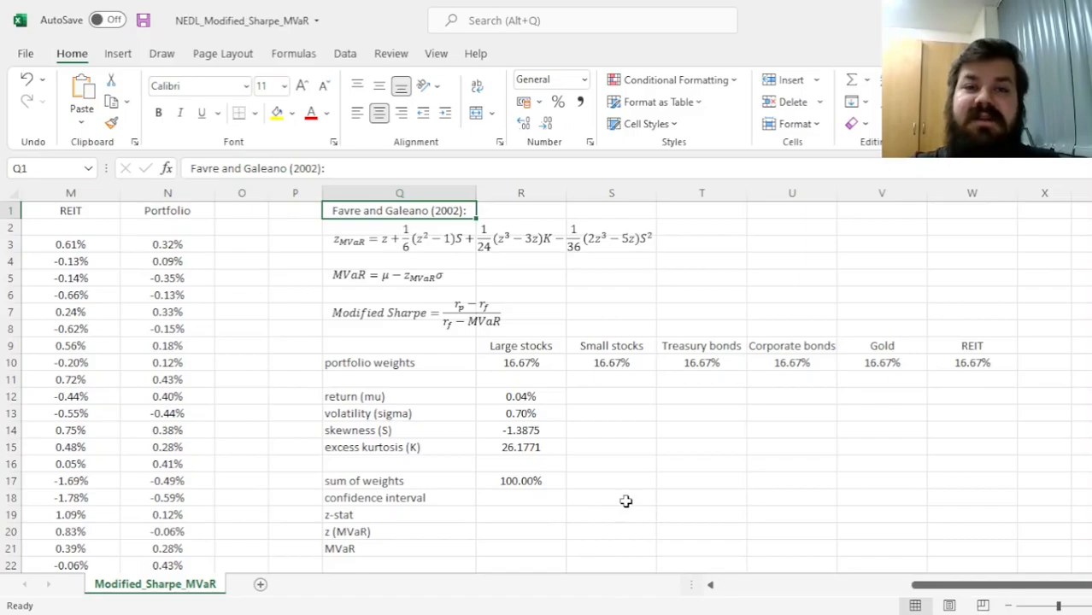
pyautogui.click(520, 497)
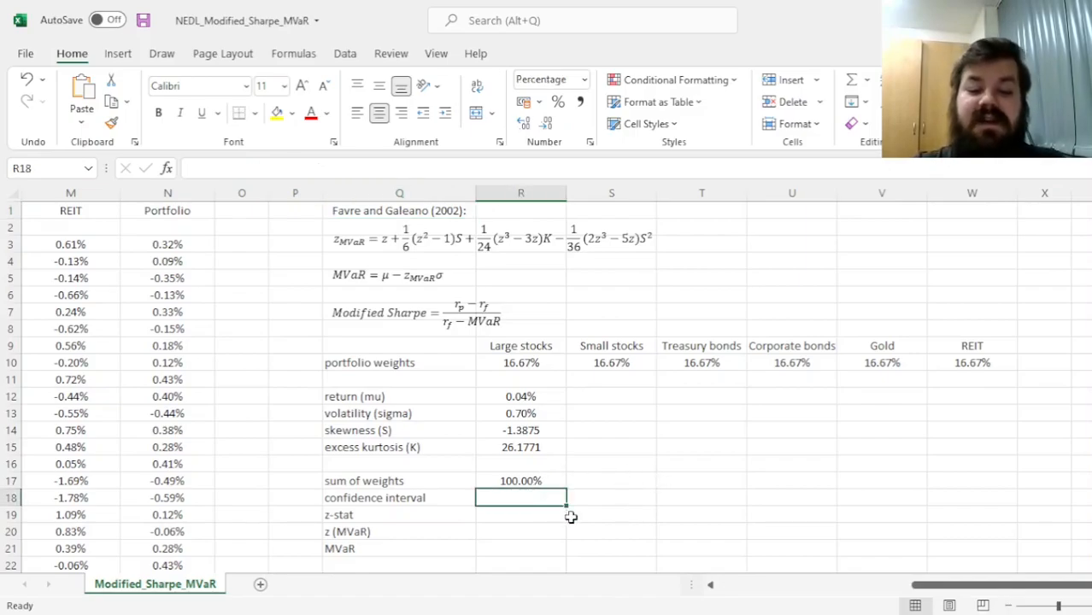
# Step: Enter 99.0% in R18, =NORM.S.INV(R18) in R19, and begin =R19 + in R20
pyautogui.write('99.0%')
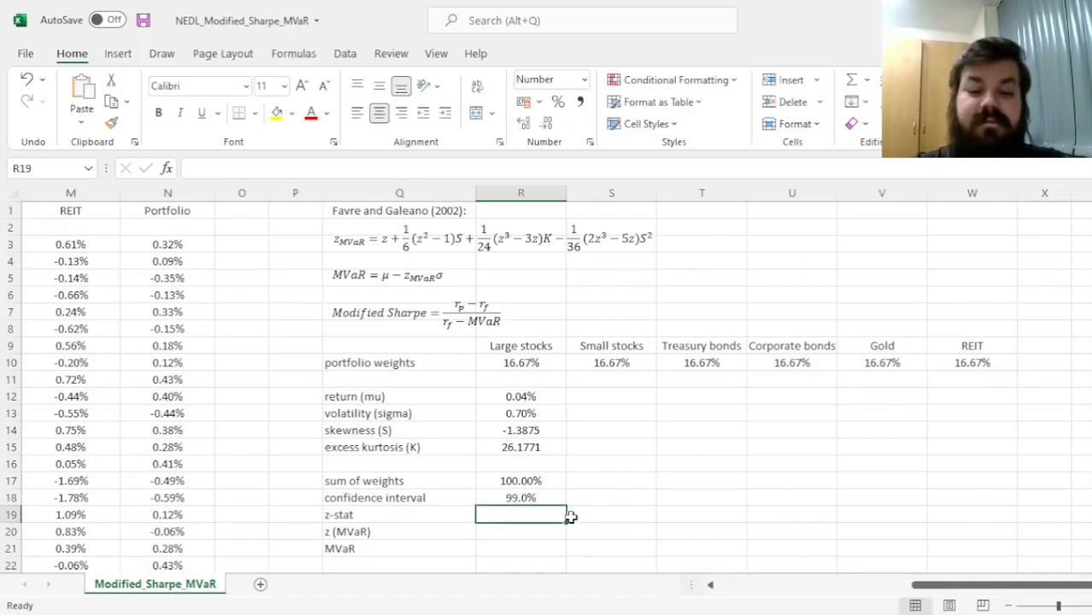
pyautogui.write('=NORM.S')
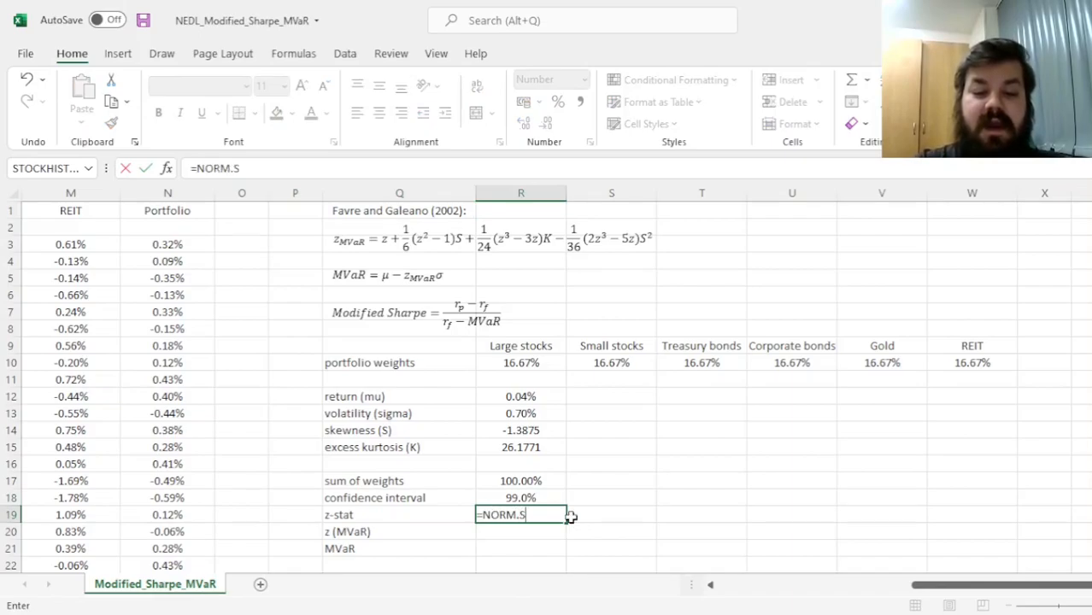
pyautogui.write('.INV(')
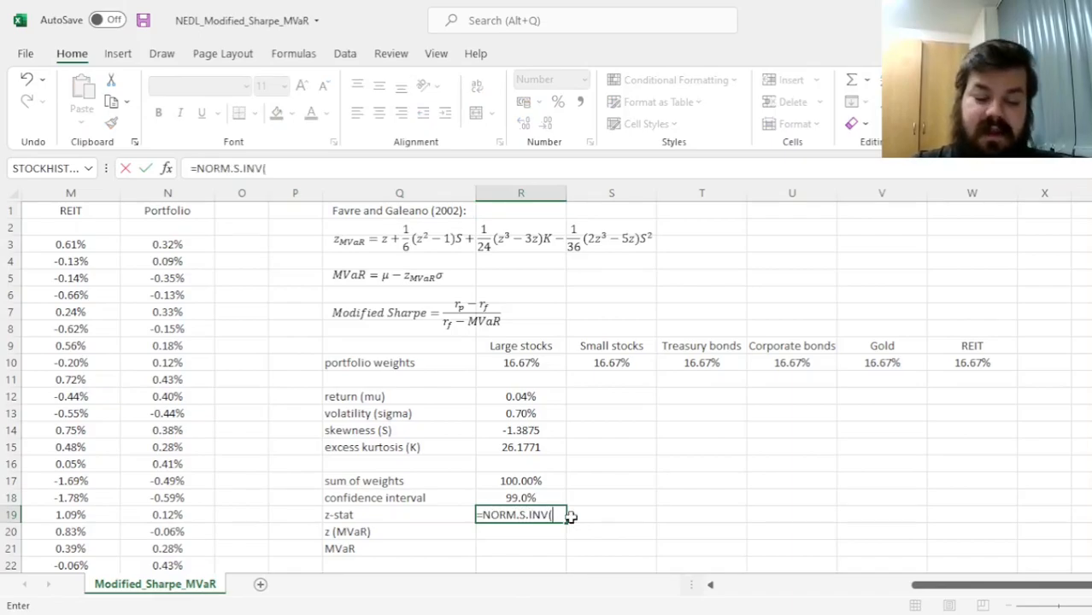
pyautogui.click(520, 497)
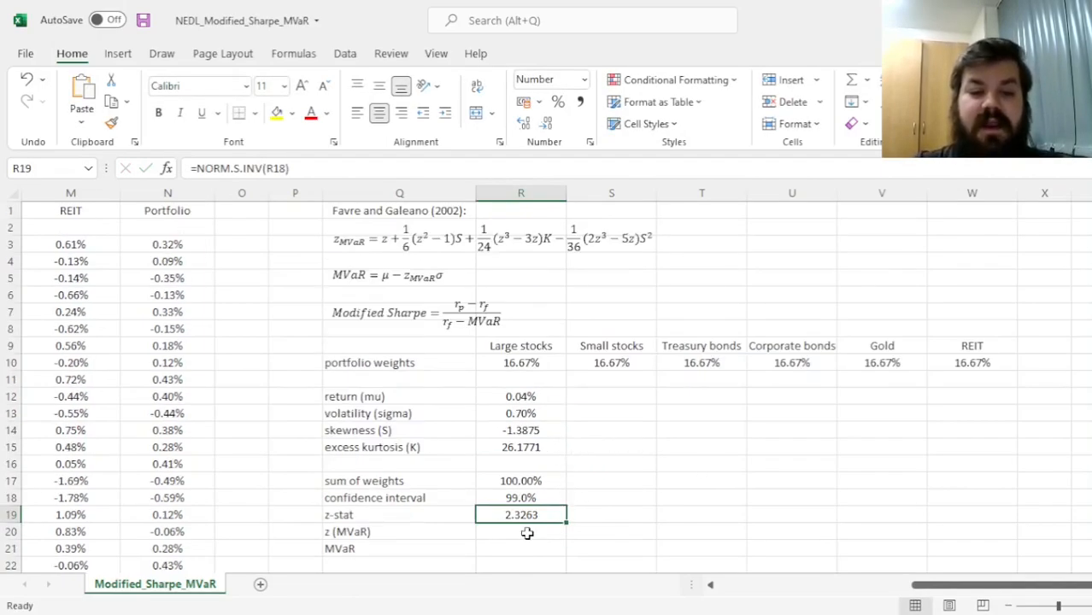
pyautogui.click(402, 239)
pyautogui.write('=R19 +')
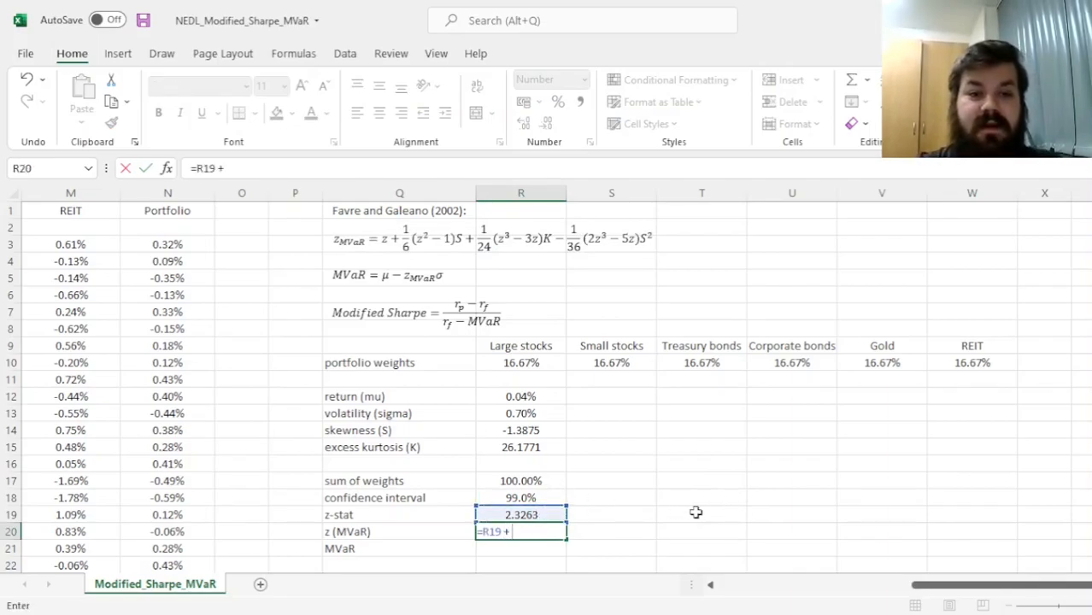
# Step: Add the 1/6 skewness and 1/24 kurtosis Cornish-Fisher terms referencing R19, R14 and R15
pyautogui.write('1/6*(')
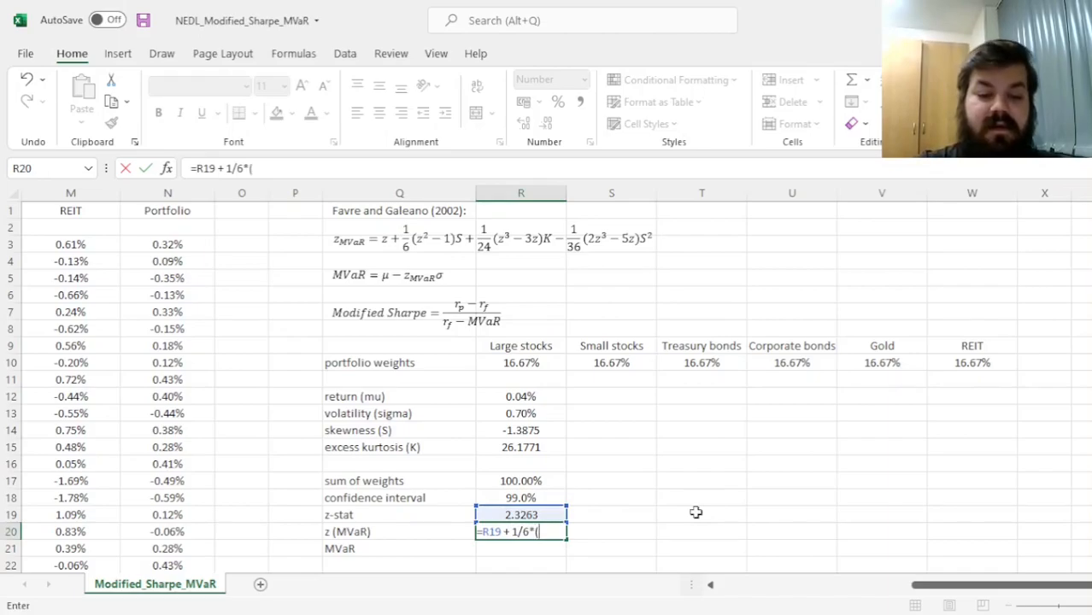
pyautogui.write('R19^2 - 1)*')
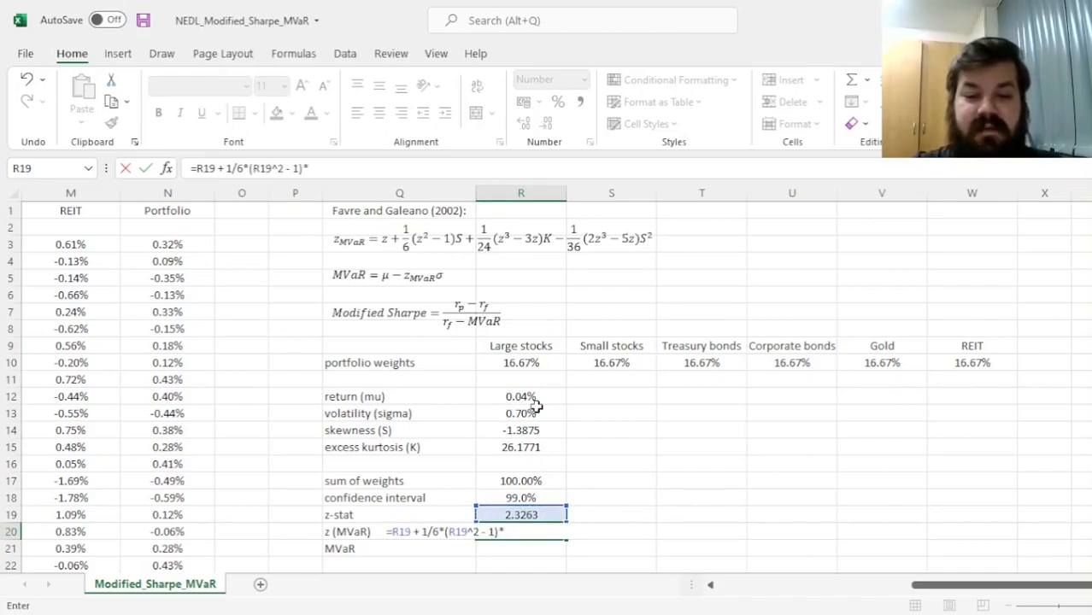
pyautogui.click(520, 431)
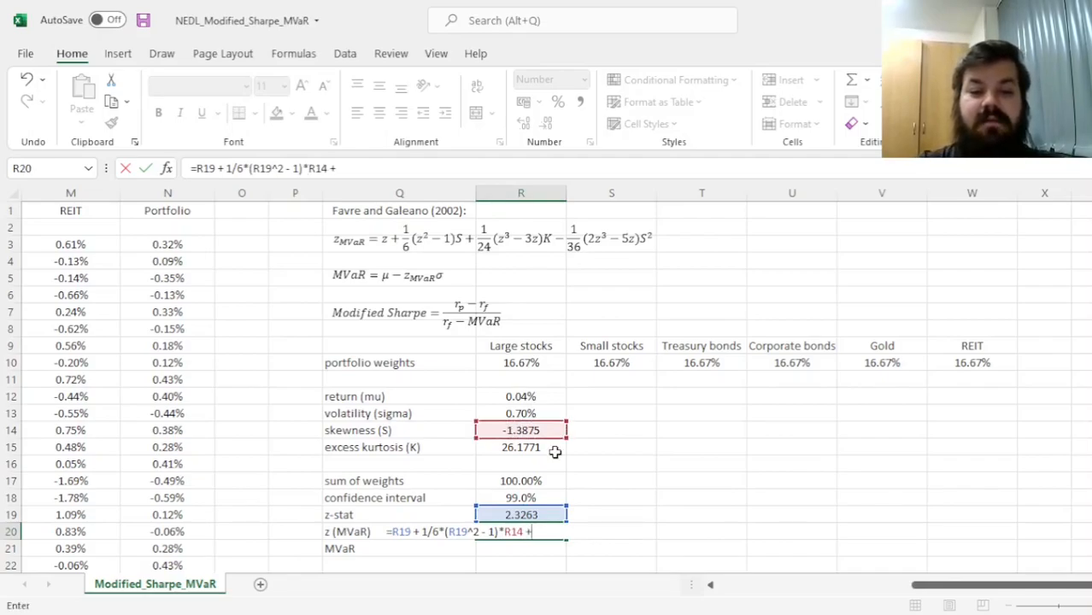
pyautogui.write('1/24*(R19^3 - 3*')
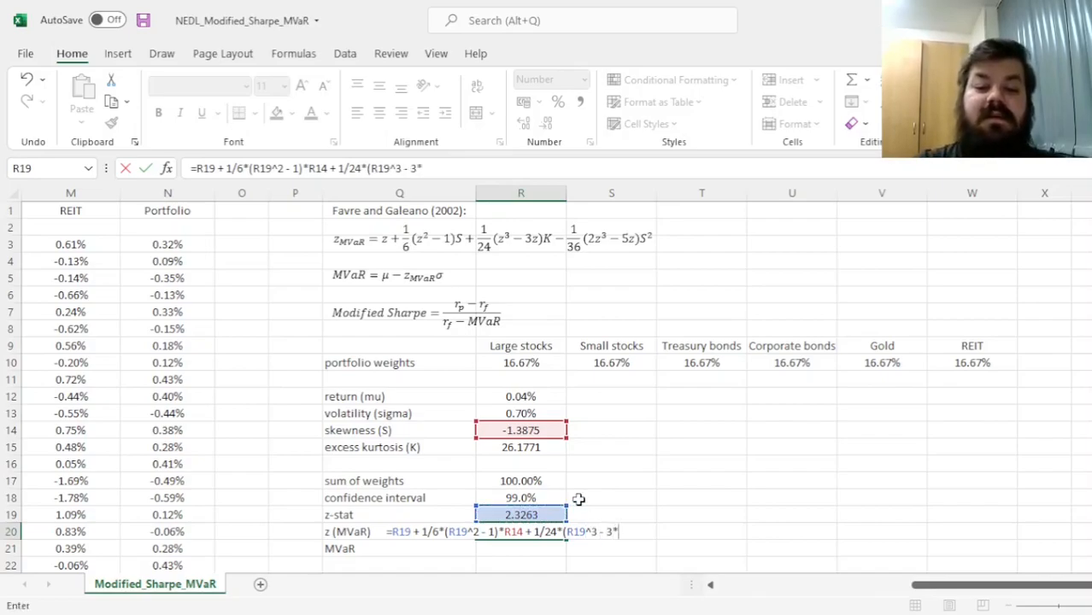
pyautogui.click(519, 515)
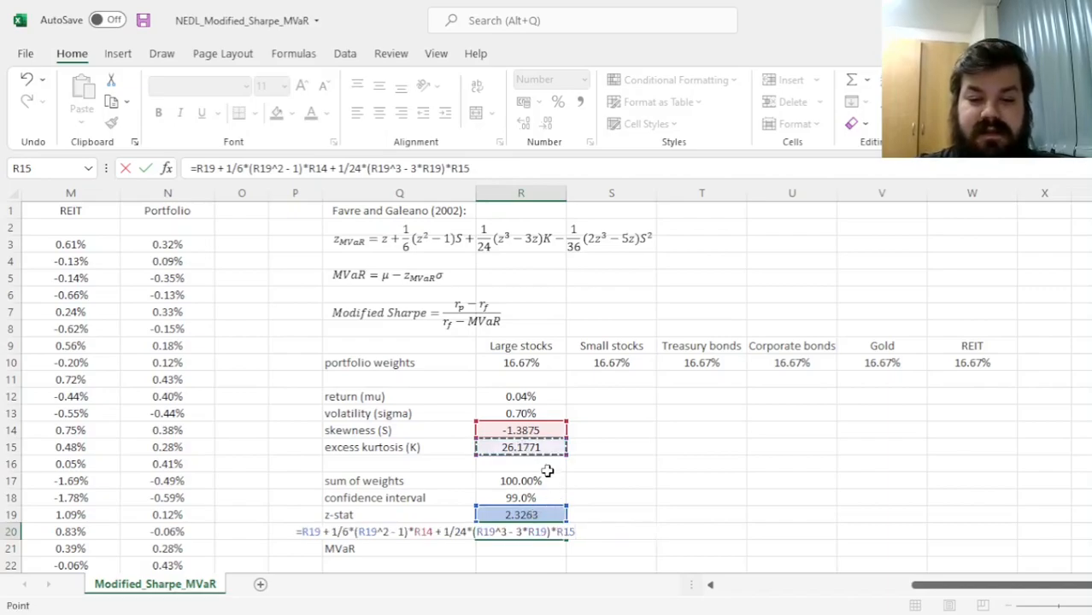
# Step: Complete R20 with the -1/36*(2*R19^3-5*R19)*R14^2 term, giving z (MVaR) of 6.7015
pyautogui.write('-')
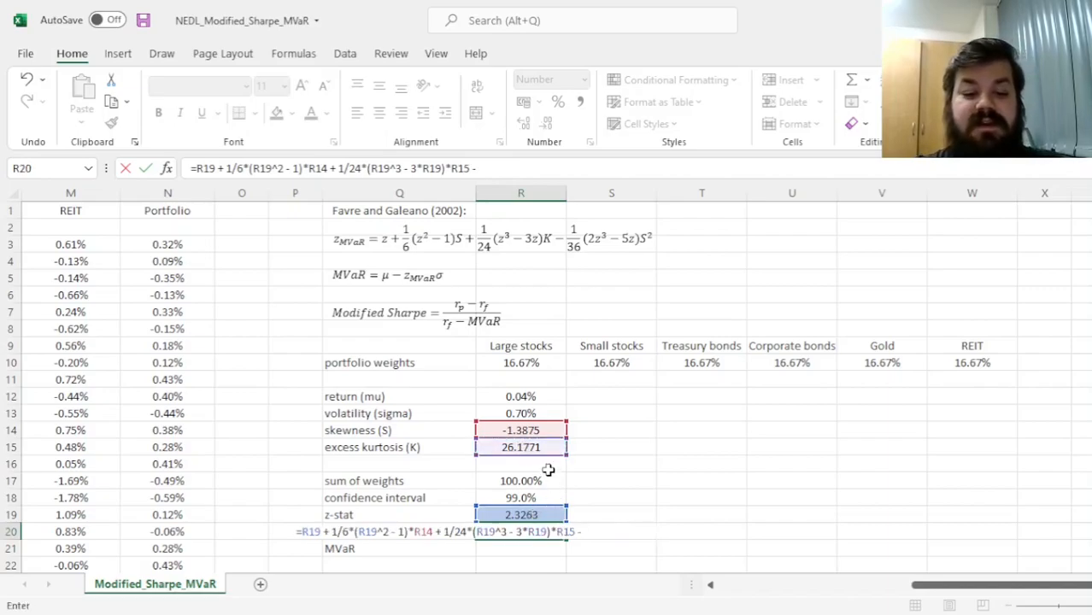
pyautogui.write('- 1/36*(2*')
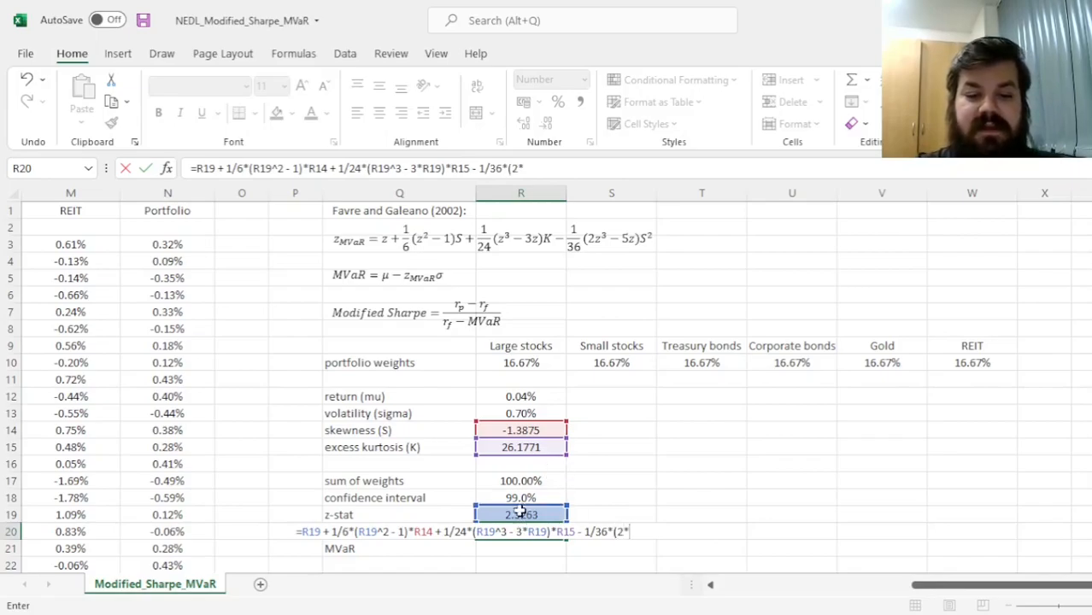
pyautogui.write('2*R19^3 - 5*R19')
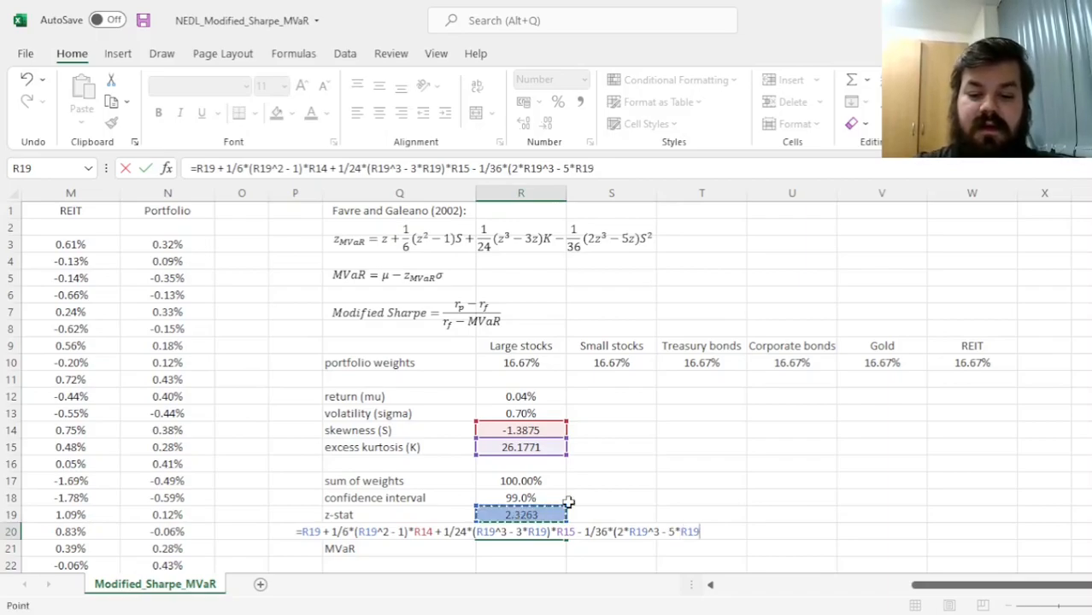
pyautogui.write(')*')
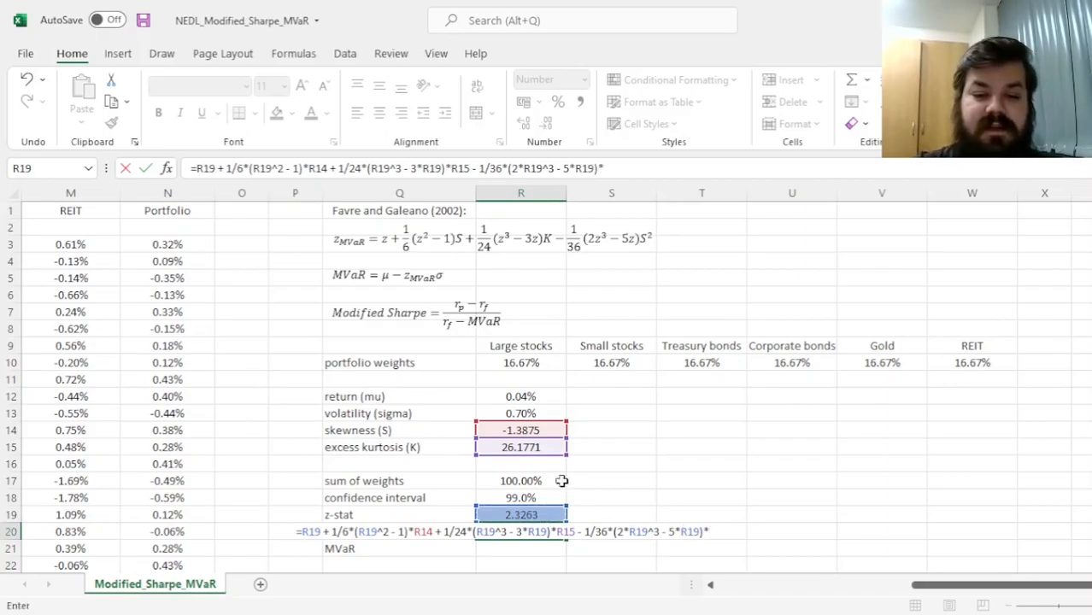
pyautogui.write('*R14^2')
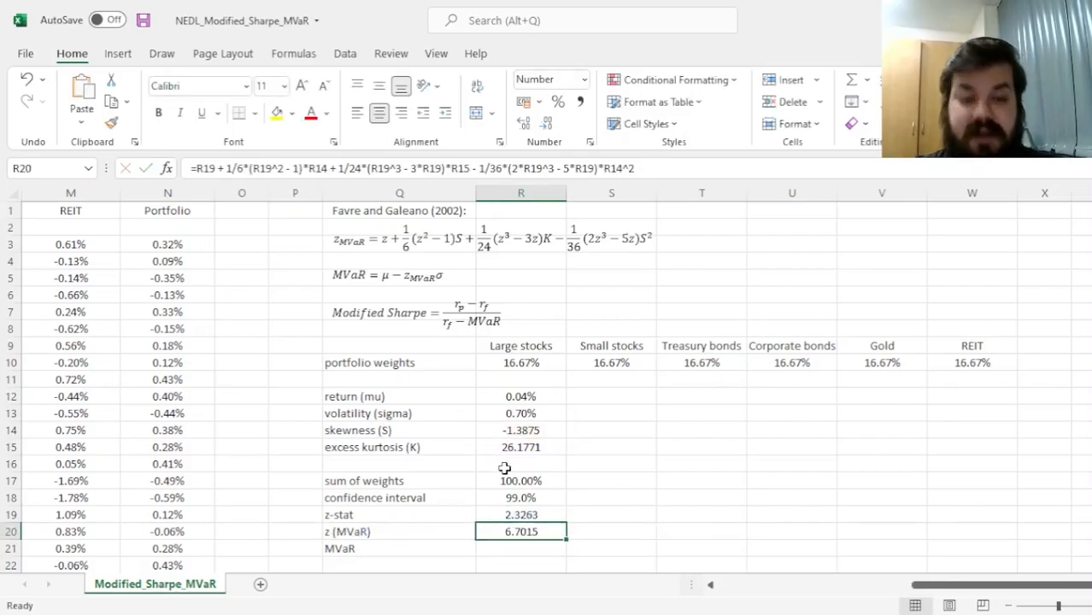
pyautogui.moveTo(600, 485)
pyautogui.write('=')
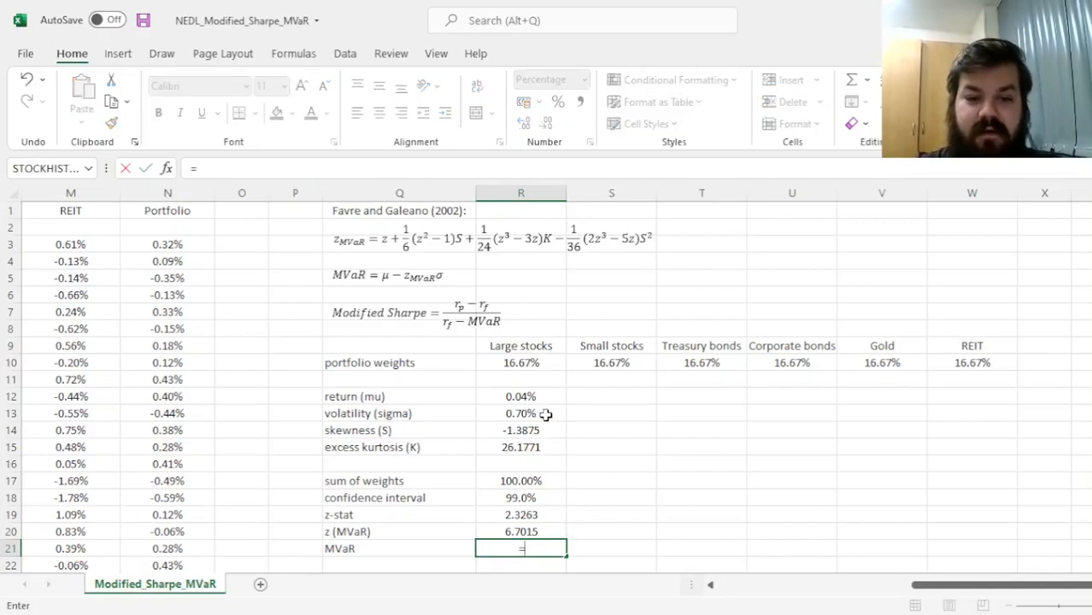
# Step: Enter =R12 - R13*R20 in R21, giving an MVaR of -4.66%
pyautogui.click(520, 397)
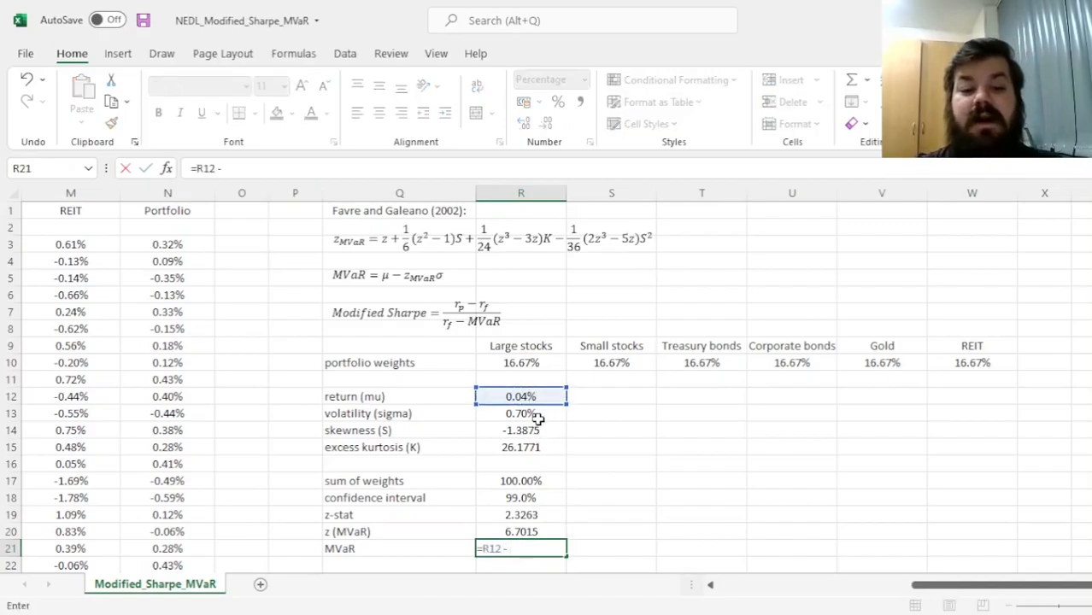
pyautogui.click(520, 412)
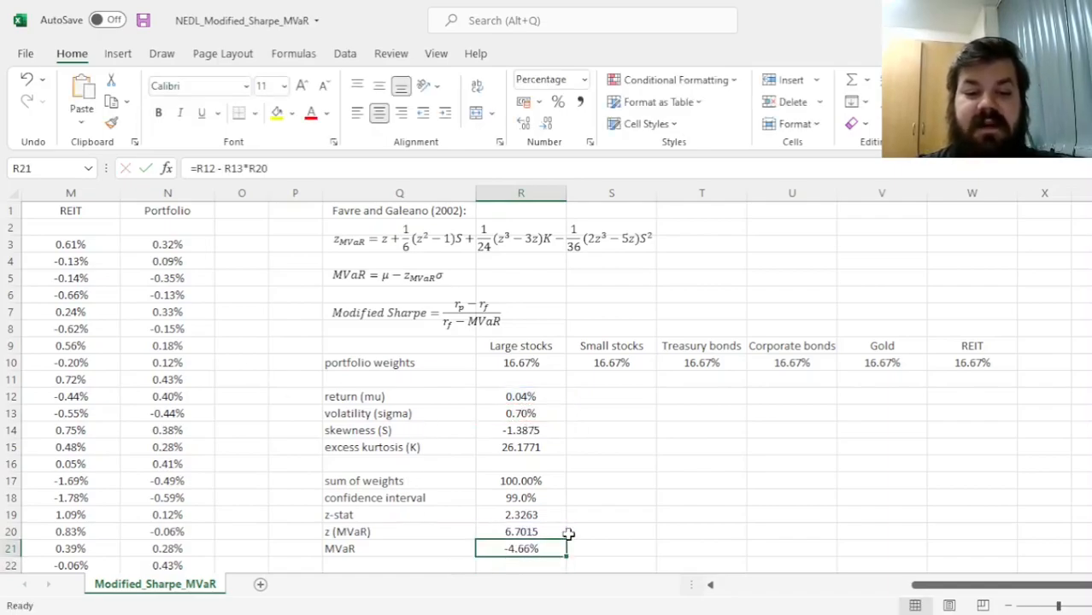
pyautogui.moveTo(622, 465)
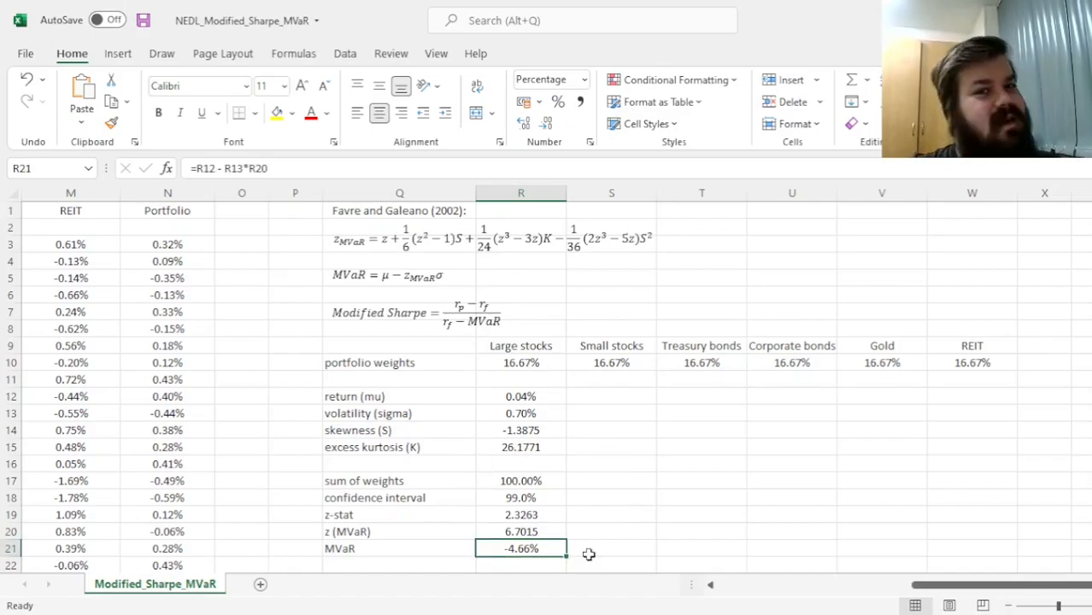
pyautogui.moveTo(605, 557)
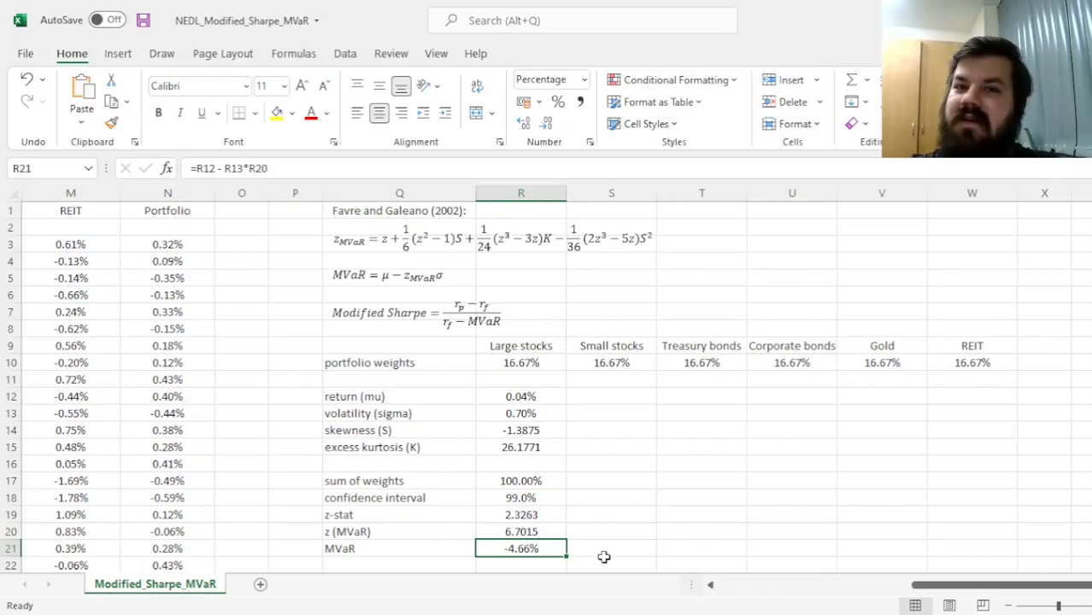
pyautogui.moveTo(586, 553)
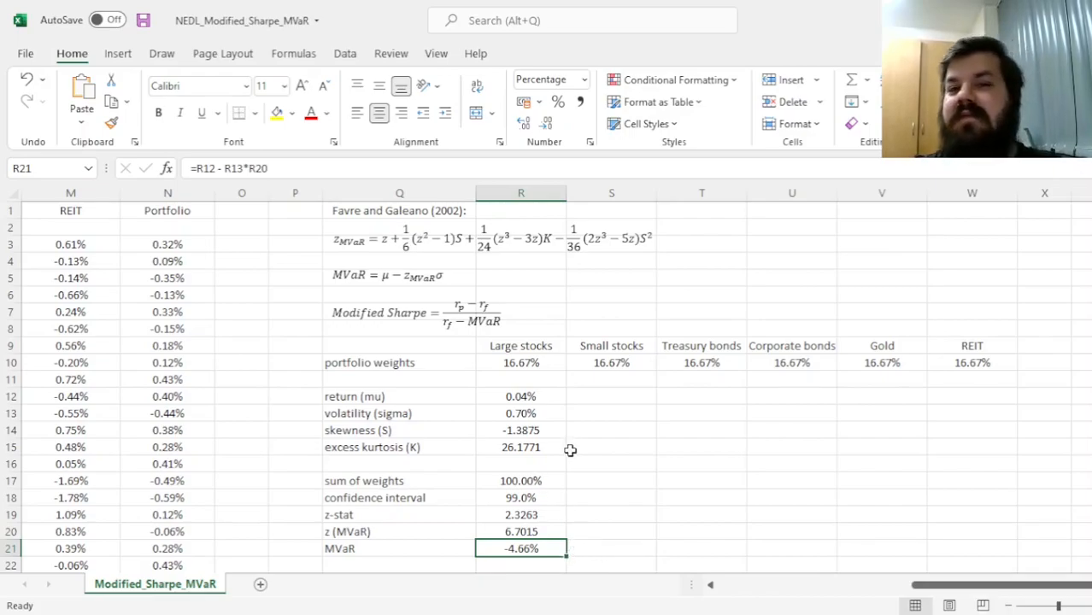
pyautogui.moveTo(597, 465)
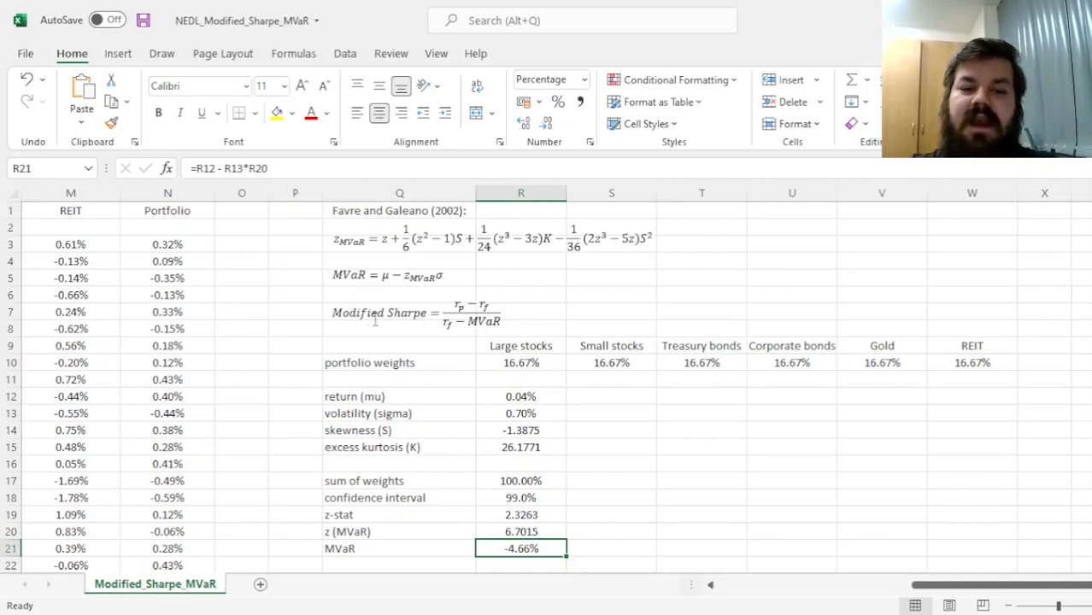
pyautogui.moveTo(462, 323)
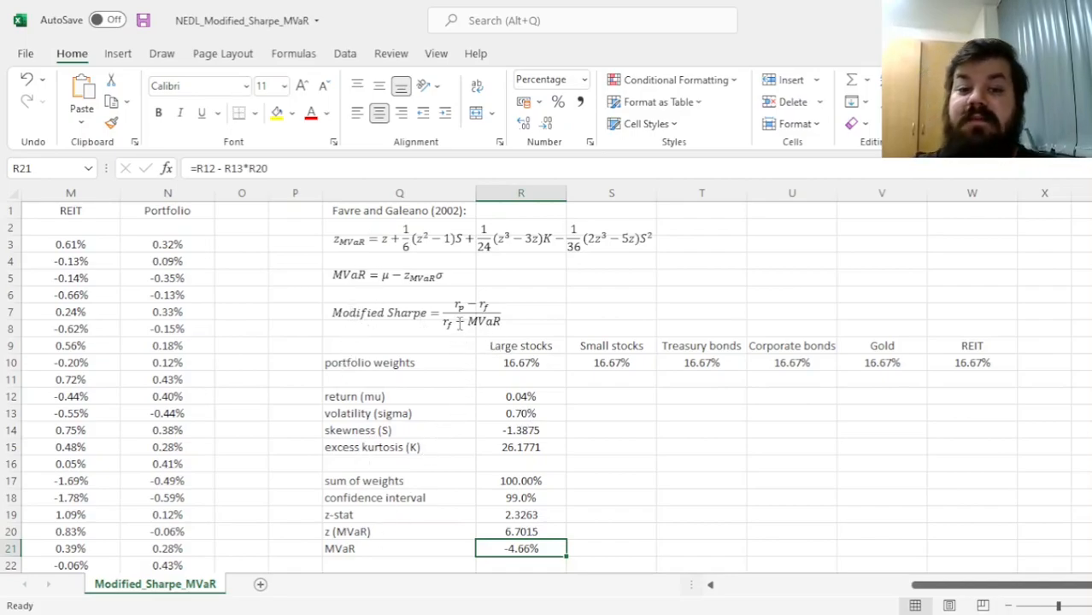
pyautogui.moveTo(506, 342)
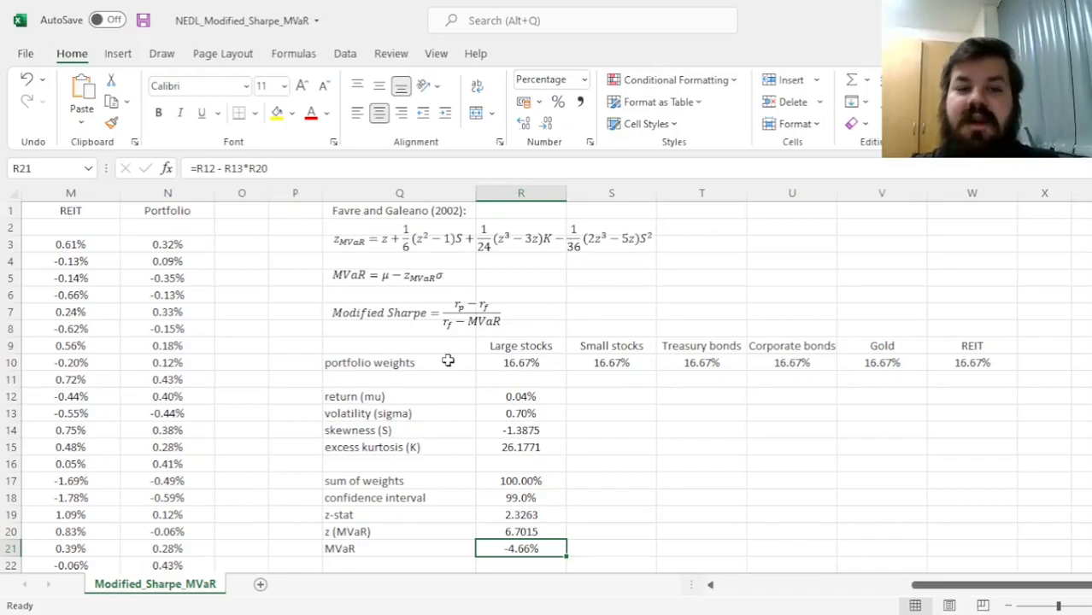
pyautogui.moveTo(420, 306)
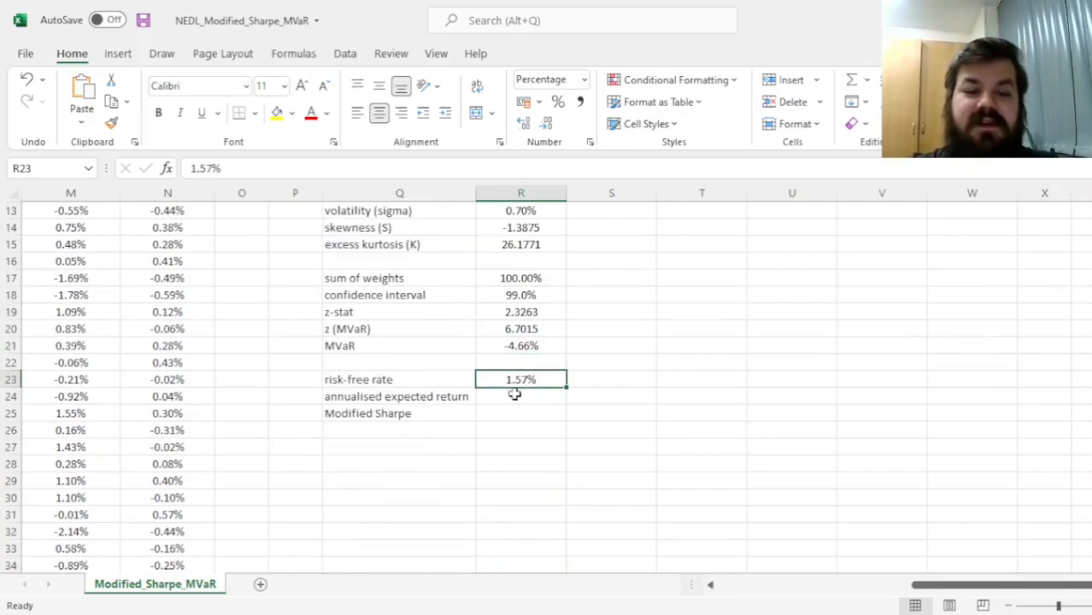
# Step: Enter the annualised expected return =(1+R12)^25 in R24, giving 9.89%
pyautogui.click(520, 396)
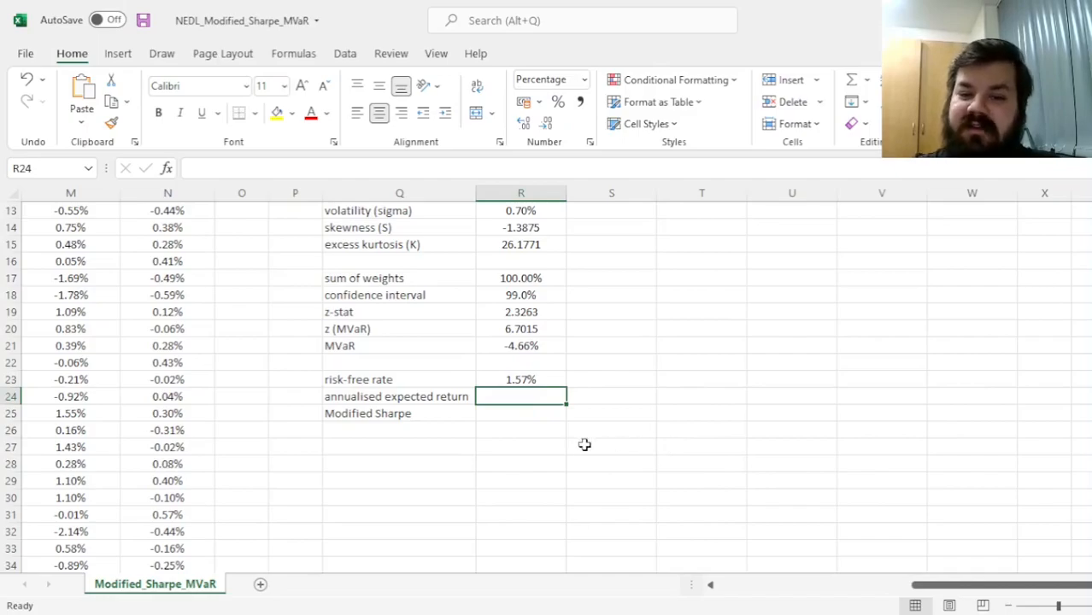
pyautogui.moveTo(622, 479)
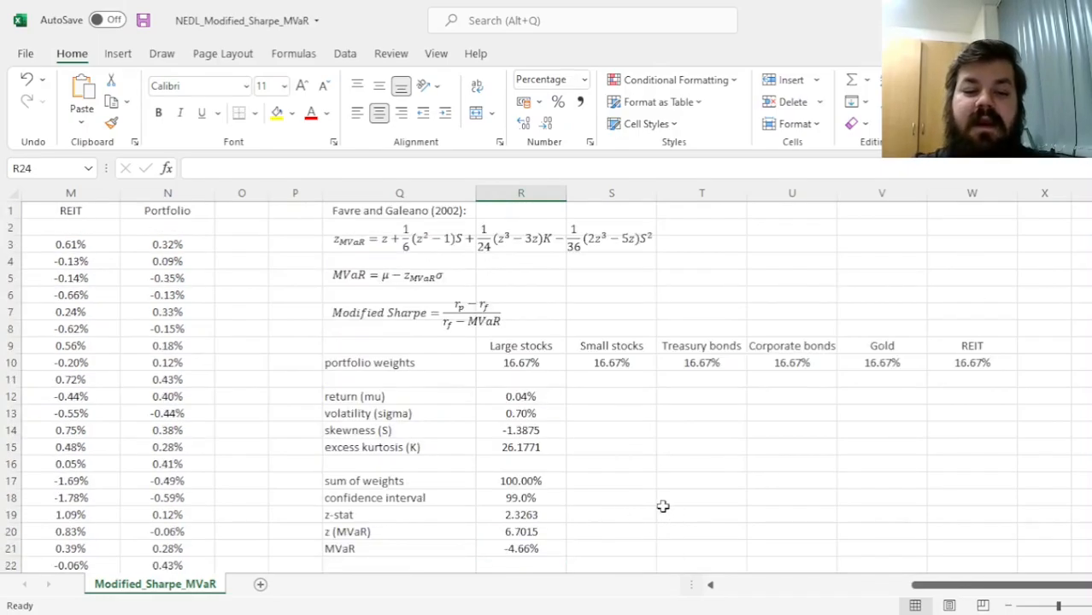
pyautogui.write('=(1+R12')
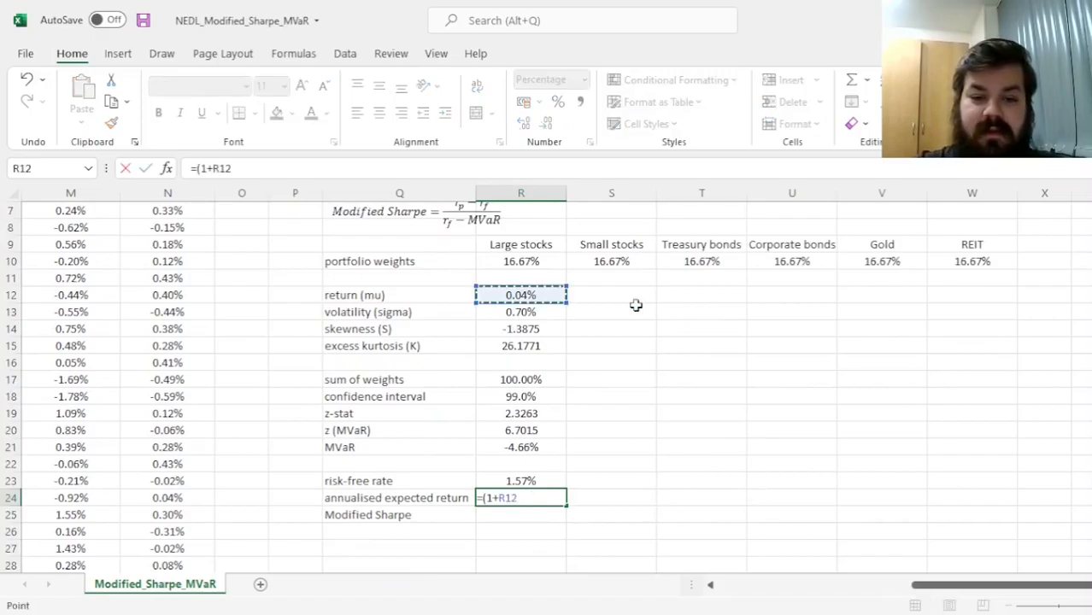
pyautogui.write('^25')
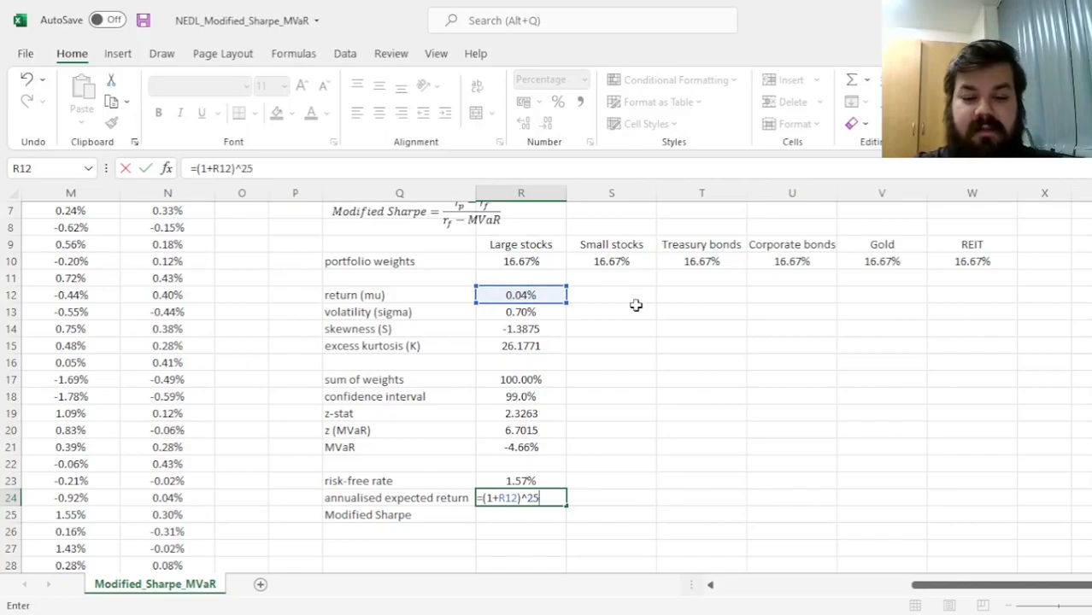
pyautogui.press('enter')
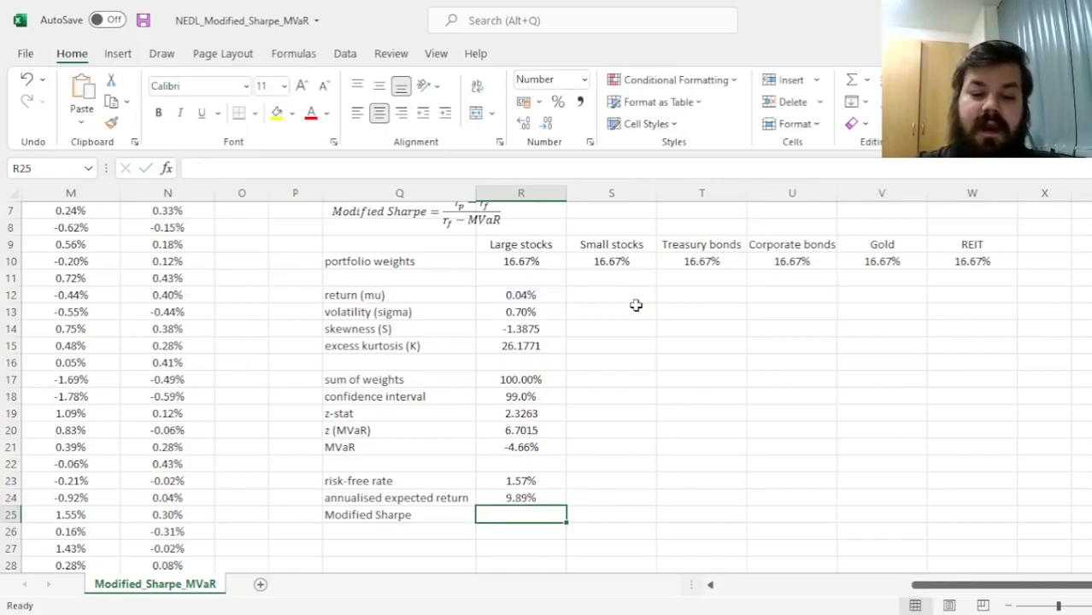
# Step: Enter the Modified Sharpe =(R24-R23)/(R23-R21) in R25, giving 1.3352, and check the MVaR formula
pyautogui.write('=(')
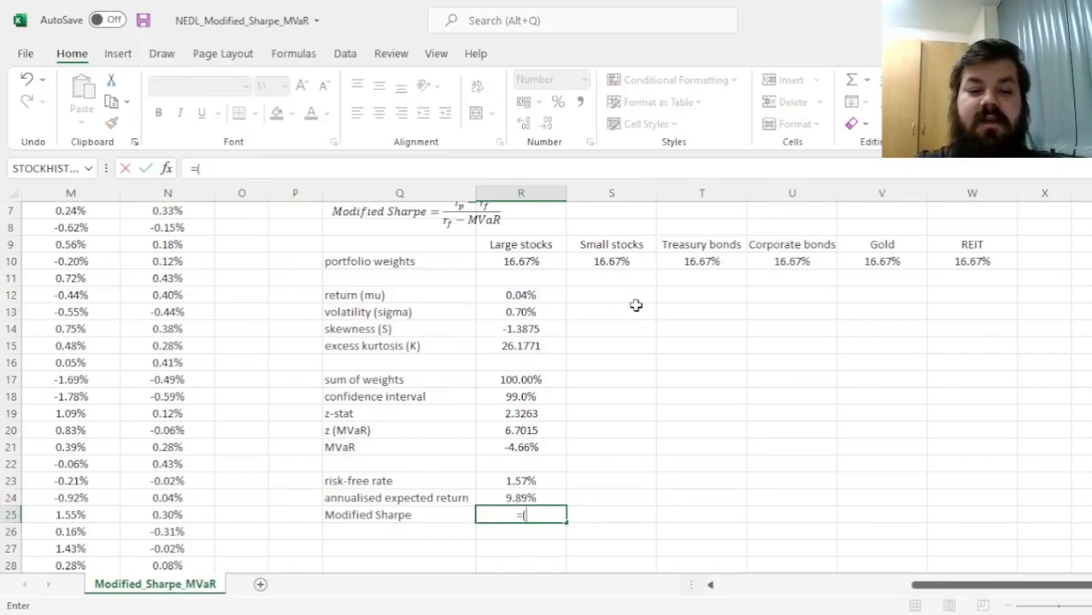
pyautogui.write('(R24-R23')
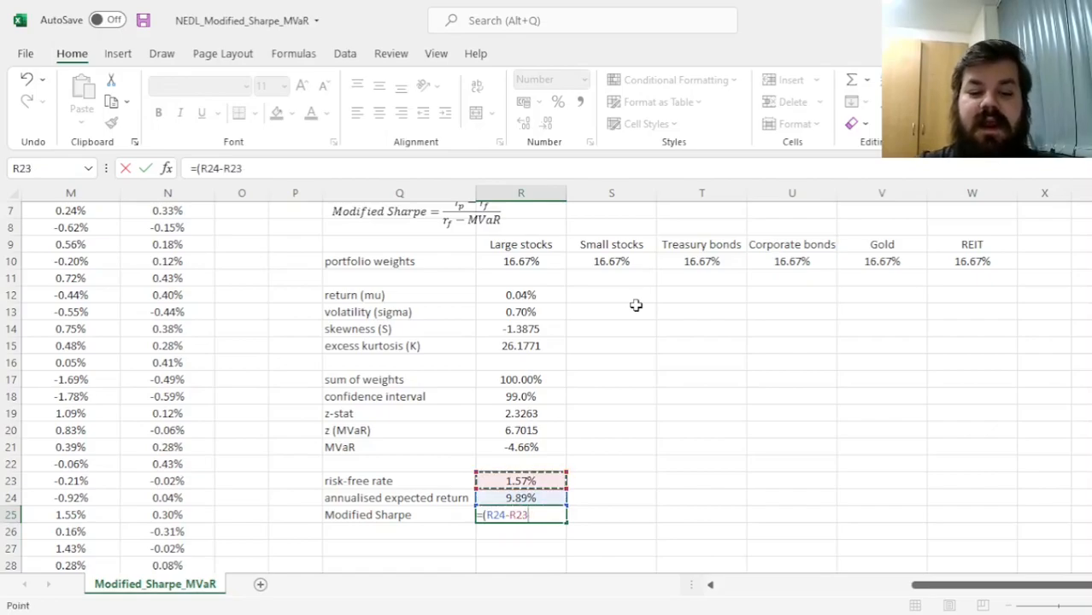
pyautogui.write(')/')
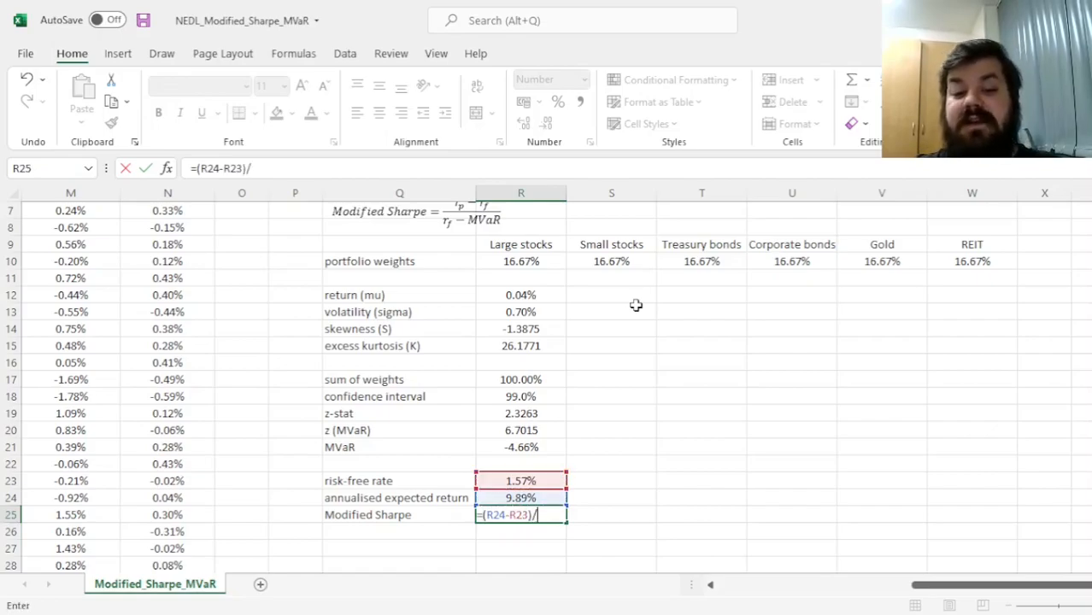
pyautogui.write('(R23-')
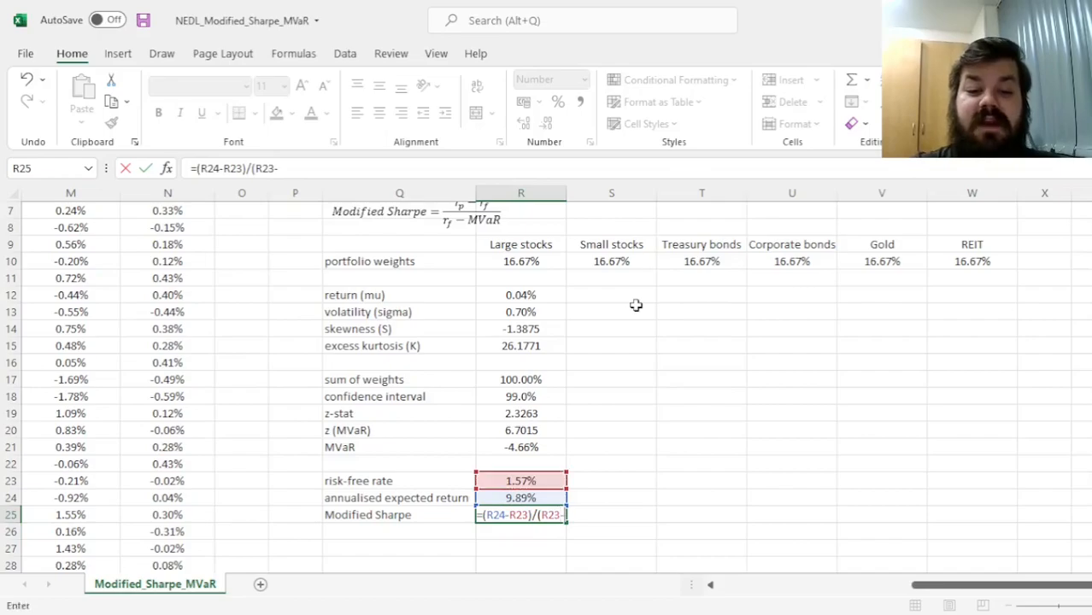
pyautogui.click(520, 448)
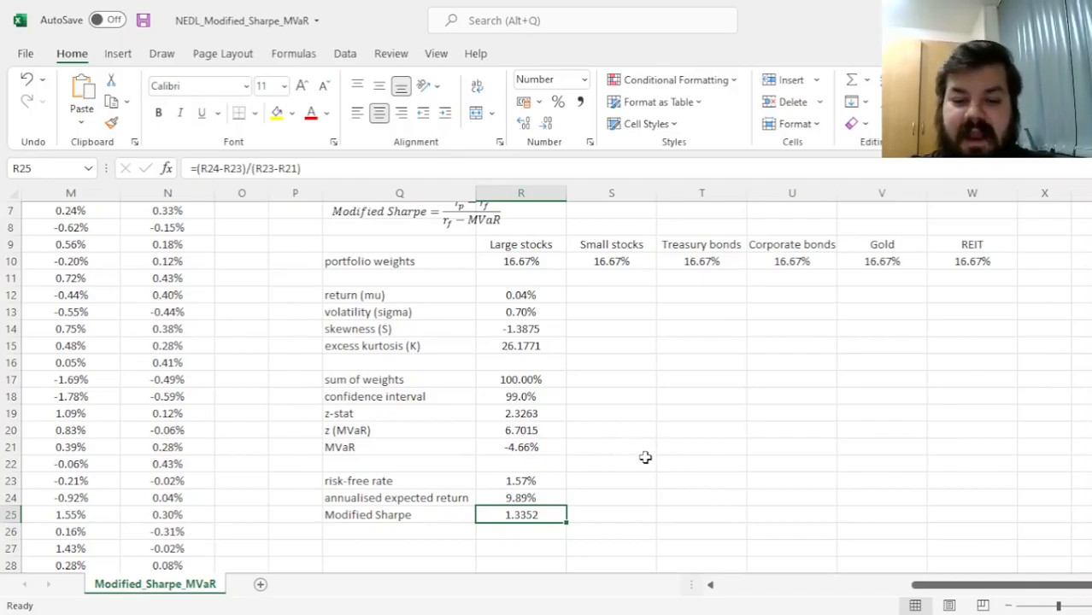
pyautogui.moveTo(663, 417)
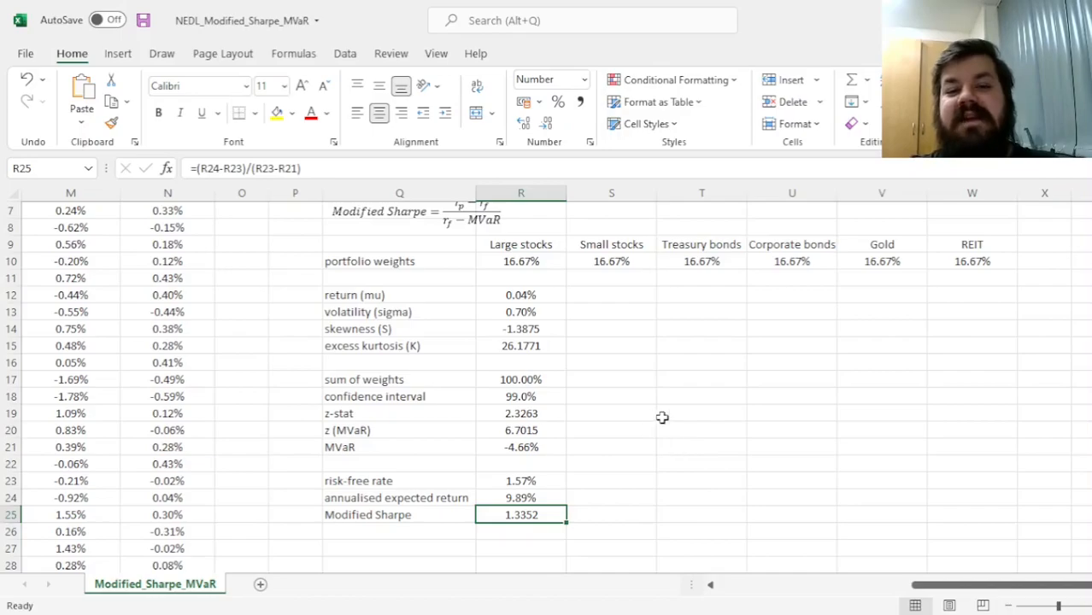
pyautogui.click(520, 448)
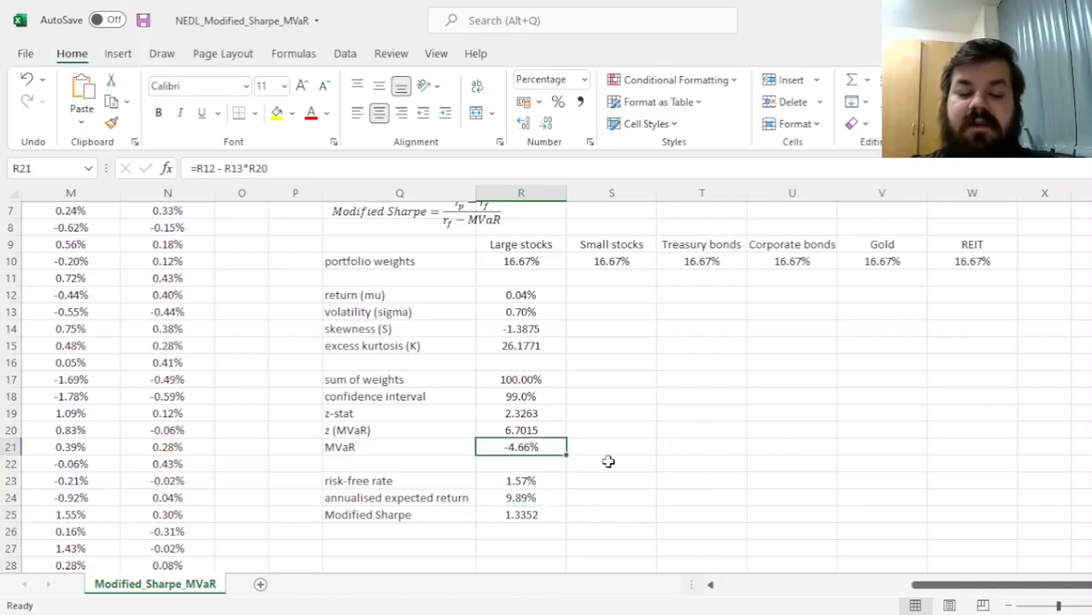
pyautogui.moveTo(651, 453)
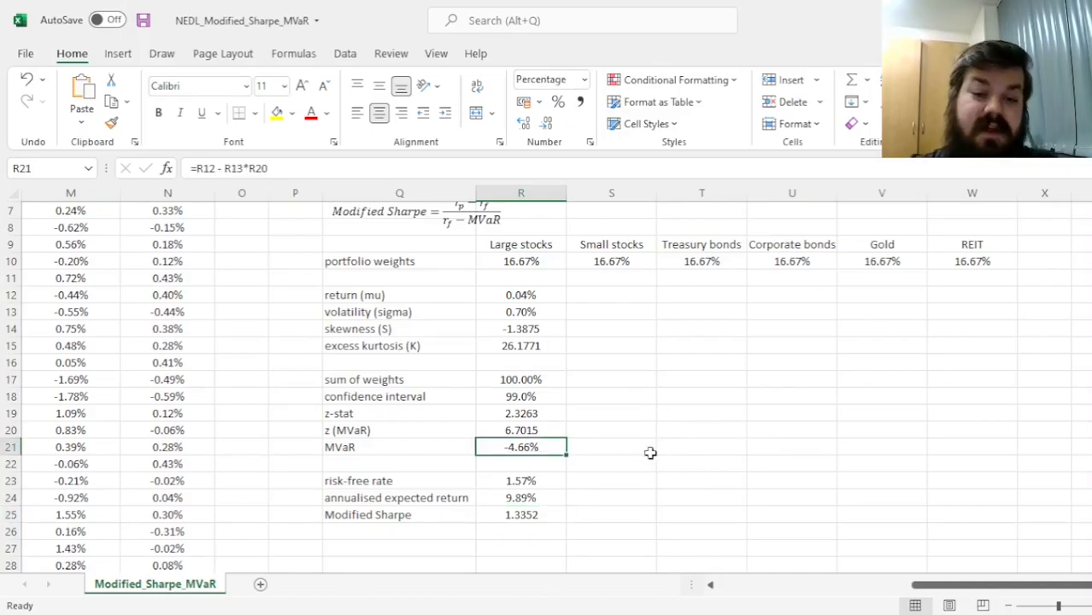
pyautogui.moveTo(671, 434)
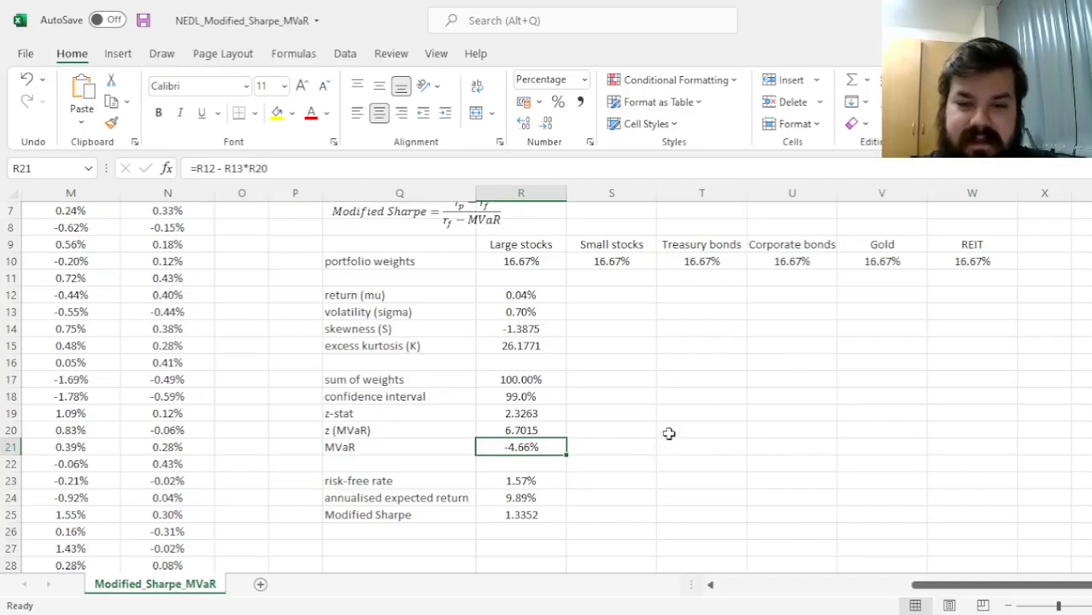
pyautogui.moveTo(683, 447)
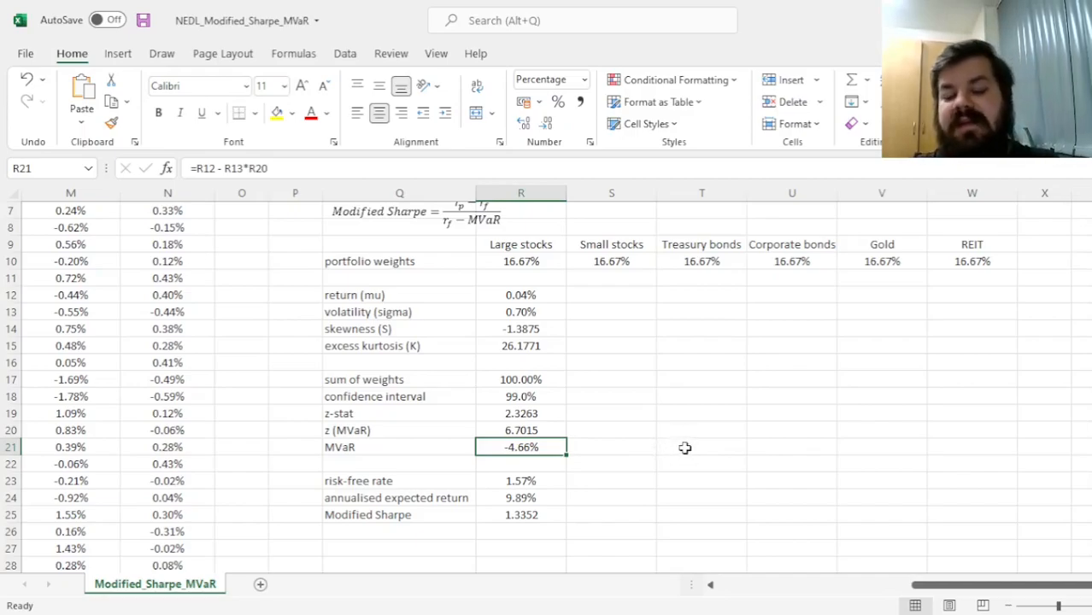
pyautogui.moveTo(718, 475)
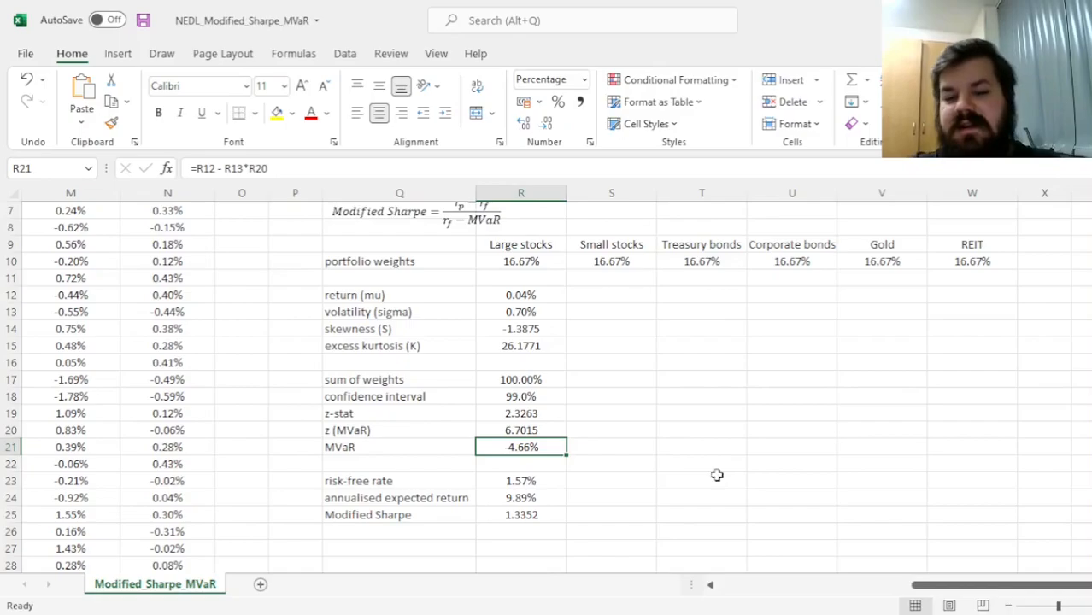
pyautogui.moveTo(708, 462)
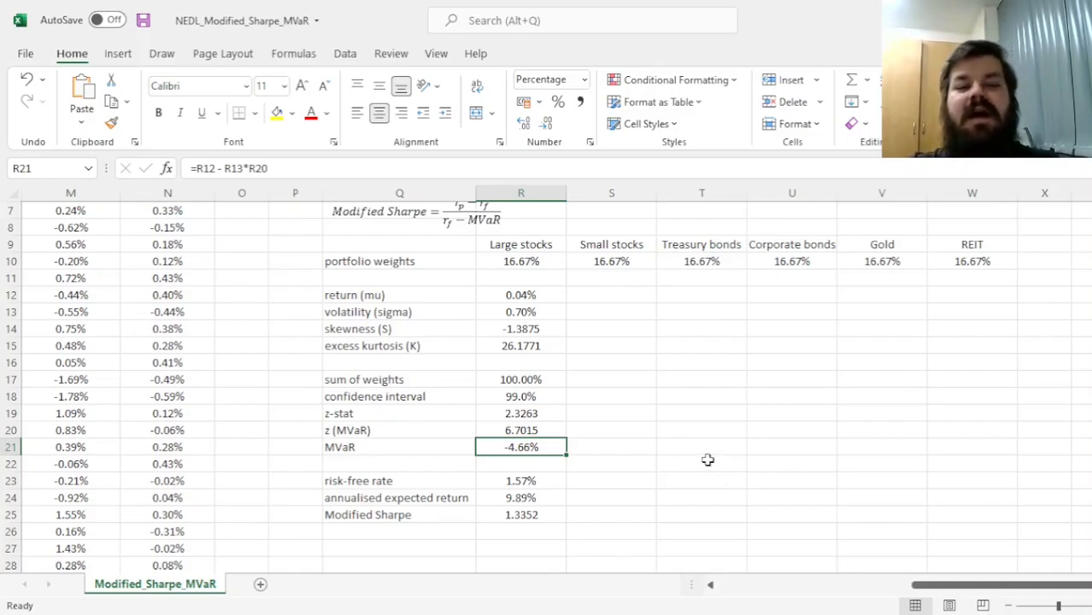
pyautogui.moveTo(359, 102)
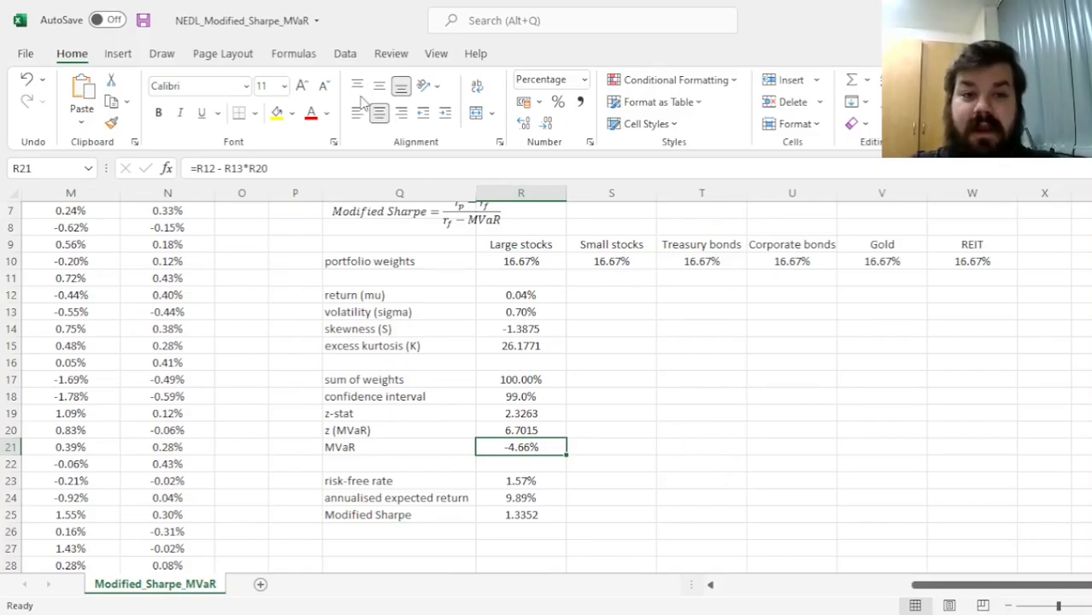
pyautogui.moveTo(705, 441)
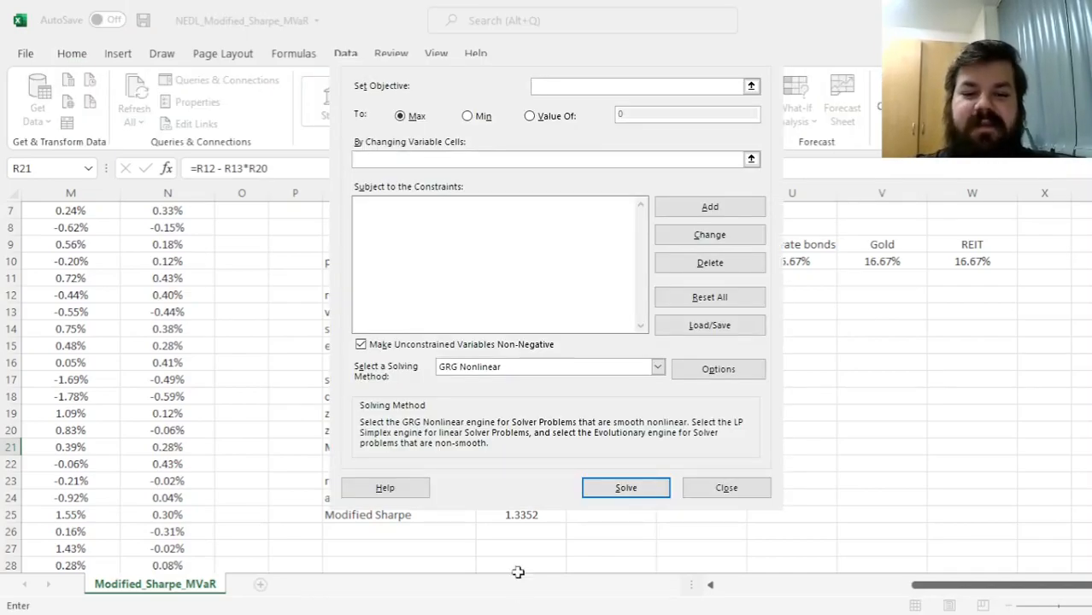
# Step: Set Solver to maximise $R$25 by changing $R$10:$W$10 with constraint $R$17 = 1
pyautogui.click(521, 515)
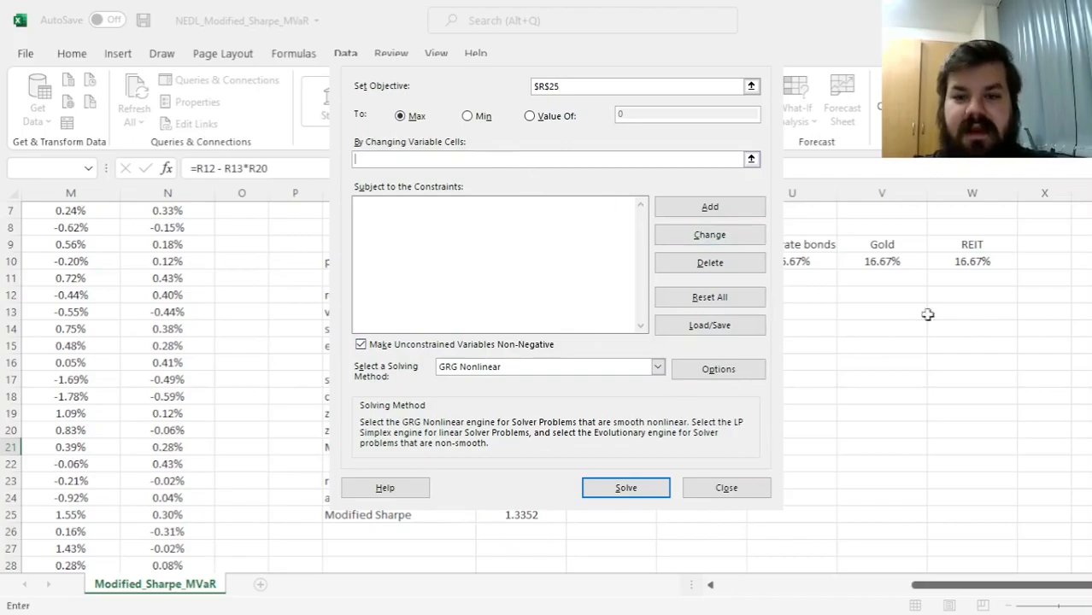
pyautogui.click(725, 487)
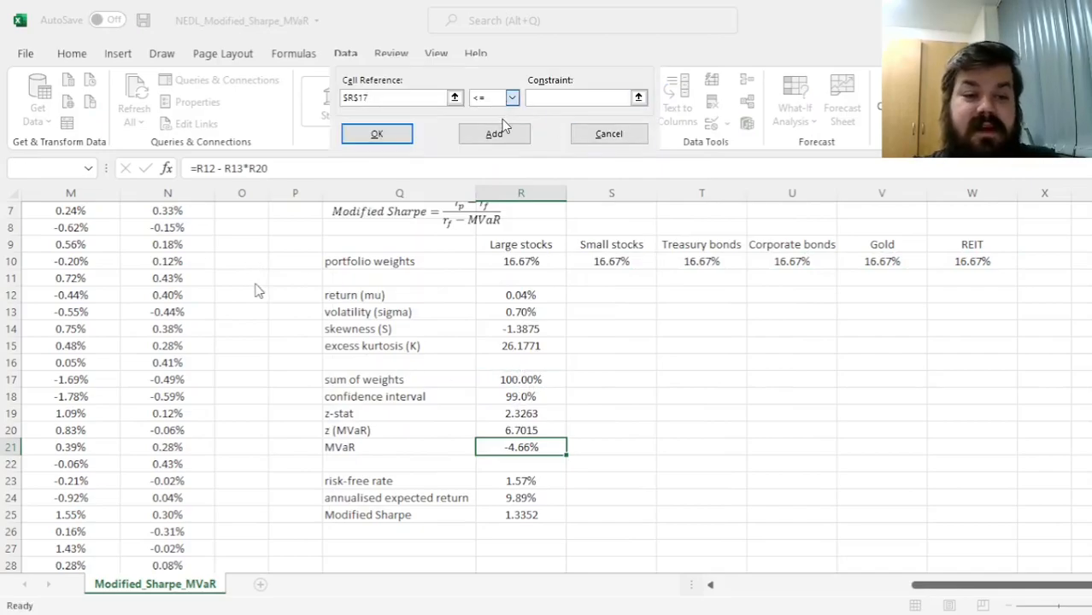
pyautogui.click(376, 133)
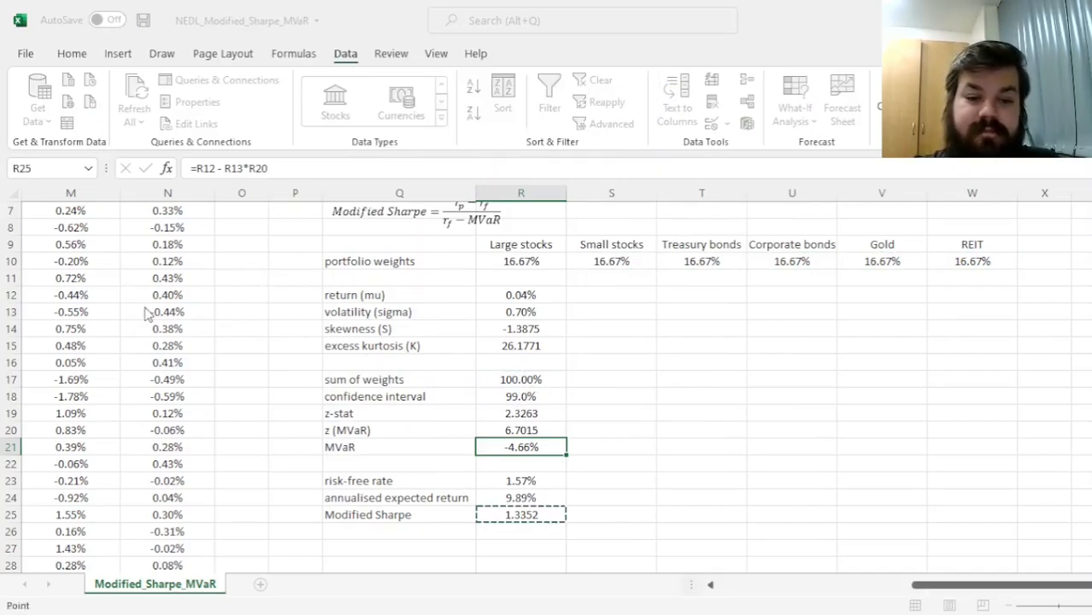
pyautogui.click(880, 103)
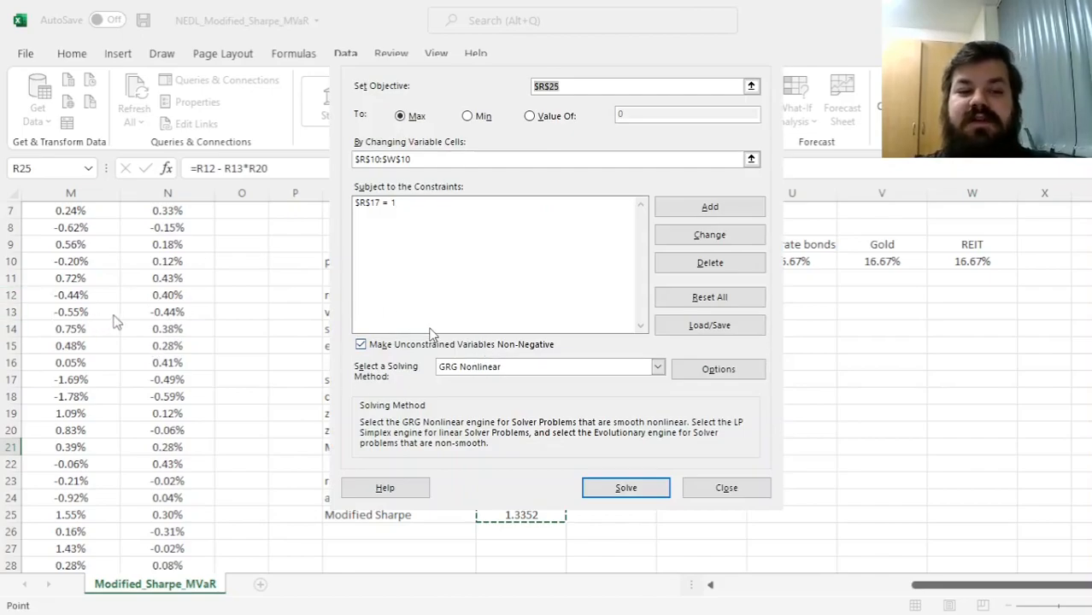
pyautogui.moveTo(413, 468)
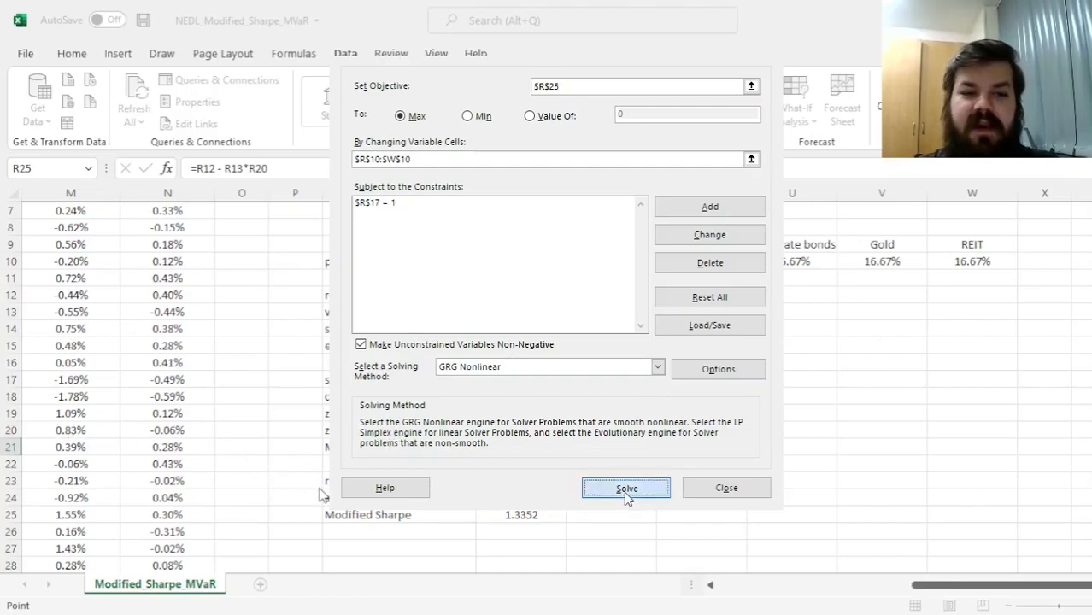
# Step: Run Solver and keep the solution: 51.08% Large stocks, 48.92% Treasury bonds, Modified Sharpe 2.1564
pyautogui.click(626, 489)
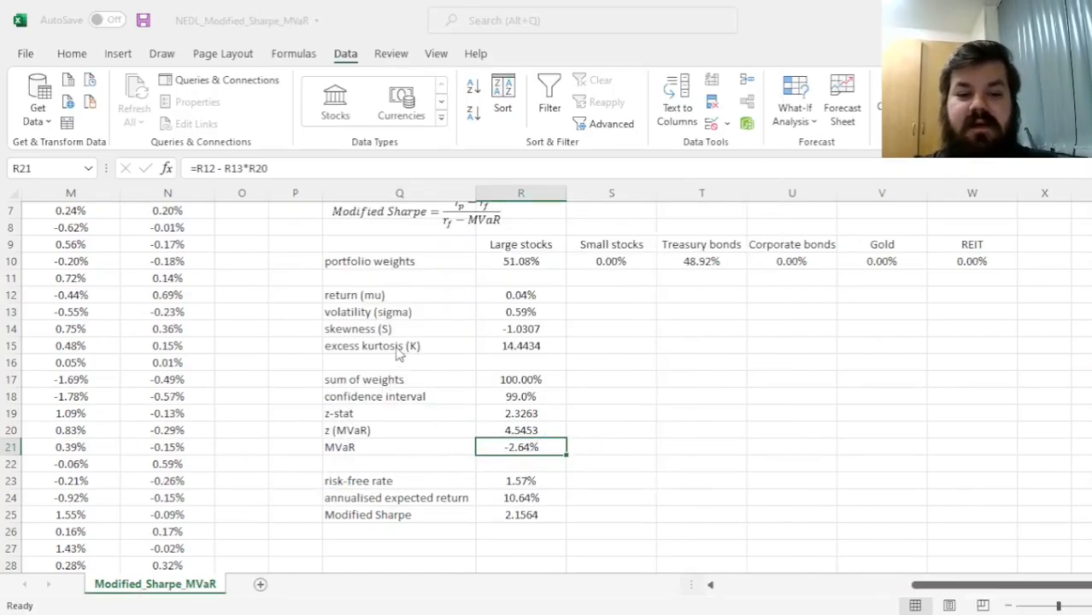
pyautogui.click(519, 514)
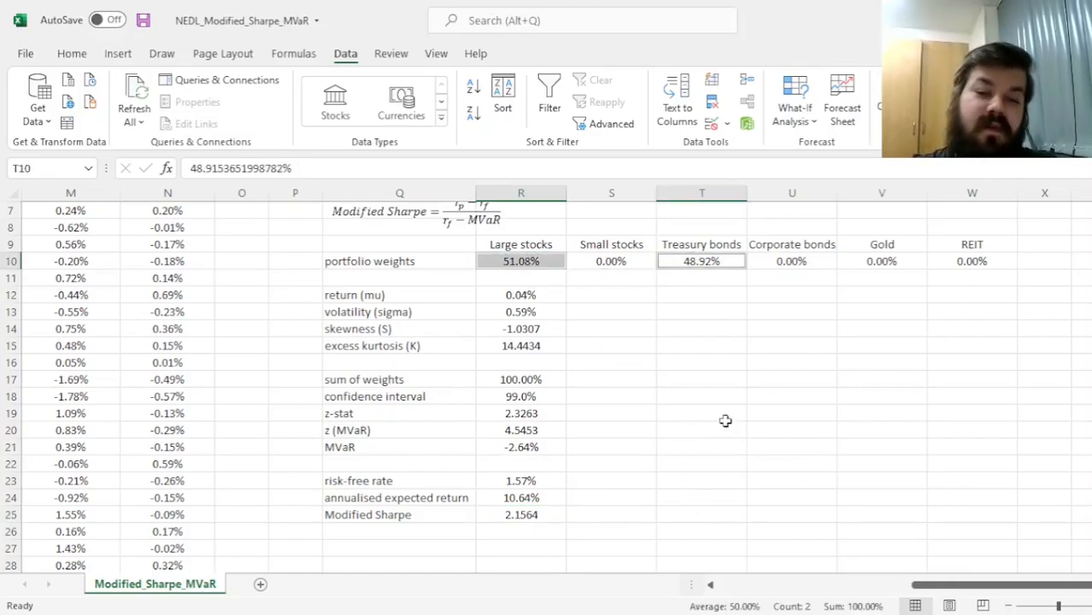
pyautogui.moveTo(692, 406)
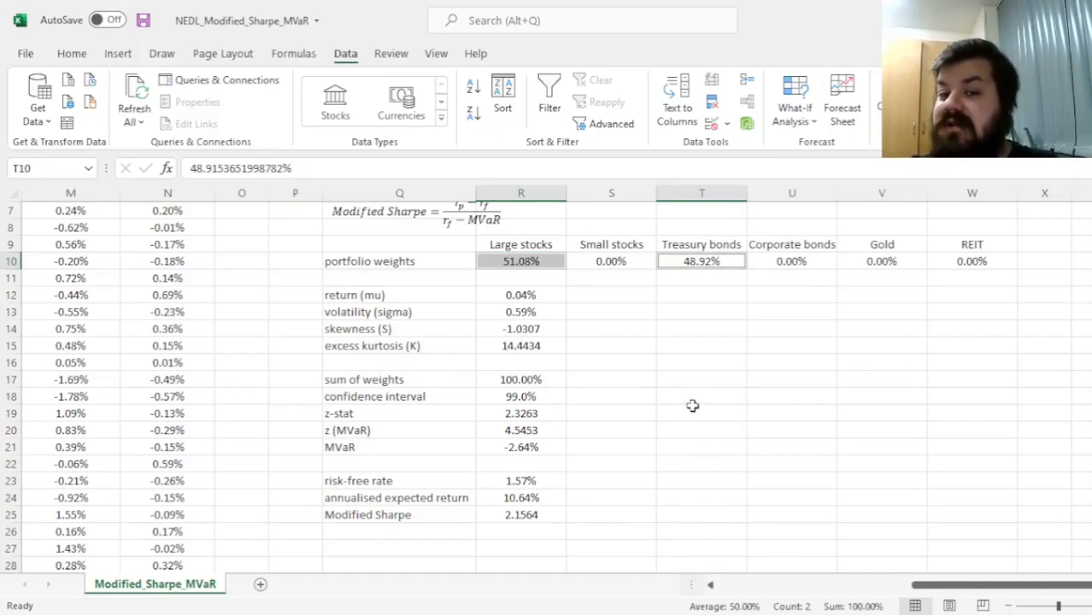
pyautogui.moveTo(680, 409)
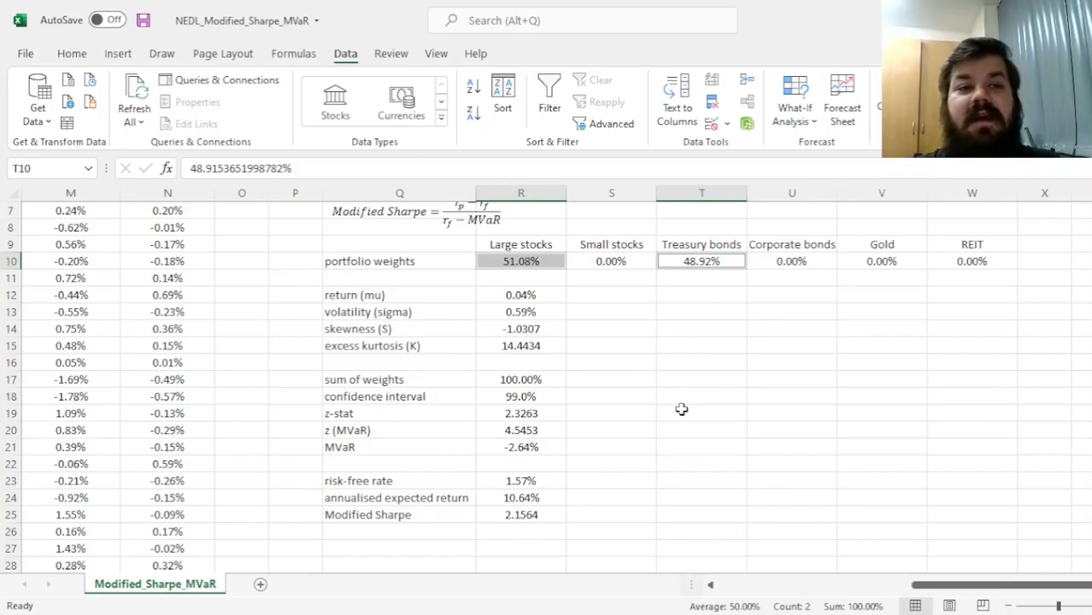
pyautogui.moveTo(713, 410)
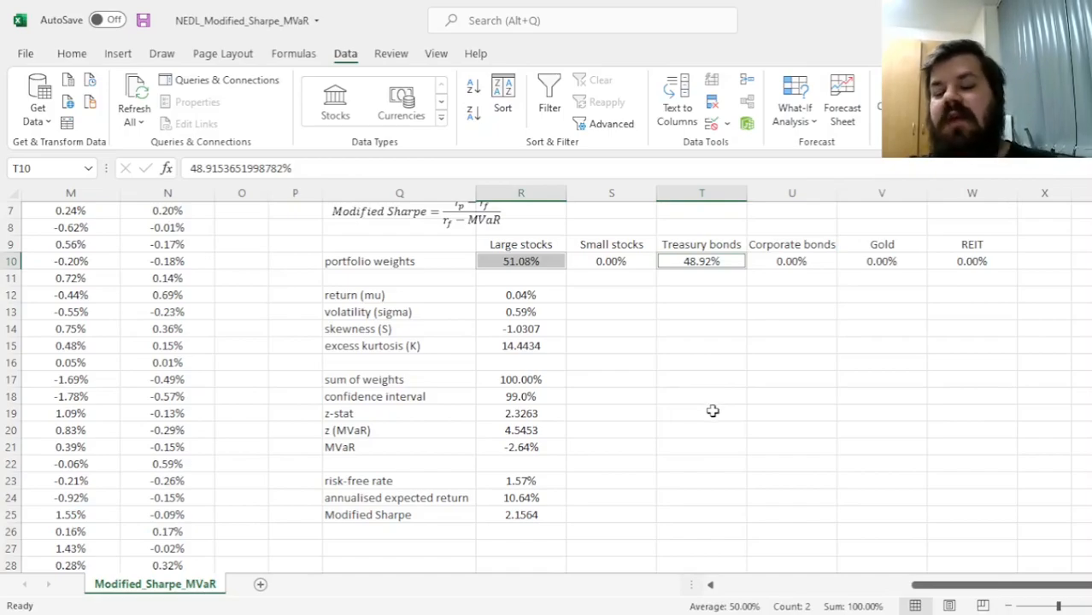
pyautogui.moveTo(664, 321)
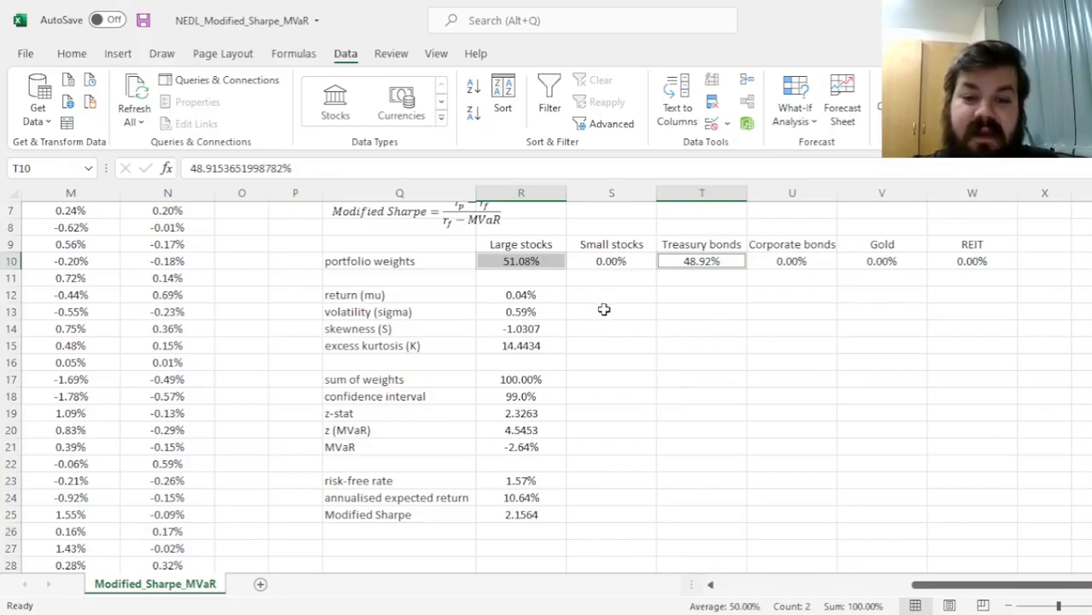
pyautogui.moveTo(513, 253)
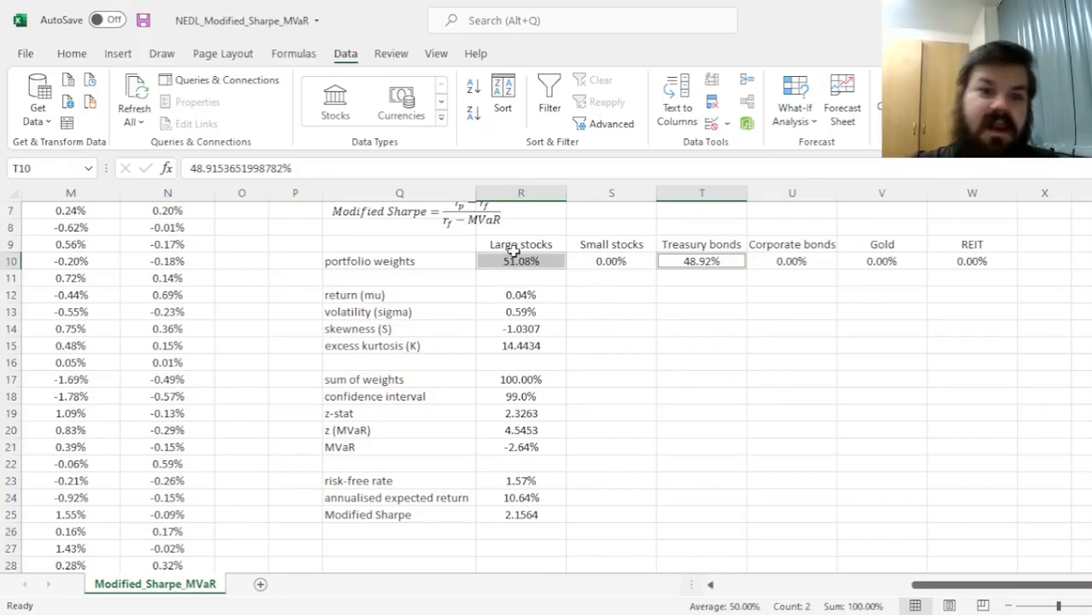
pyautogui.moveTo(573, 325)
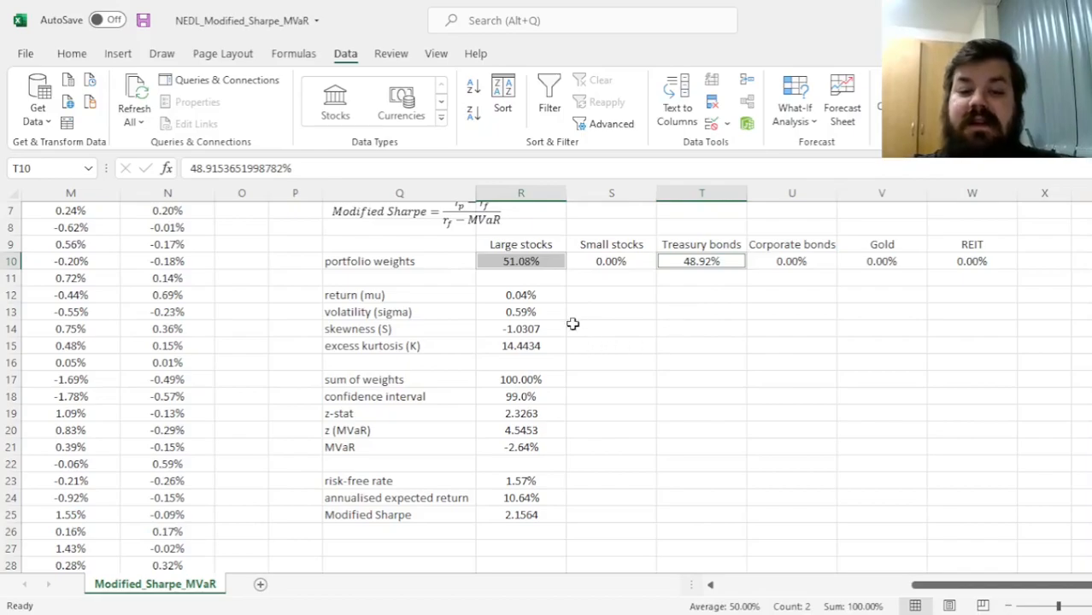
# Step: Raise the confidence level in R18 to 99.9% and rerun Solver for new weights
pyautogui.click(520, 397)
pyautogui.write('99.9')
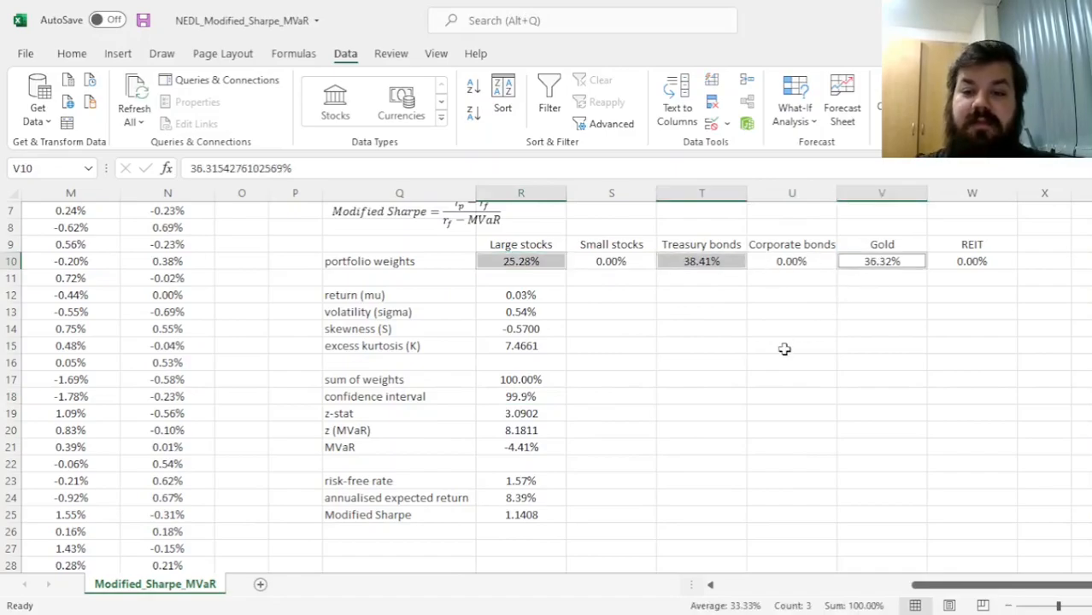
pyautogui.moveTo(817, 306)
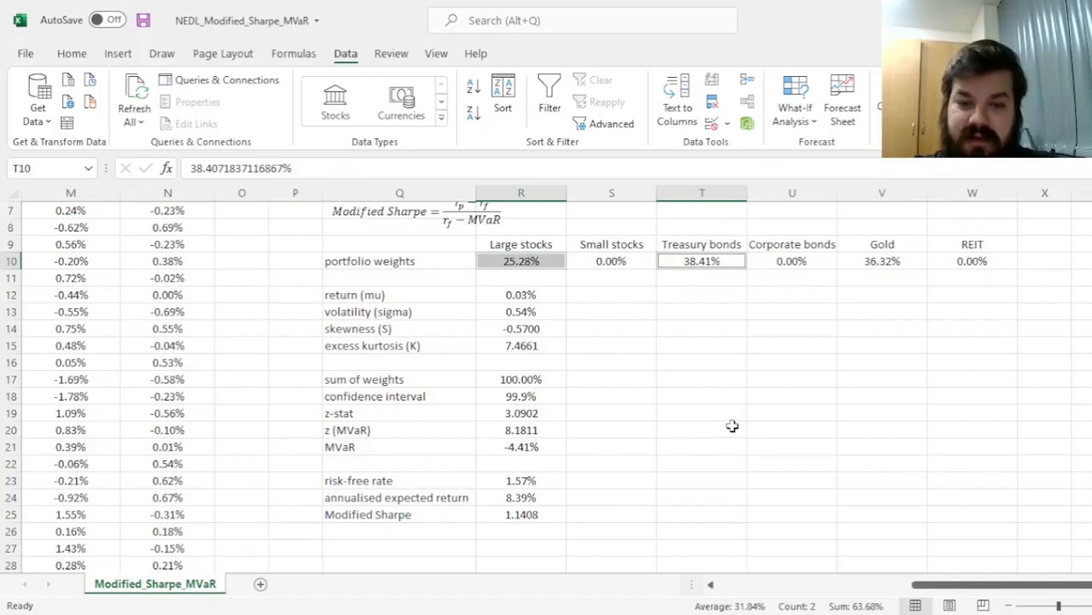
pyautogui.moveTo(693, 391)
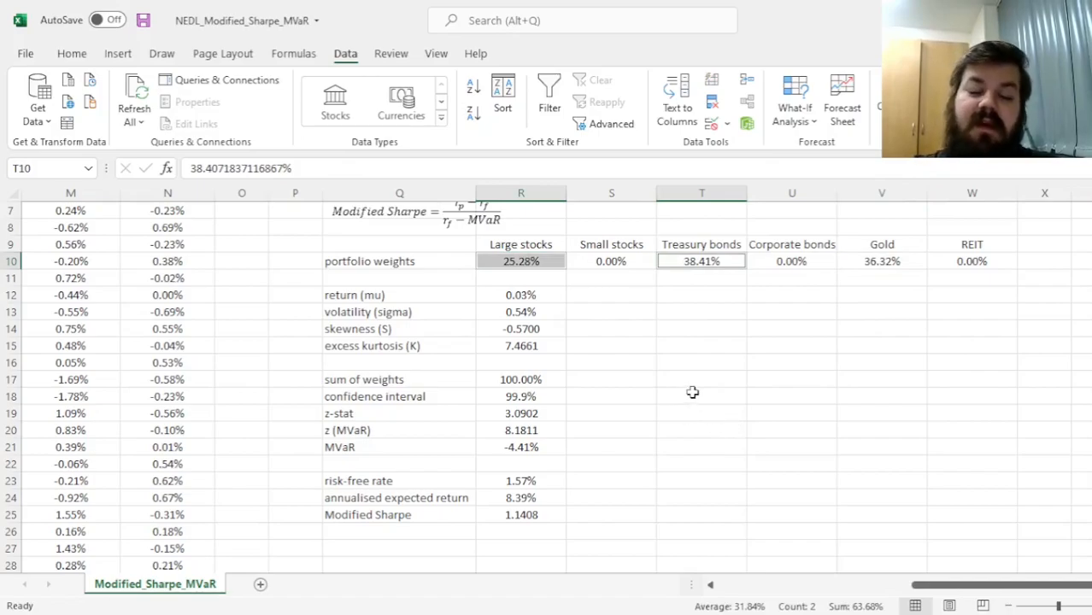
pyautogui.moveTo(626, 492)
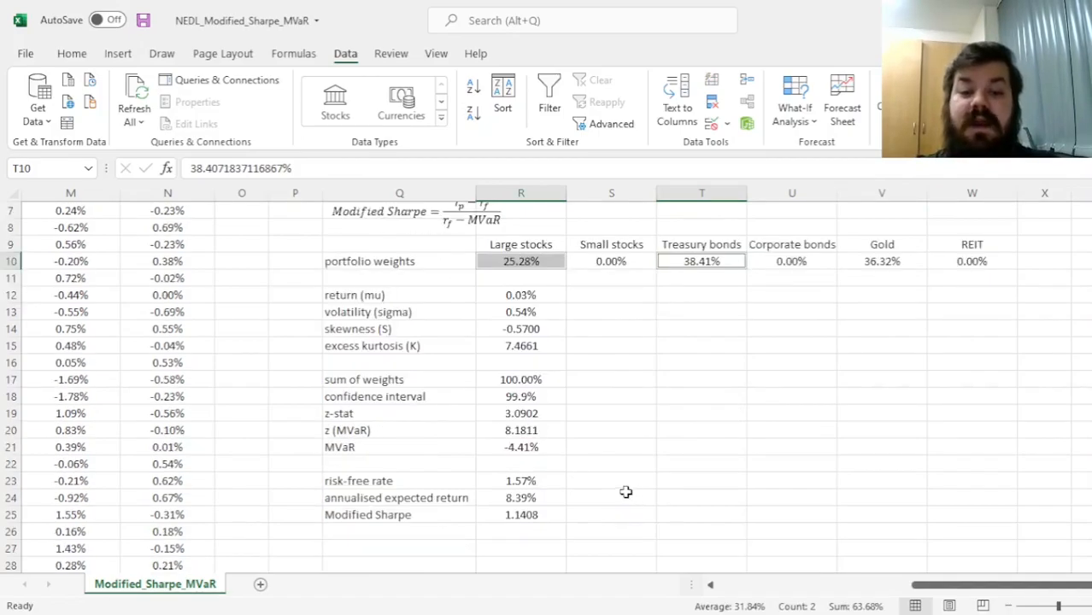
pyautogui.moveTo(593, 447)
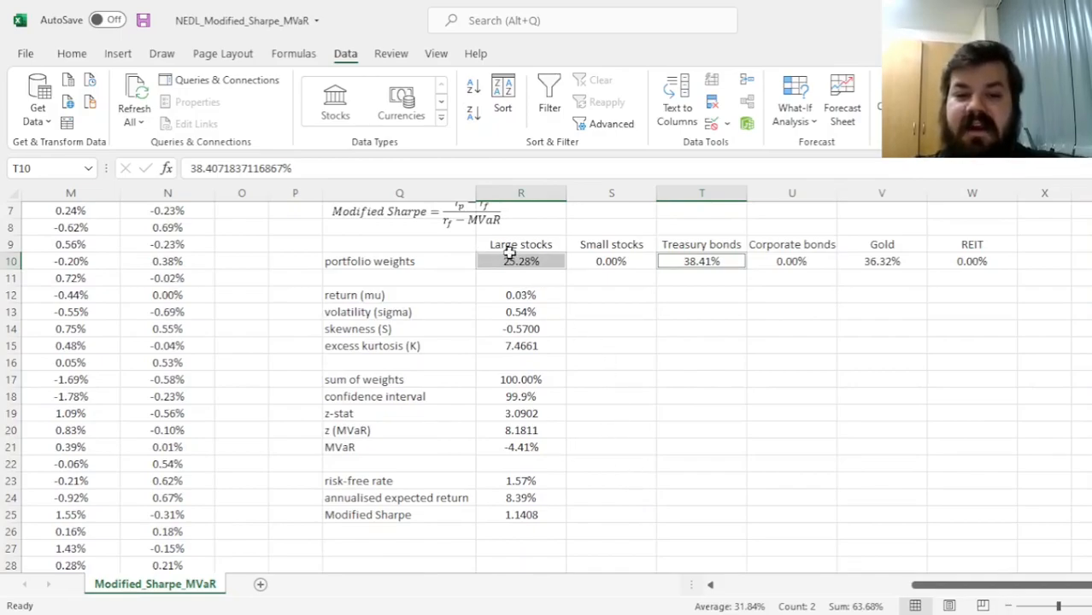
pyautogui.moveTo(559, 469)
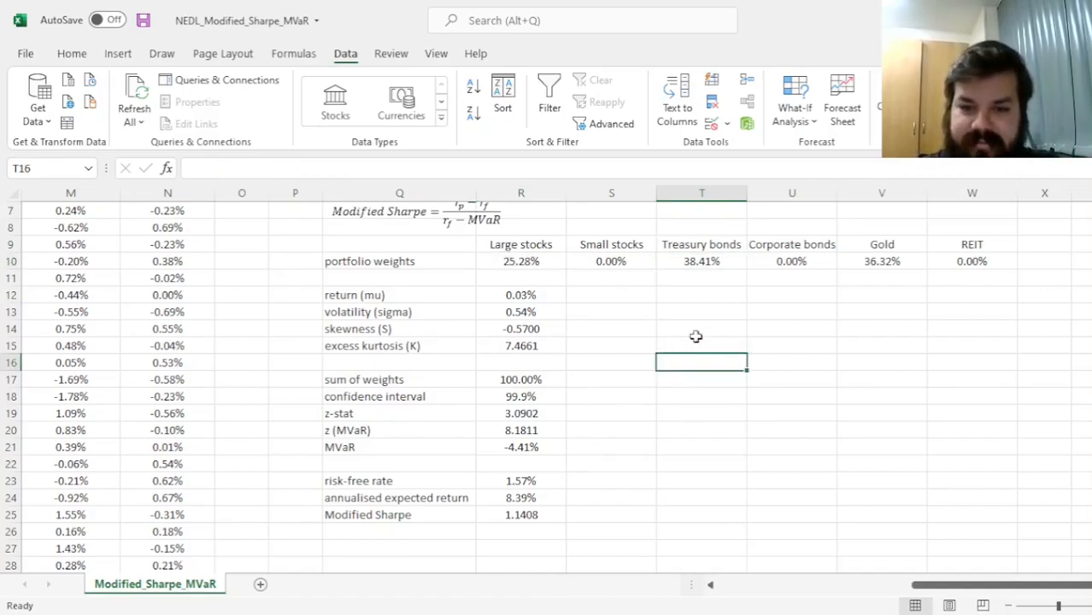
# Step: Set R18 to 95%, rerun Solver and review the 75.71% Large stocks weighting
pyautogui.click(520, 397)
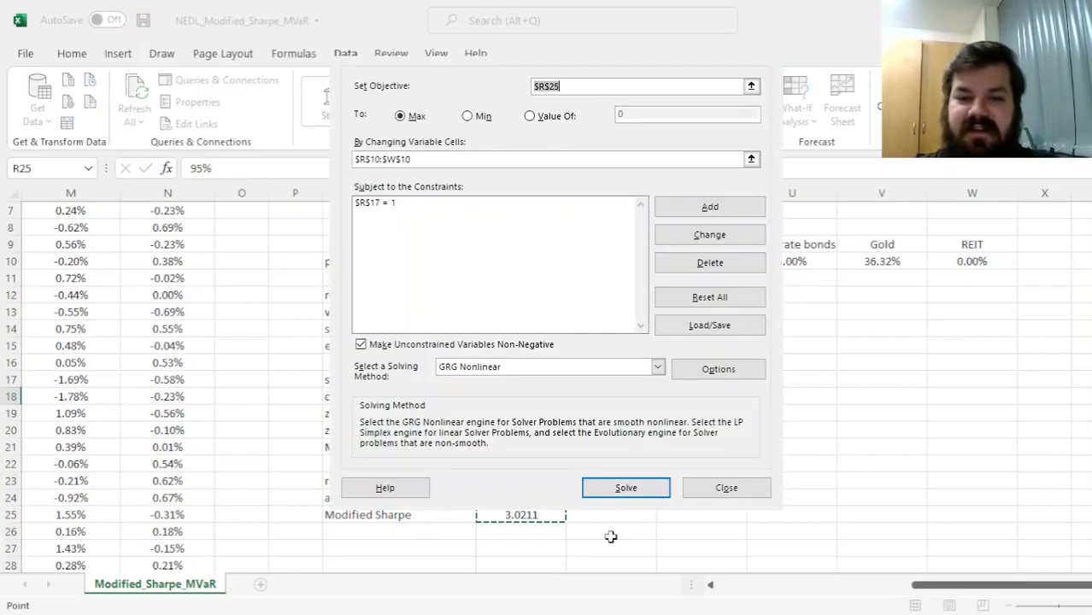
pyautogui.click(626, 487)
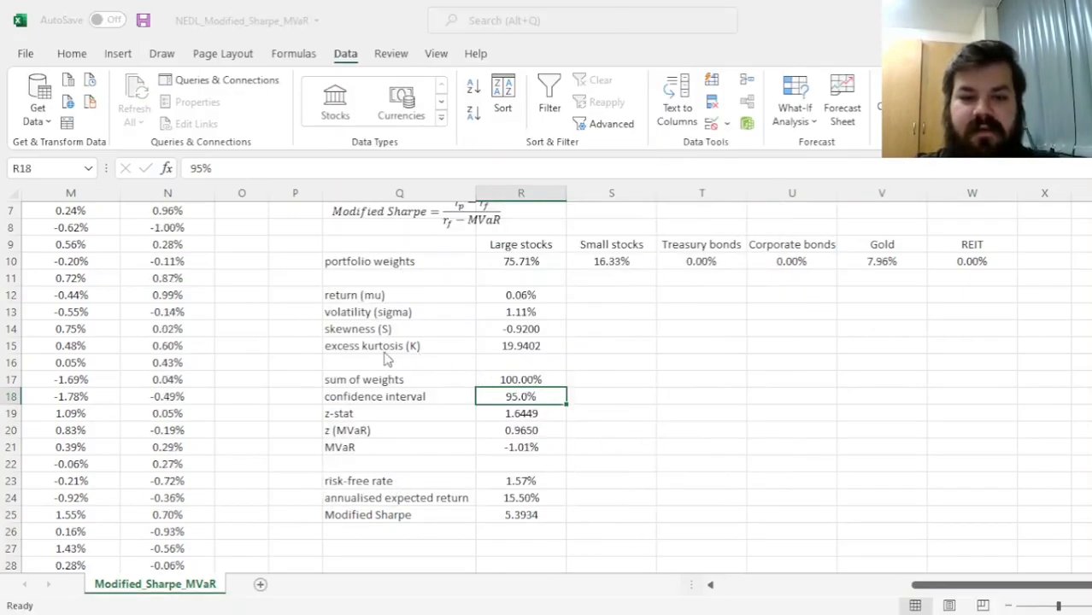
pyautogui.click(520, 260)
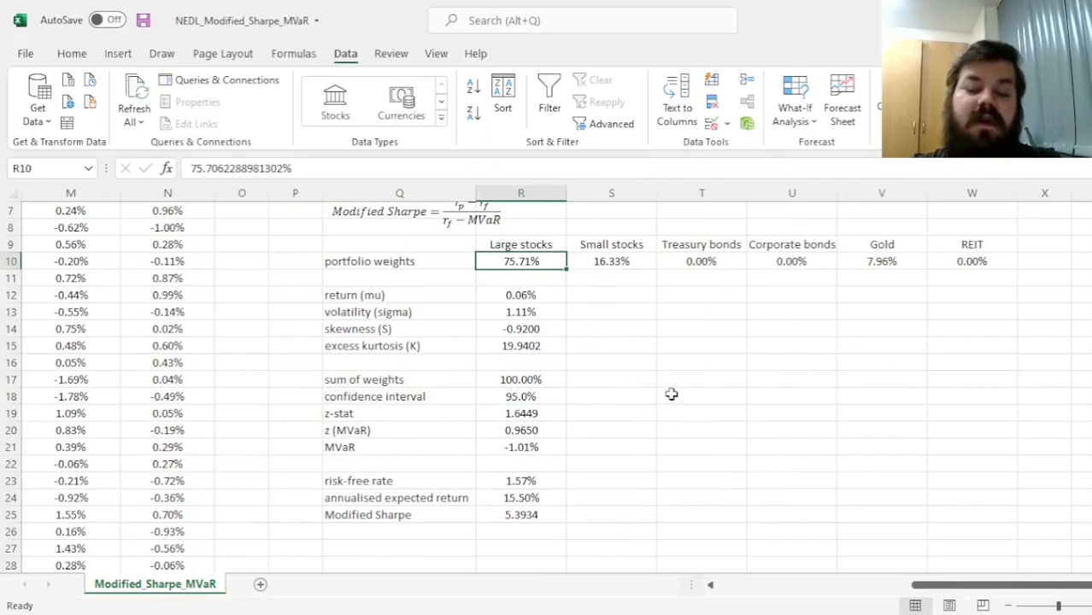
pyautogui.moveTo(732, 298)
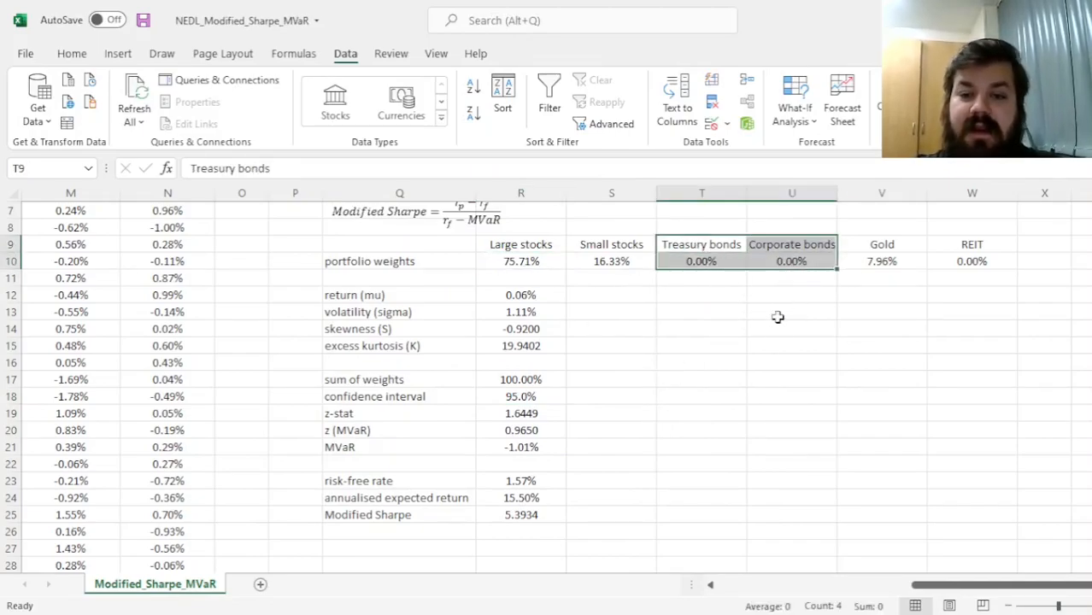
pyautogui.click(701, 328)
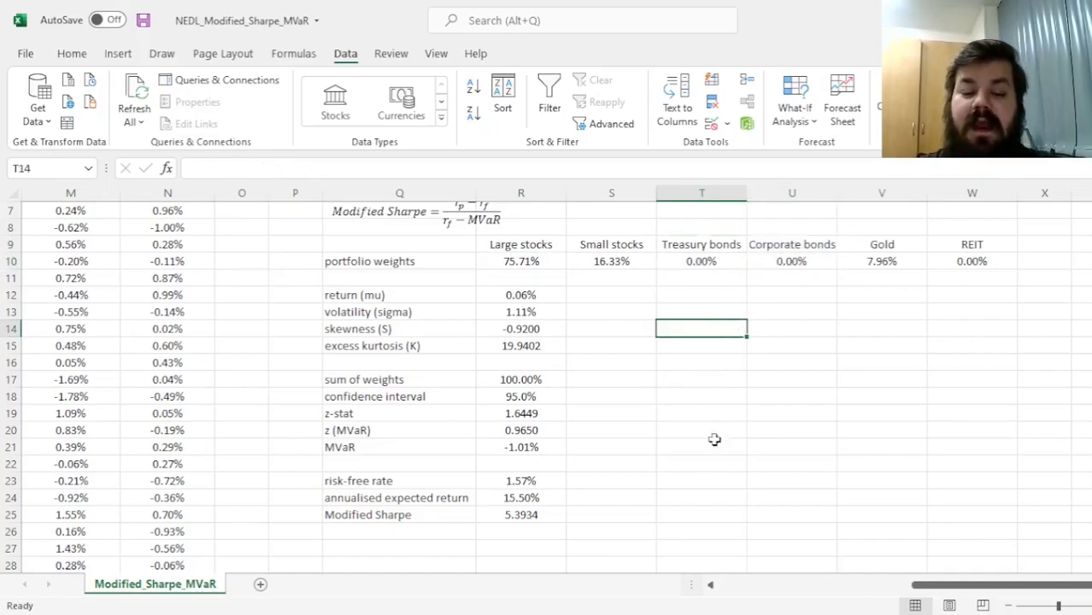
pyautogui.moveTo(726, 437)
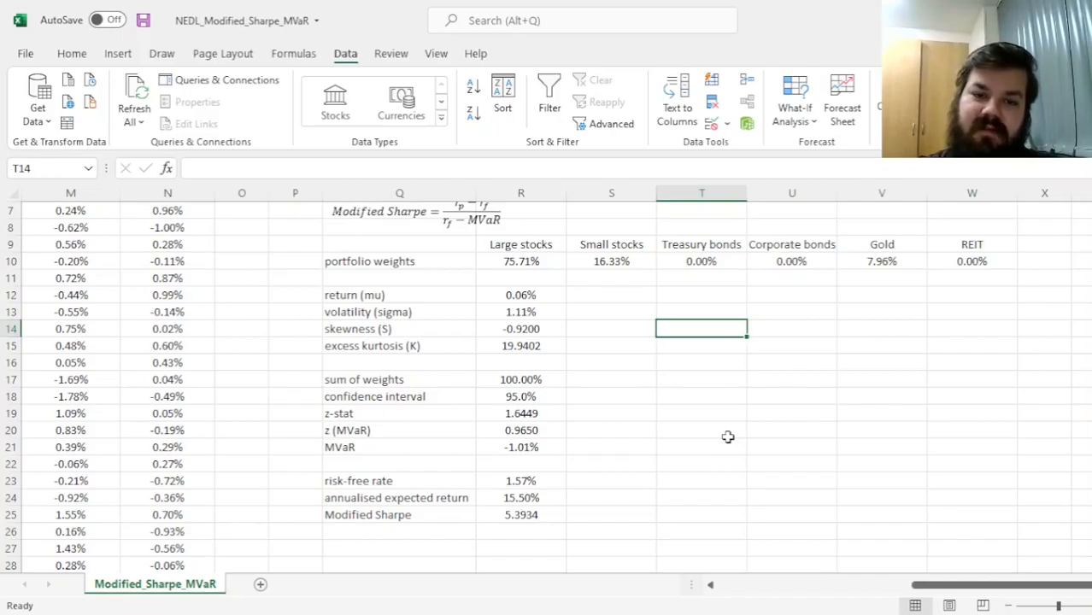
pyautogui.click(520, 396)
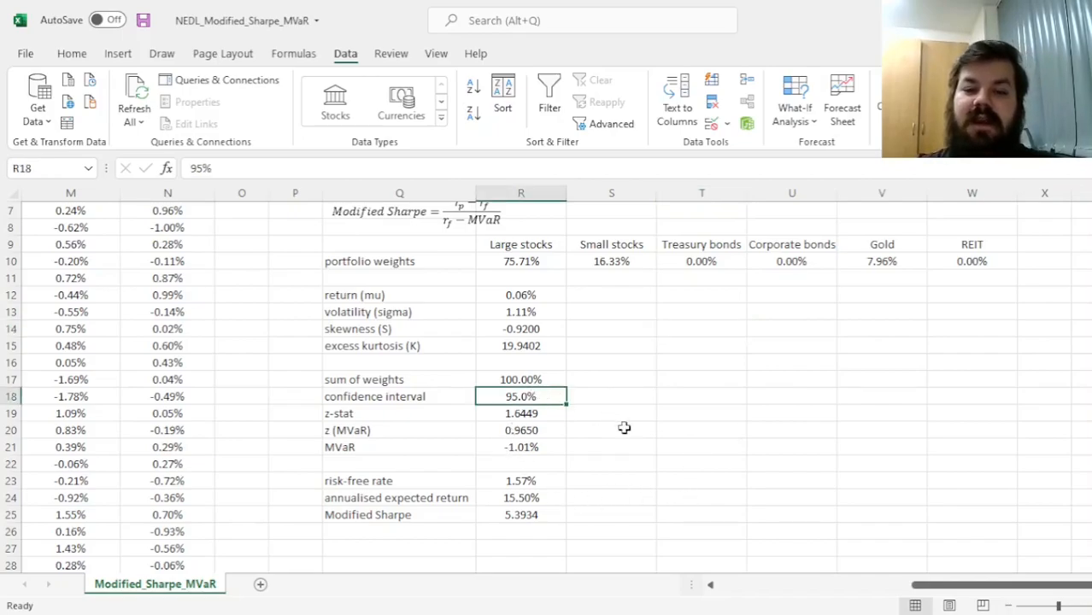
pyautogui.moveTo(718, 460)
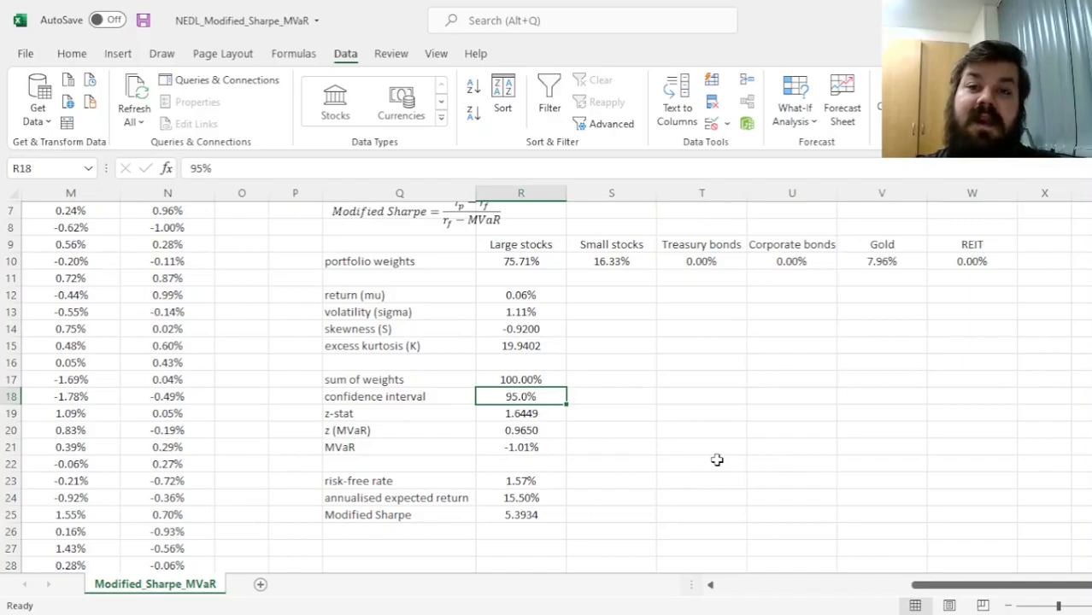